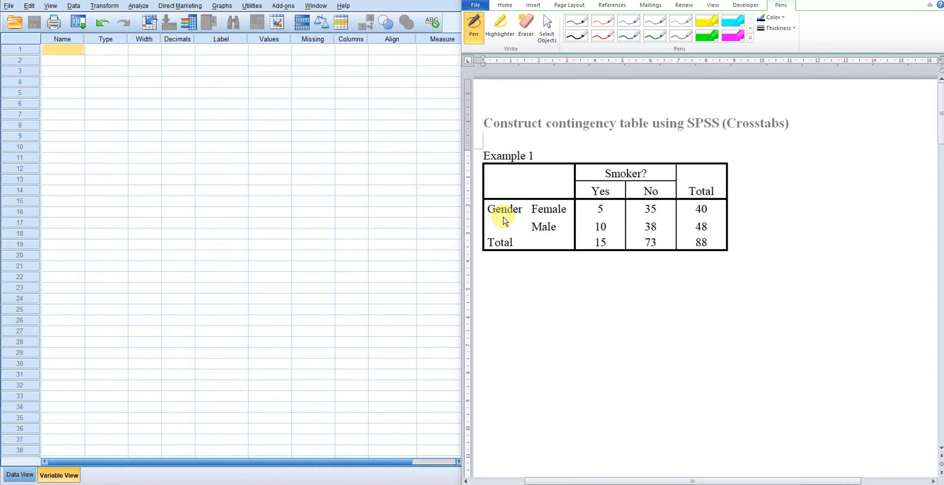
mouse_move(631, 185)
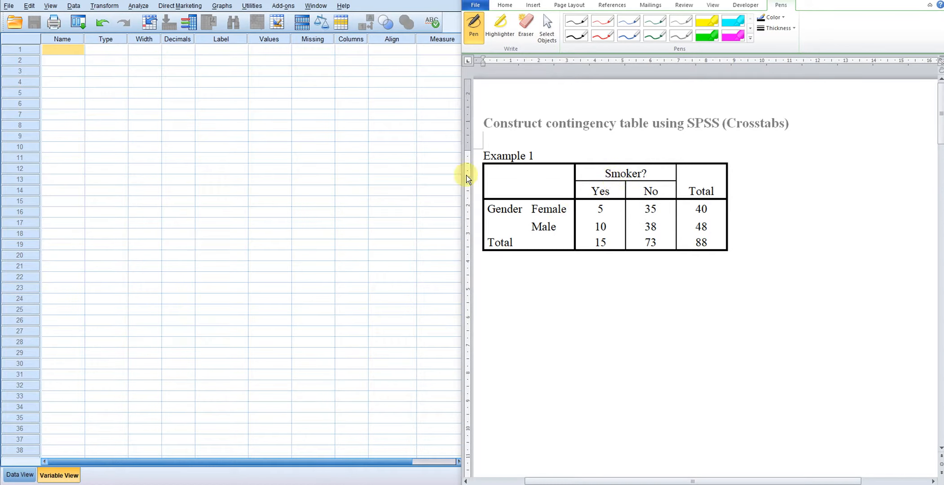
Step: Define the first variable V1 with the label Gender
left_click(63, 50)
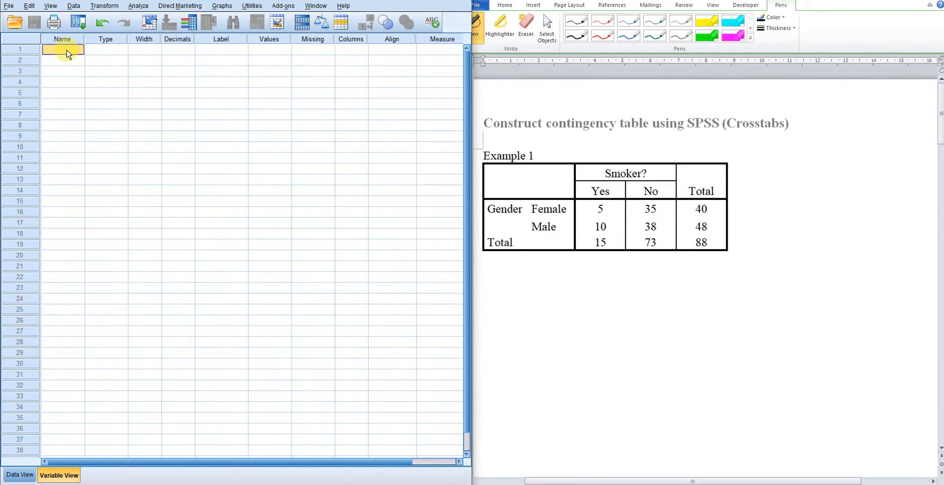
mouse_move(89, 150)
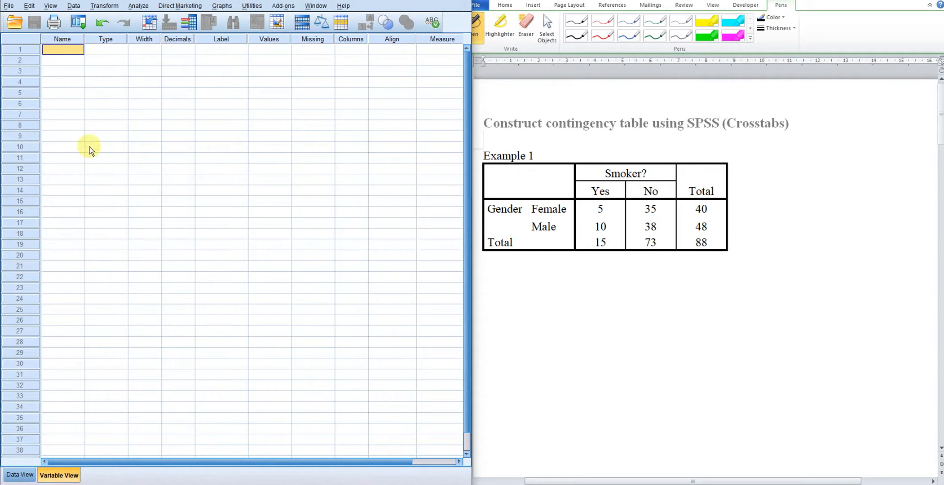
left_click(63, 48)
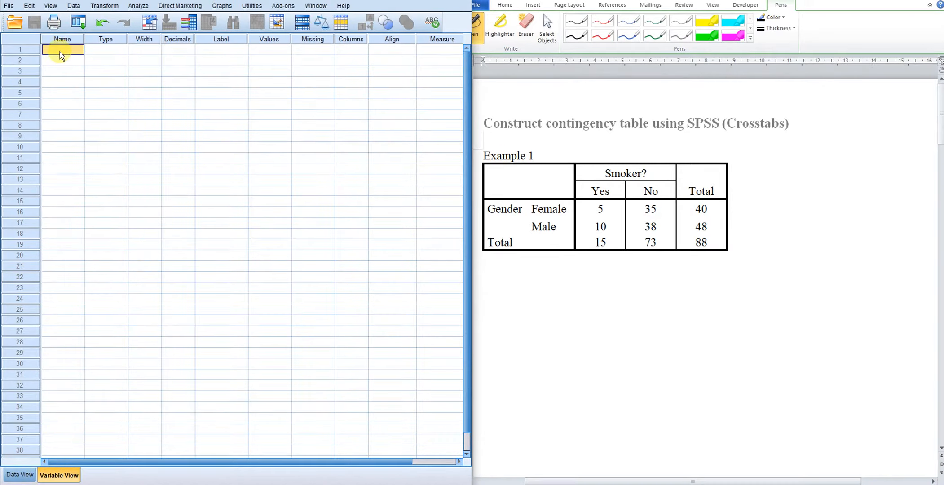
type("V1")
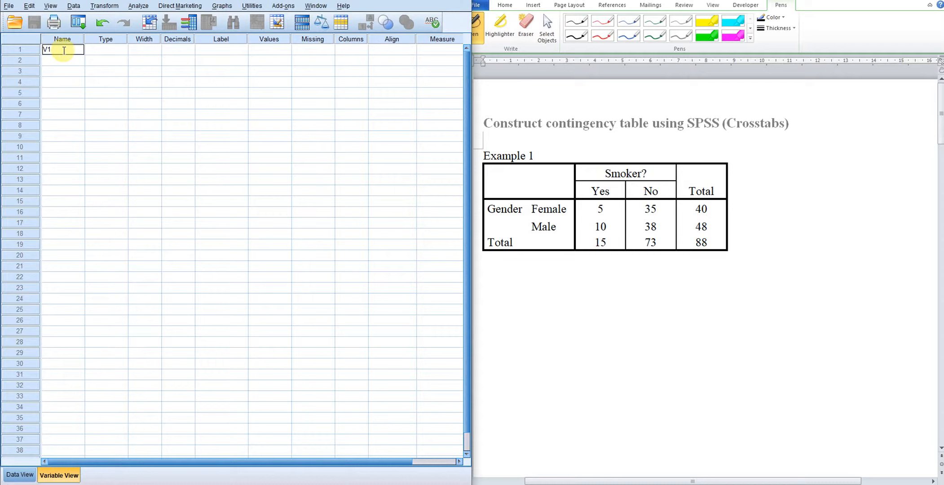
left_click(221, 49)
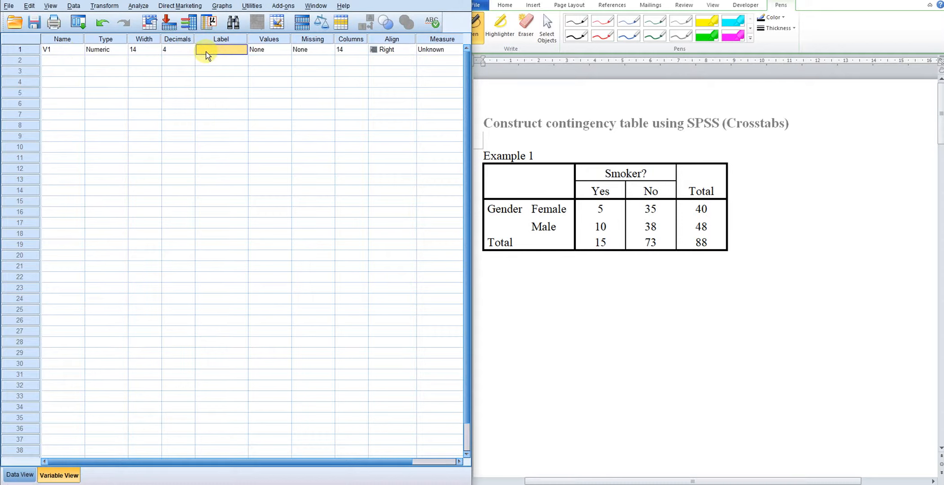
type("Gender")
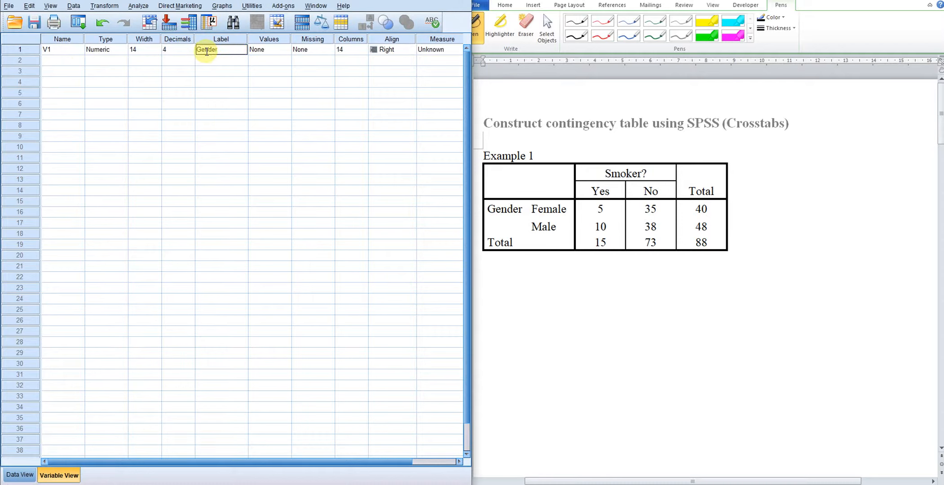
Step: Define the second variable V2 with the label Smoker?
left_click(62, 60)
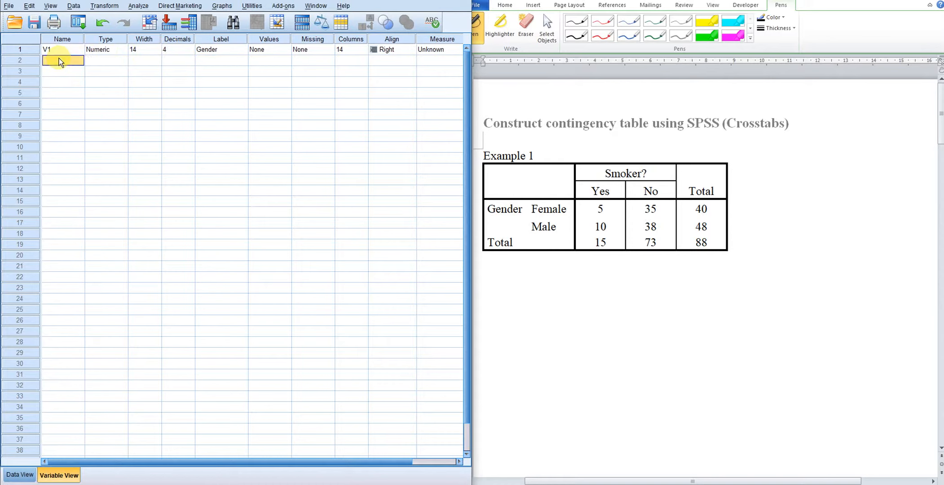
type("Sma")
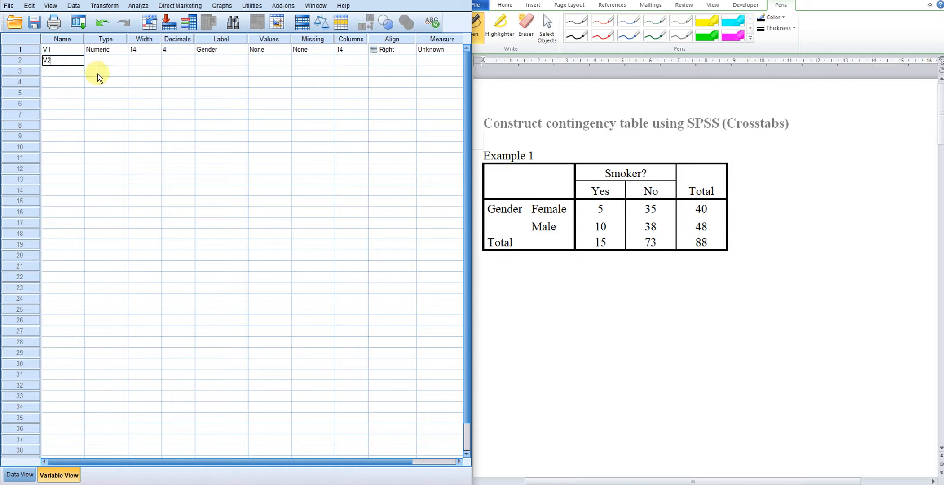
left_click(221, 61)
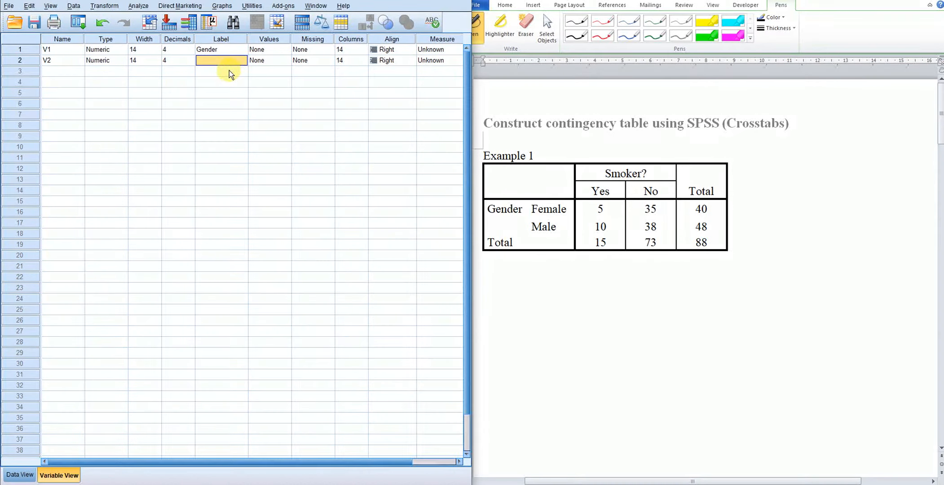
type("Smoker?")
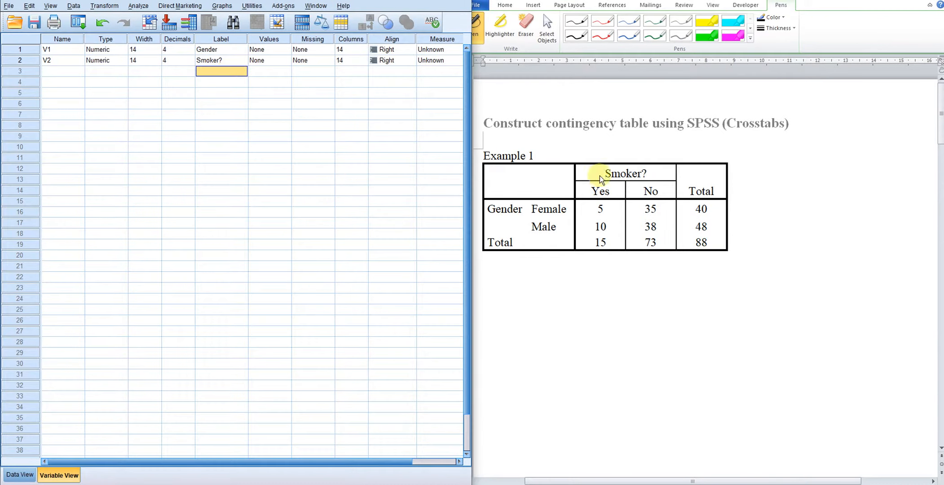
mouse_move(542, 217)
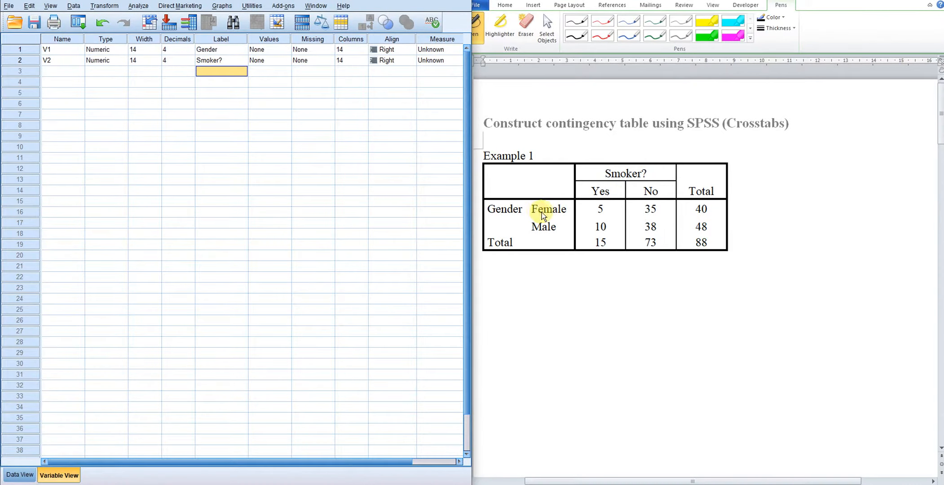
mouse_move(650, 195)
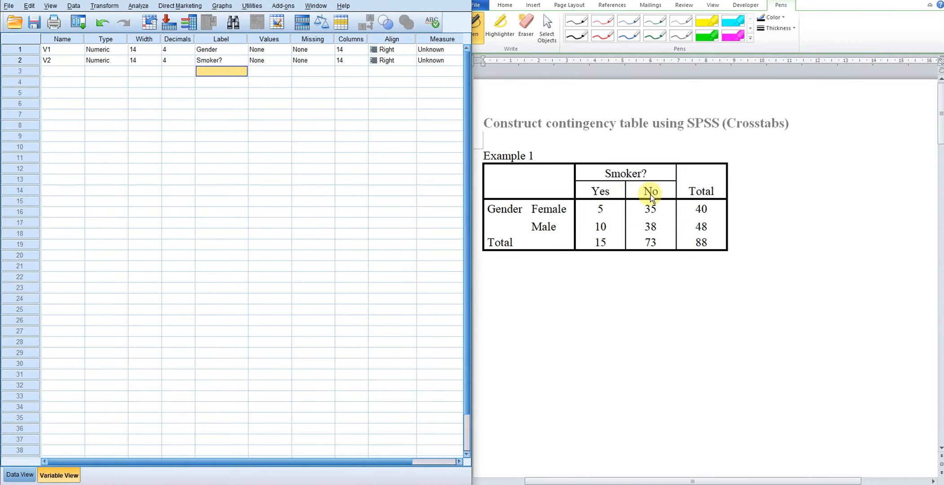
mouse_move(105, 65)
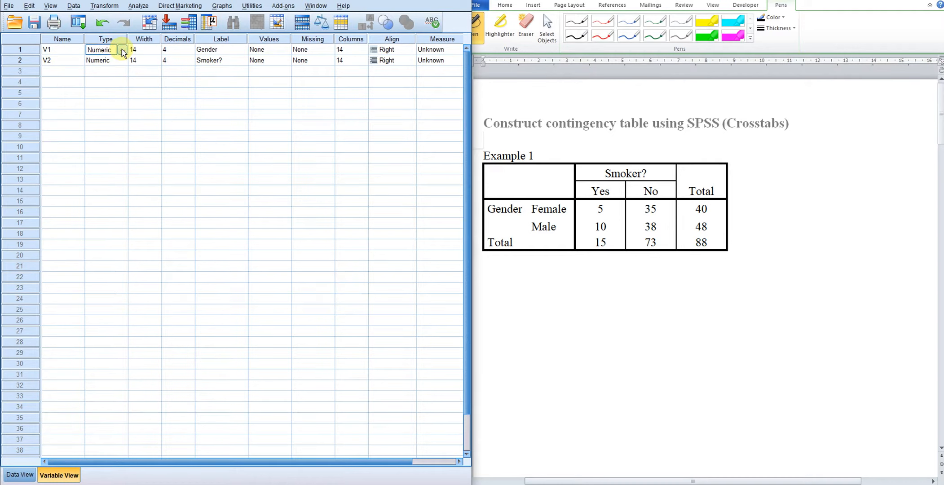
Step: Change both Gender and Smoker? from numeric to string type
left_click(123, 50)
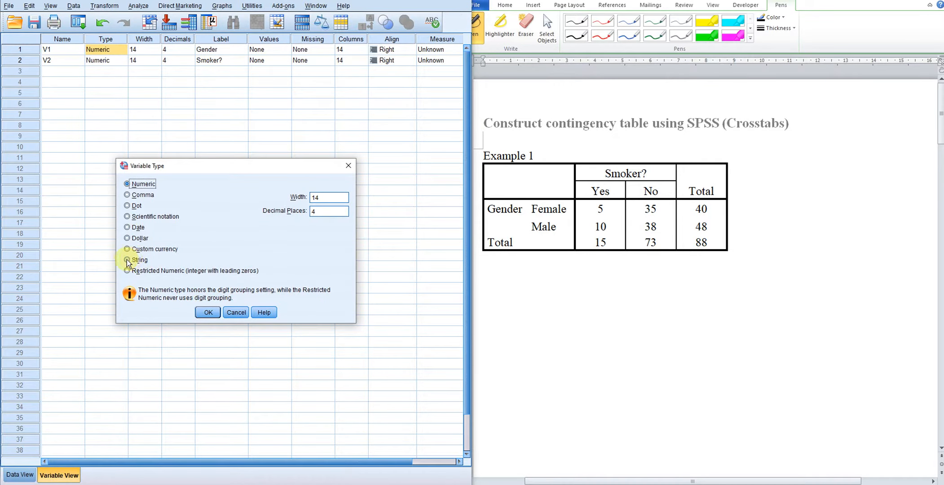
left_click(127, 260)
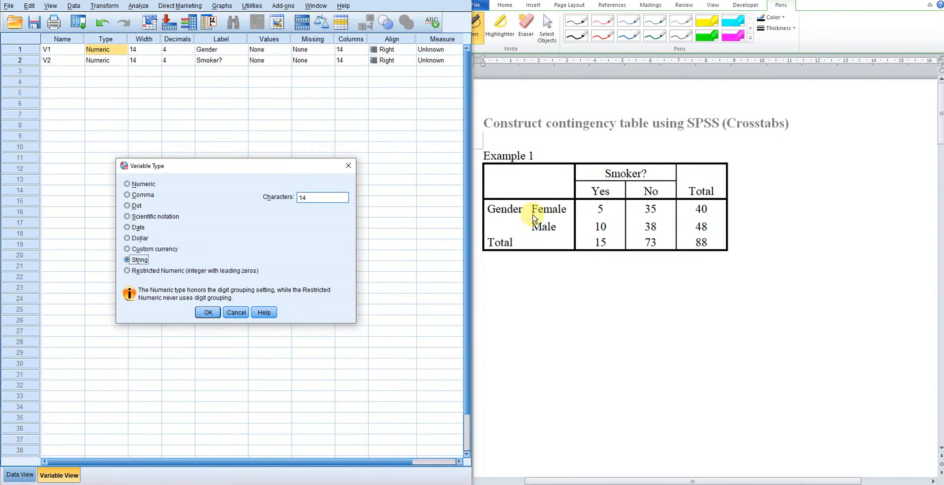
mouse_move(555, 219)
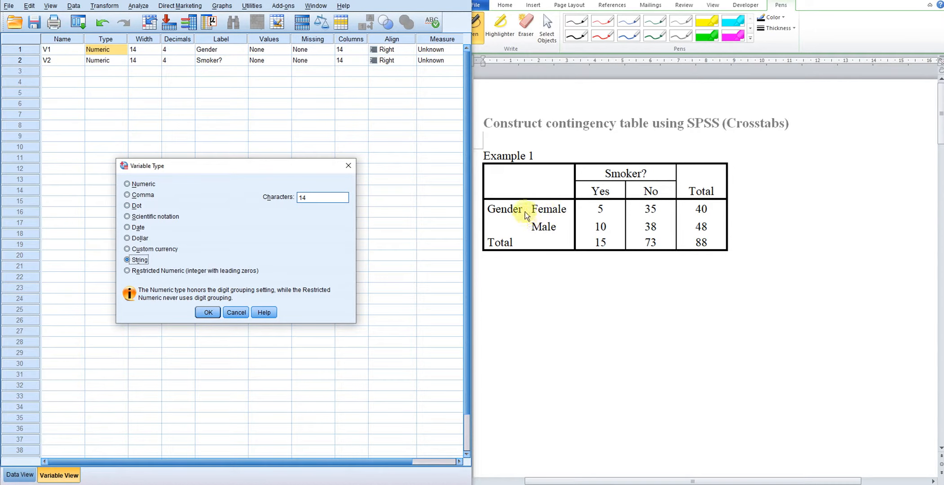
mouse_move(549, 212)
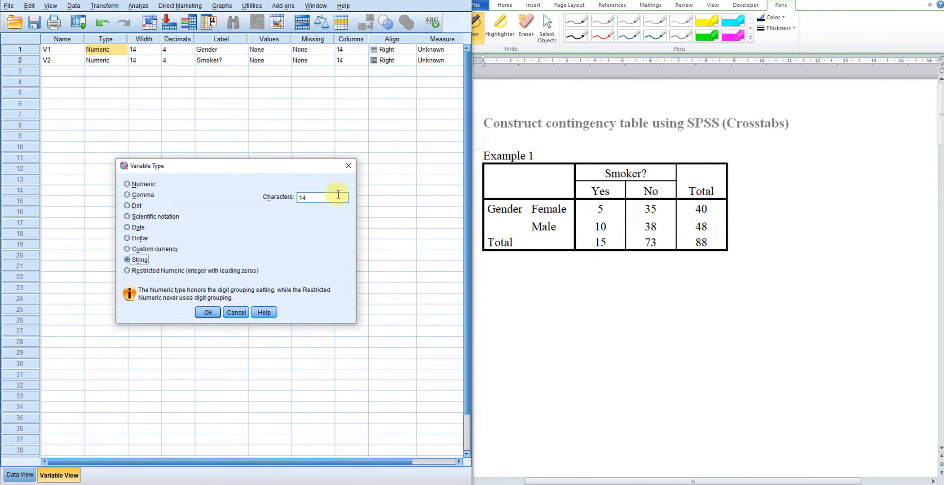
mouse_move(524, 201)
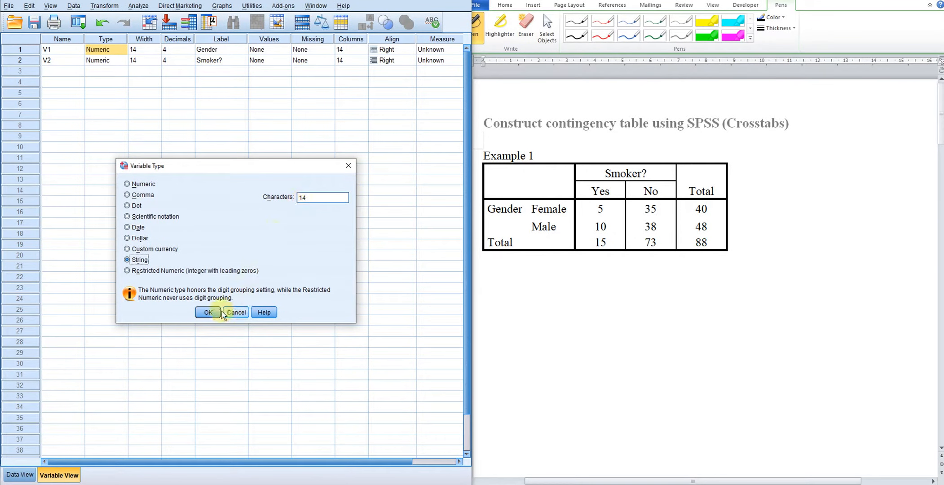
left_click(207, 313)
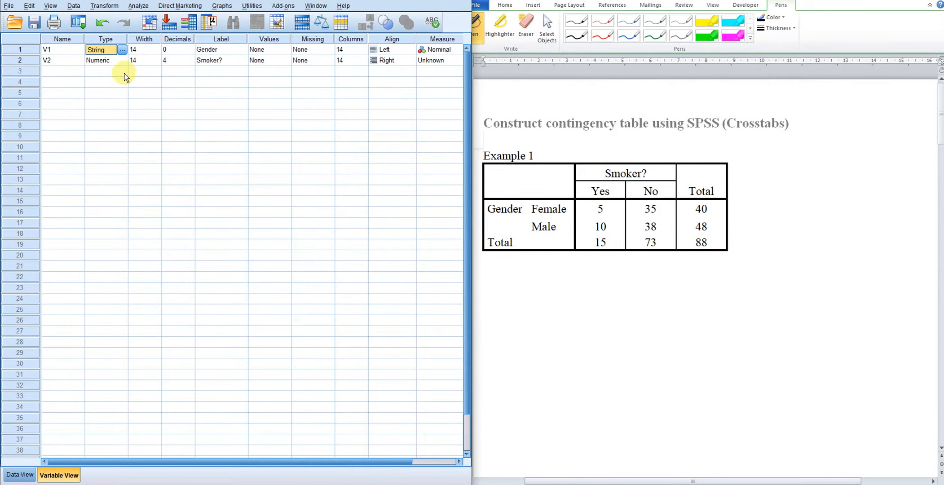
left_click(123, 49)
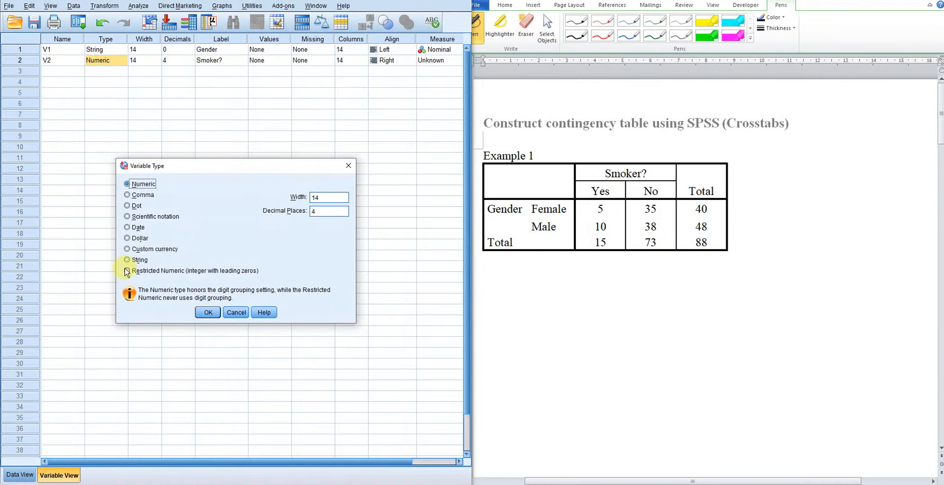
left_click(207, 311)
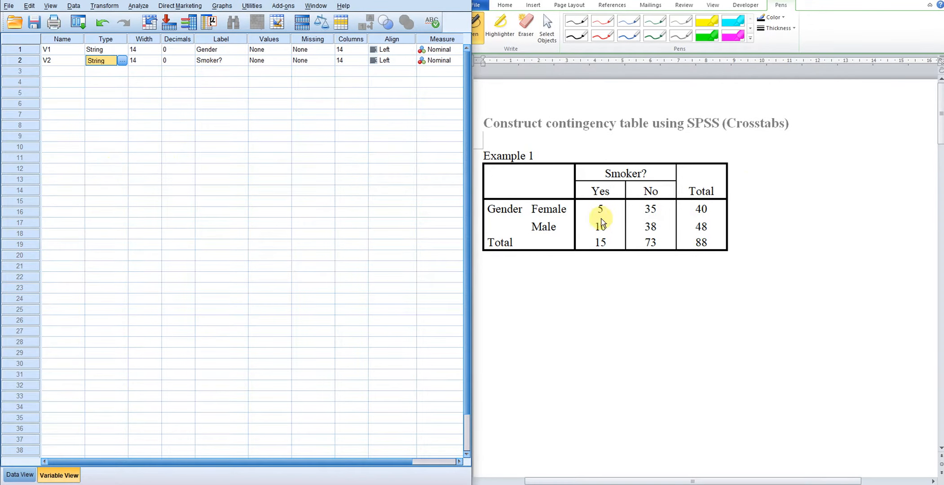
mouse_move(626, 200)
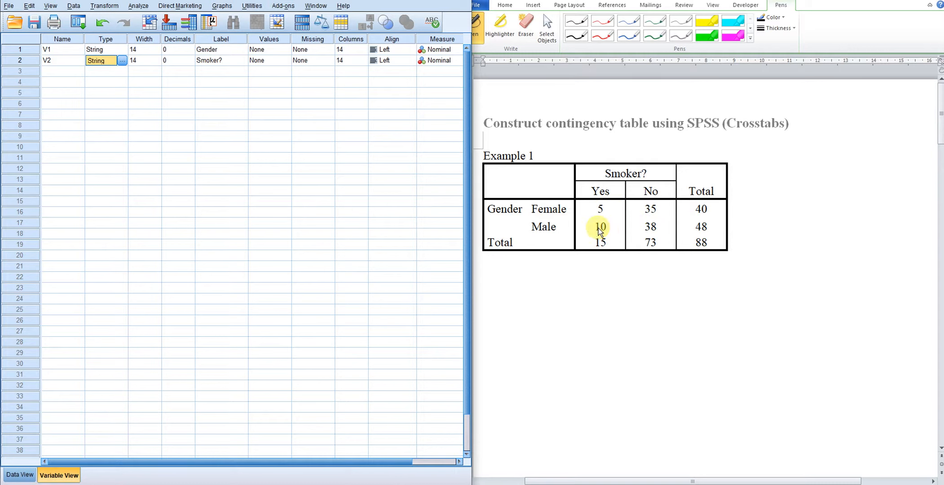
Step: Add a third numeric variable named Frequency with 0 decimal places
type("F")
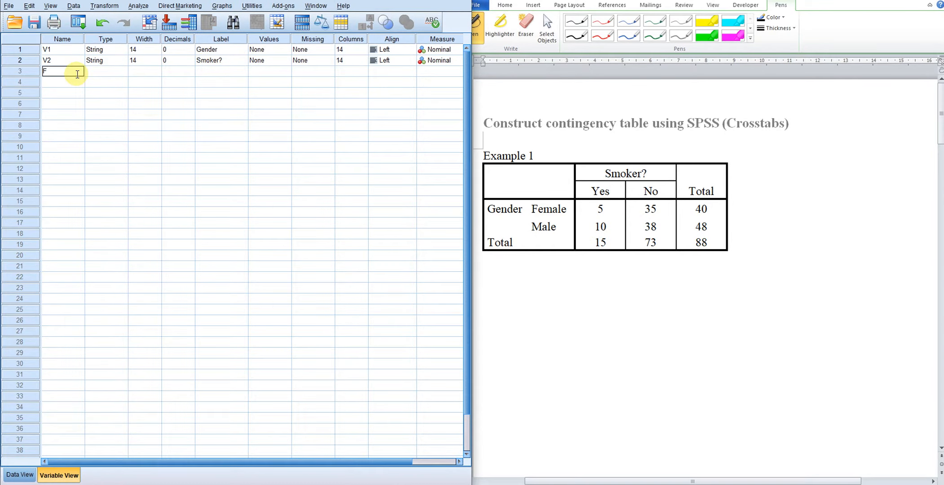
type("requ")
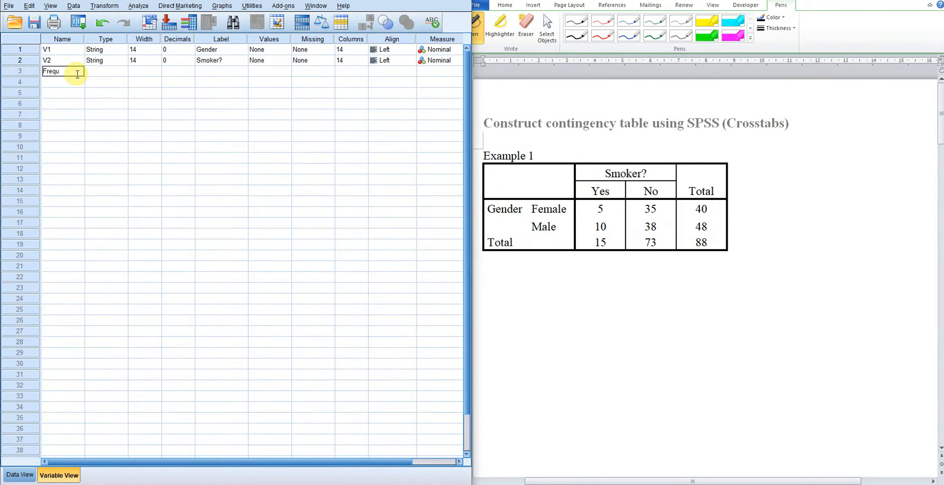
type("ncy")
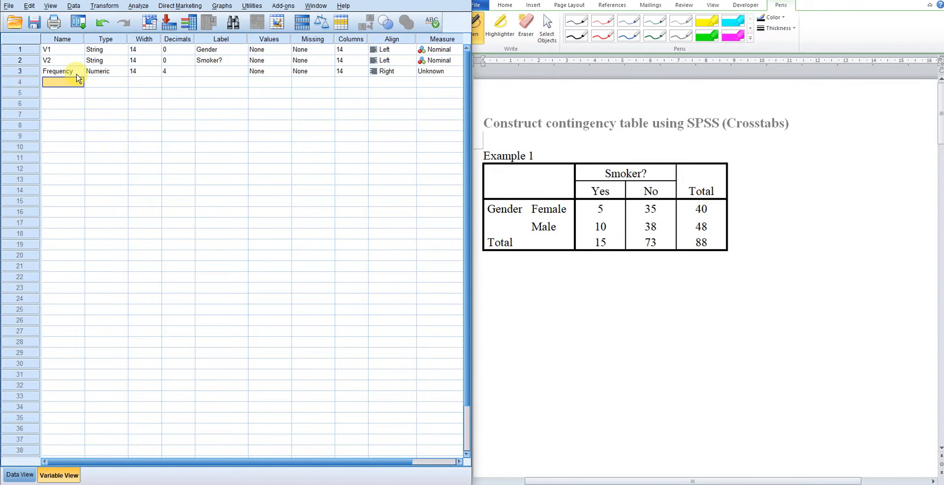
left_click(177, 71)
type("0")
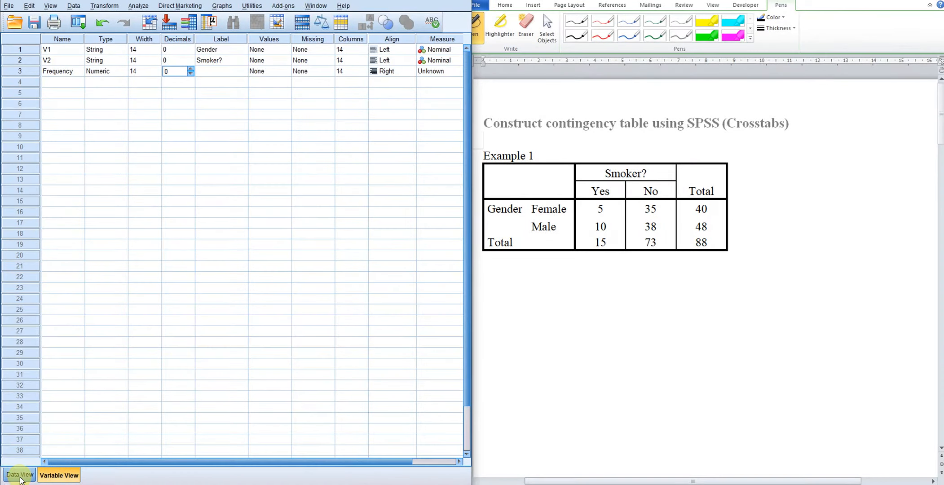
Step: Enter the counts 5, 35, 10 and 38 in the Frequency column of Data View
left_click(18, 475)
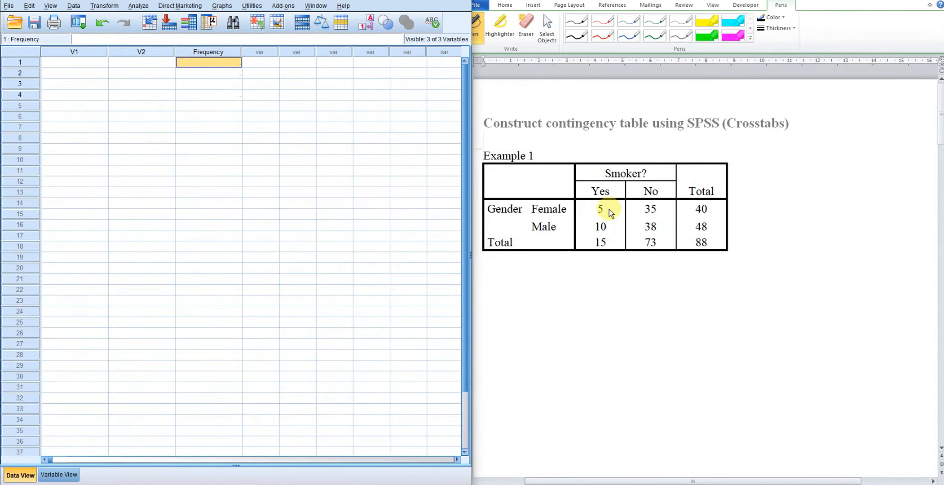
mouse_move(240, 79)
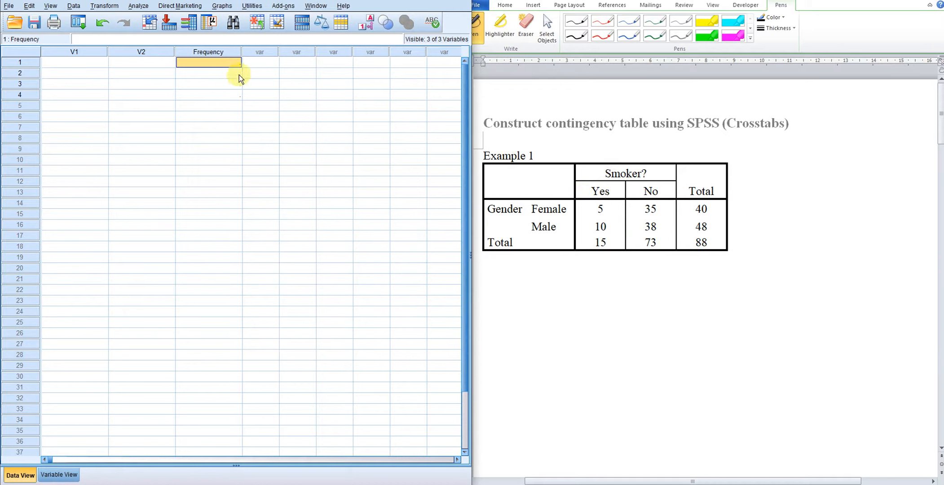
type("5")
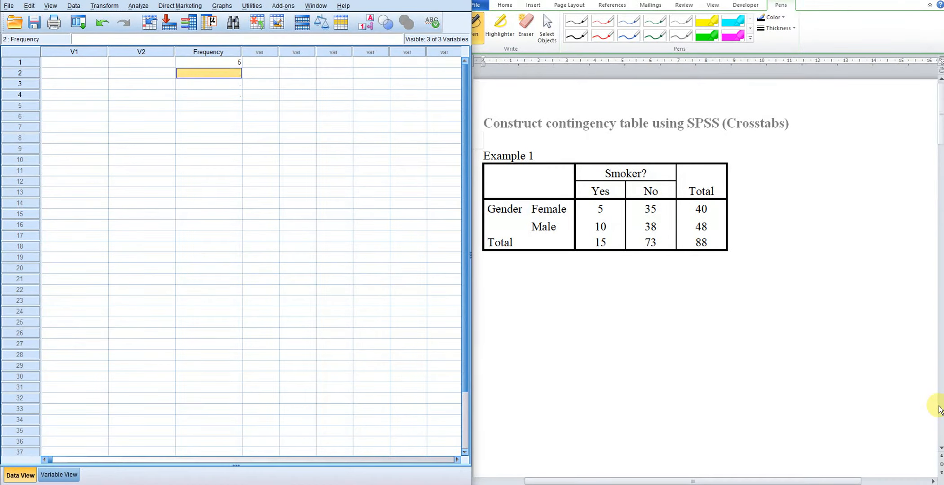
type("35")
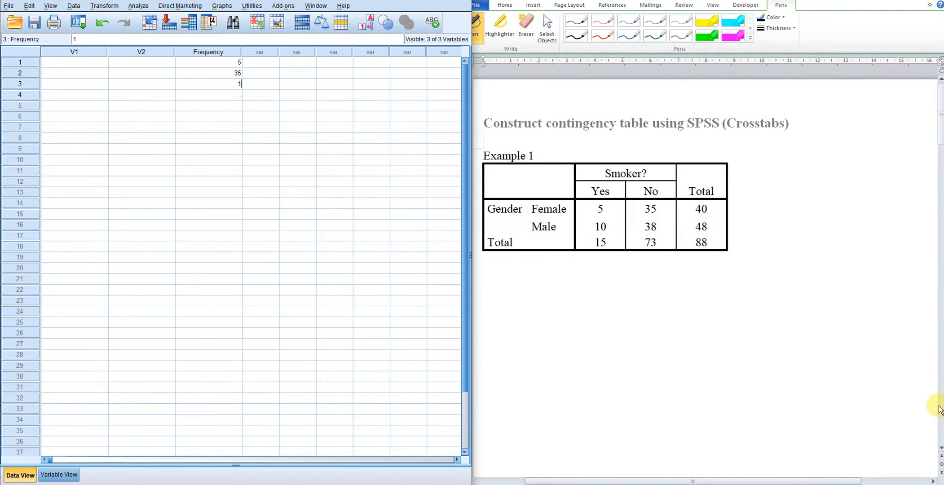
type("38")
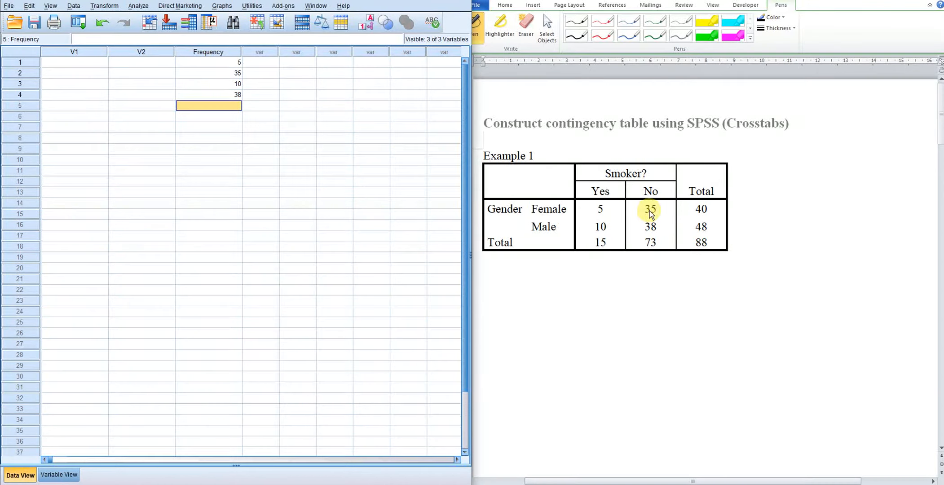
mouse_move(660, 234)
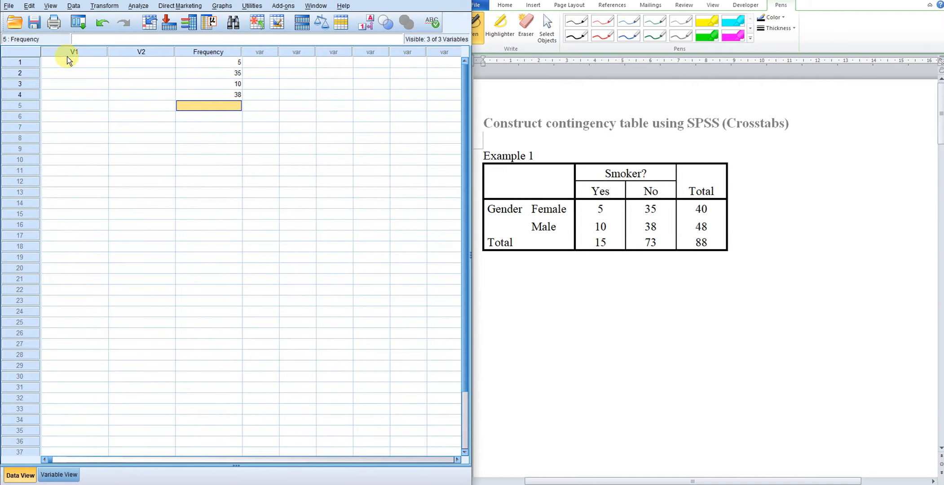
mouse_move(565, 207)
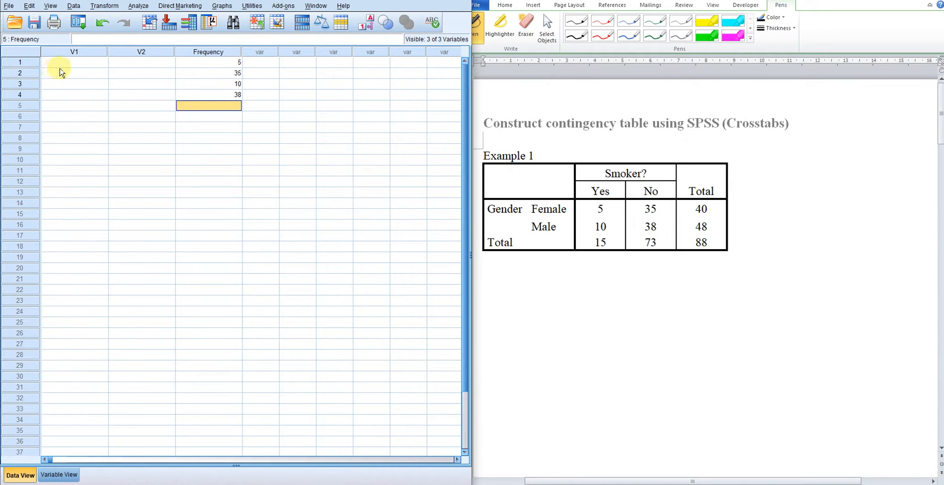
Step: Enter Female, Female, Male, Male down column V1
type("Fema")
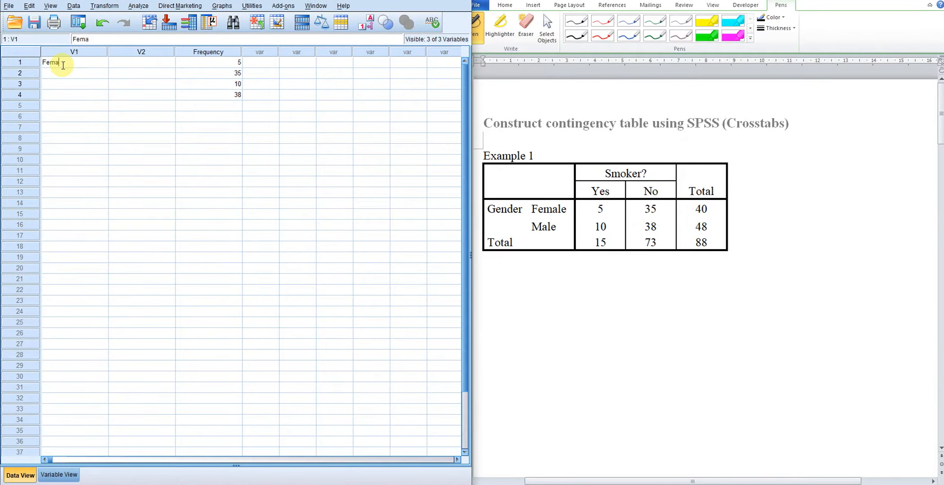
type("Female")
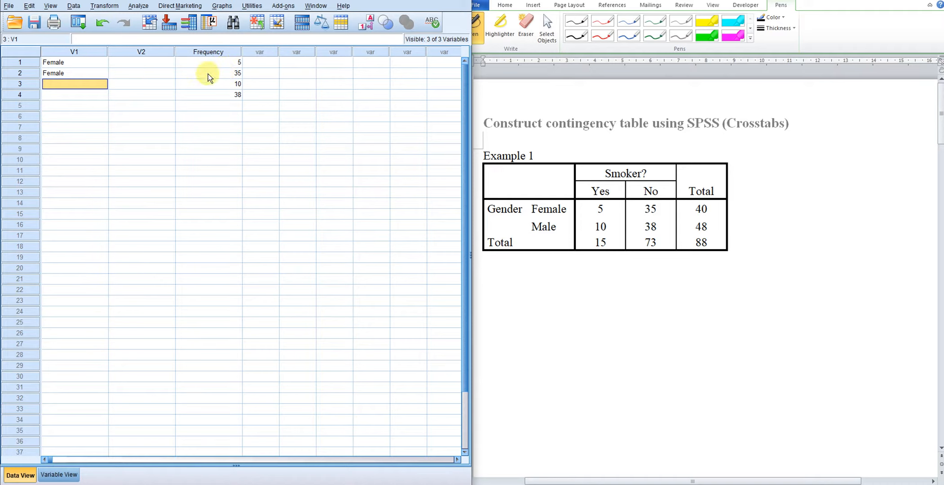
mouse_move(37, 87)
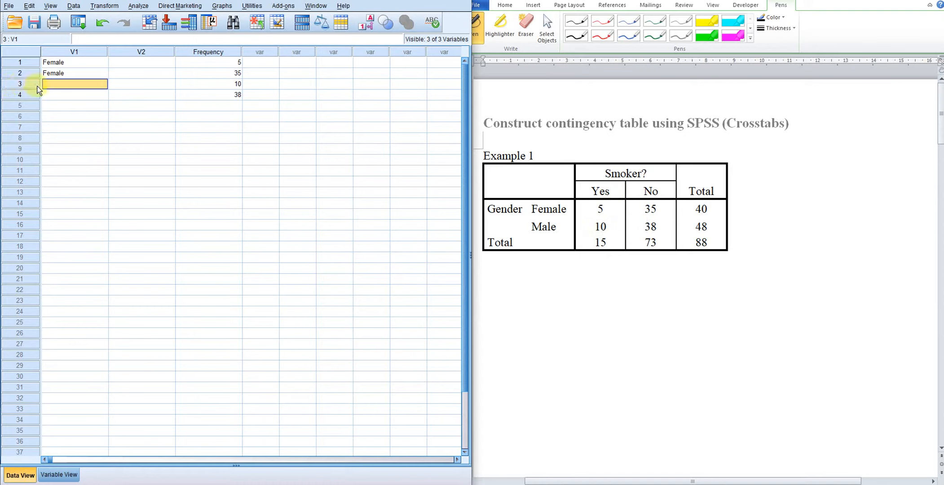
type("Male M")
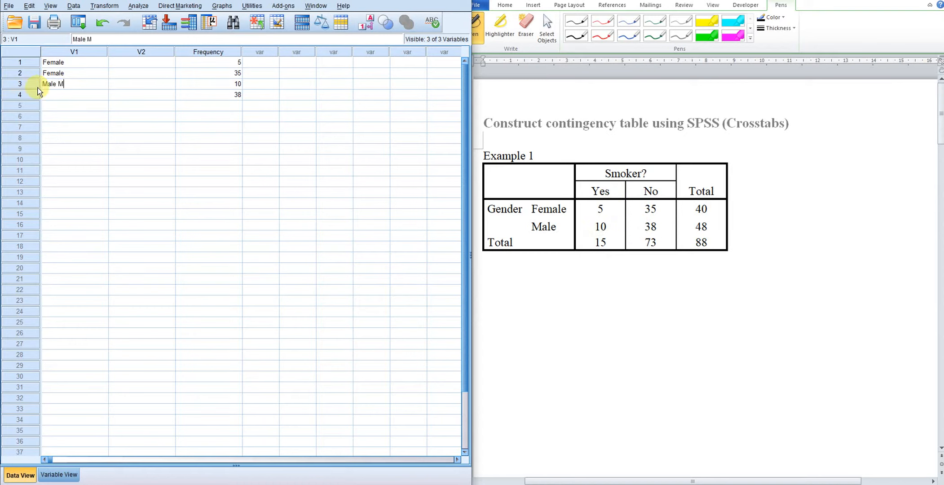
type("Ma")
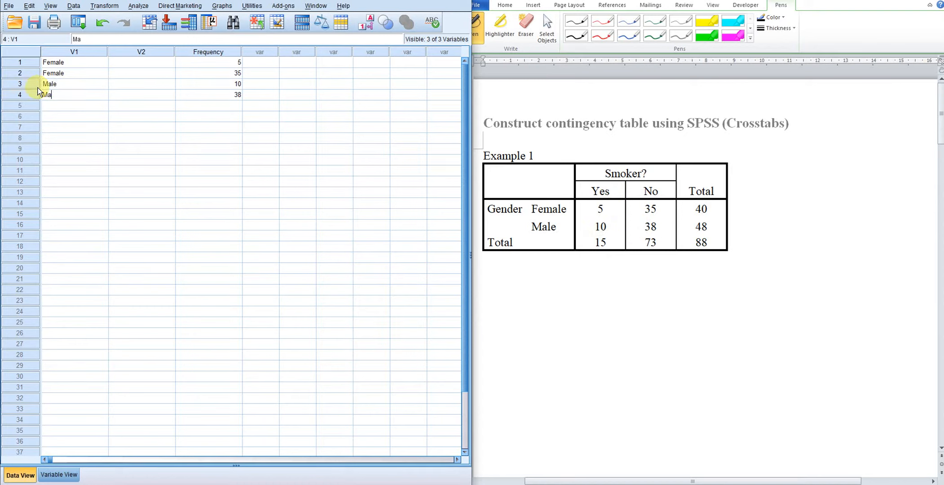
Step: Enter Yes, No, Yes, No down column V2
left_click(141, 51)
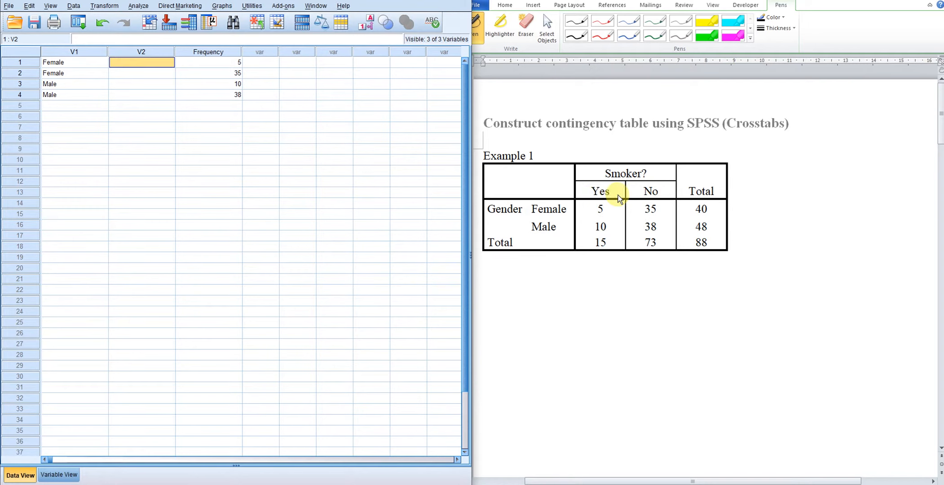
mouse_move(636, 217)
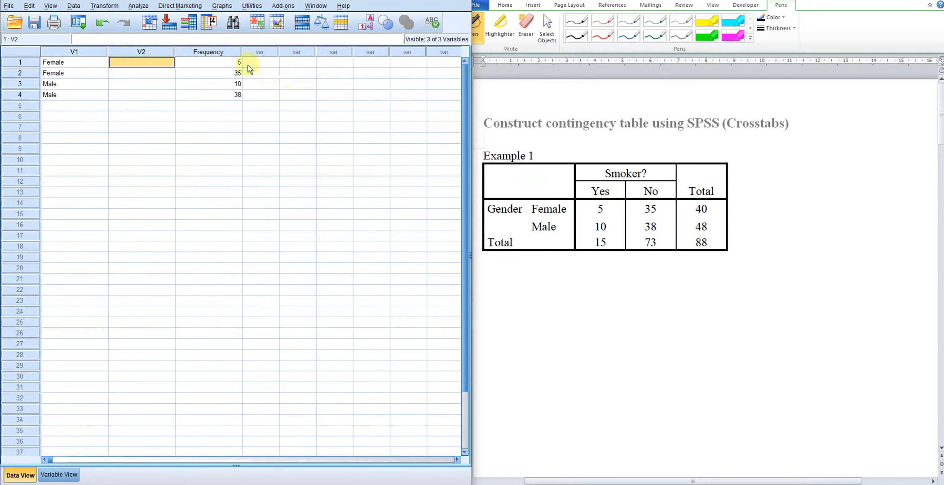
type("Yes")
left_click(142, 73)
type("No")
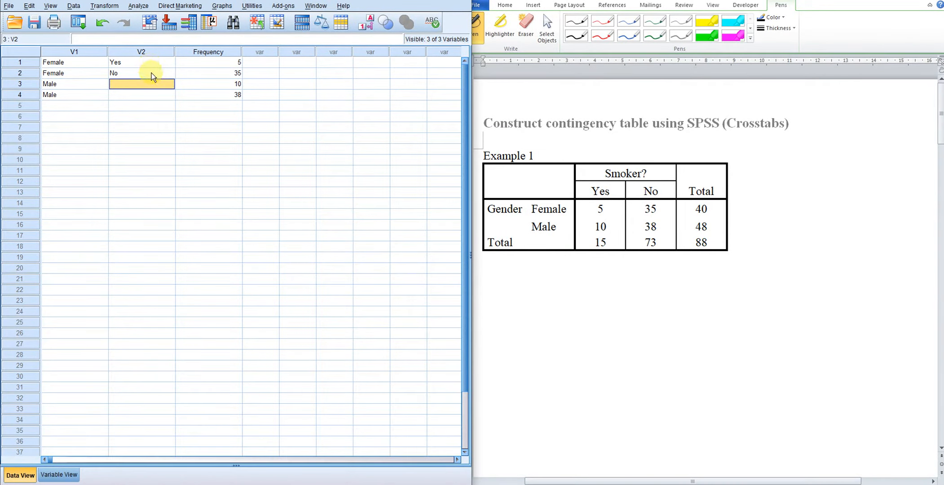
type("Yes")
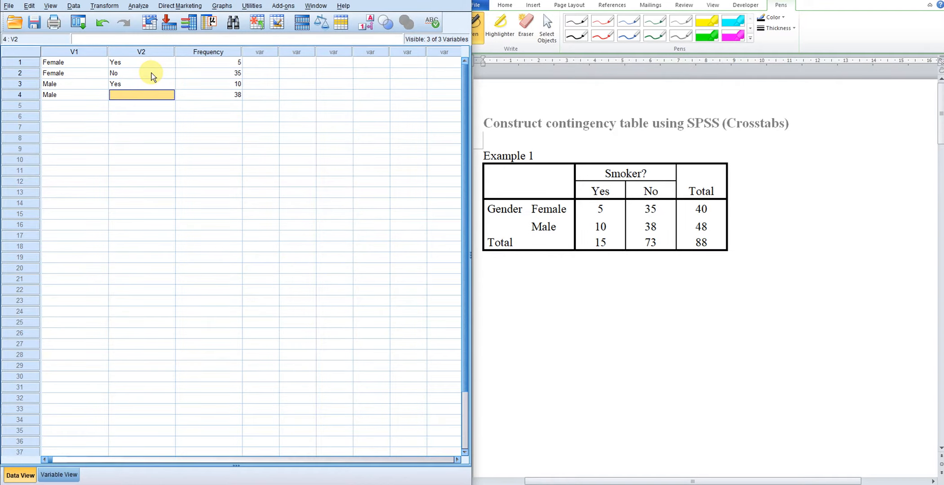
type("No")
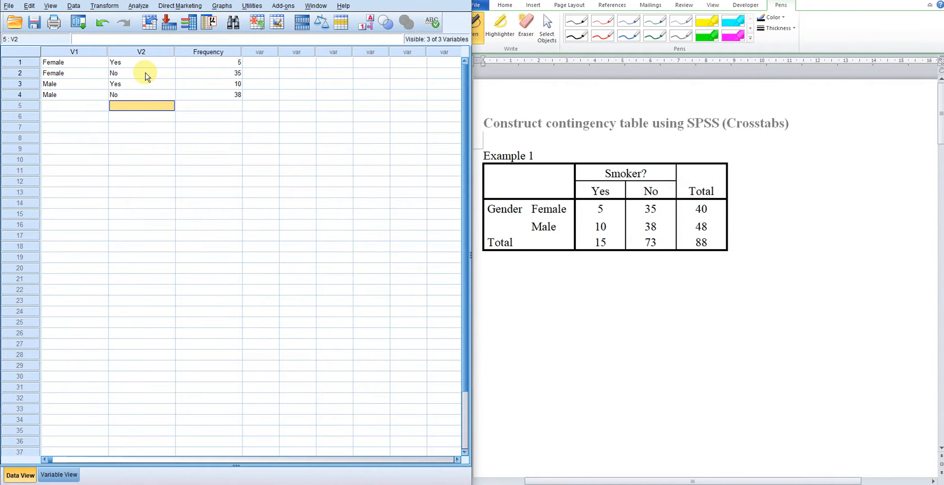
mouse_move(224, 125)
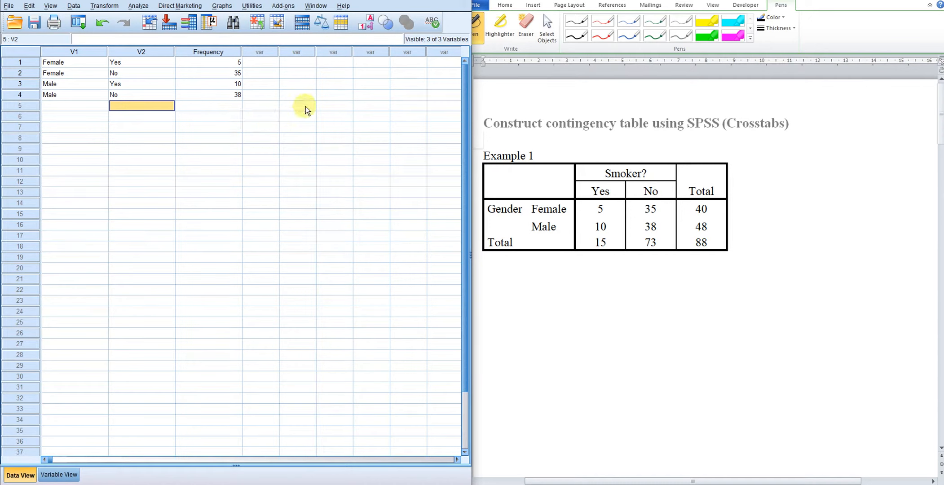
mouse_move(385, 303)
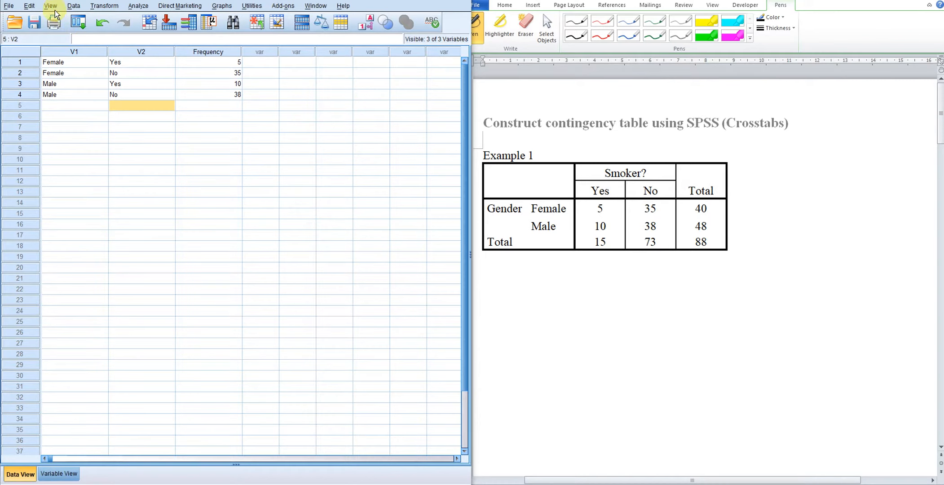
mouse_move(73, 5)
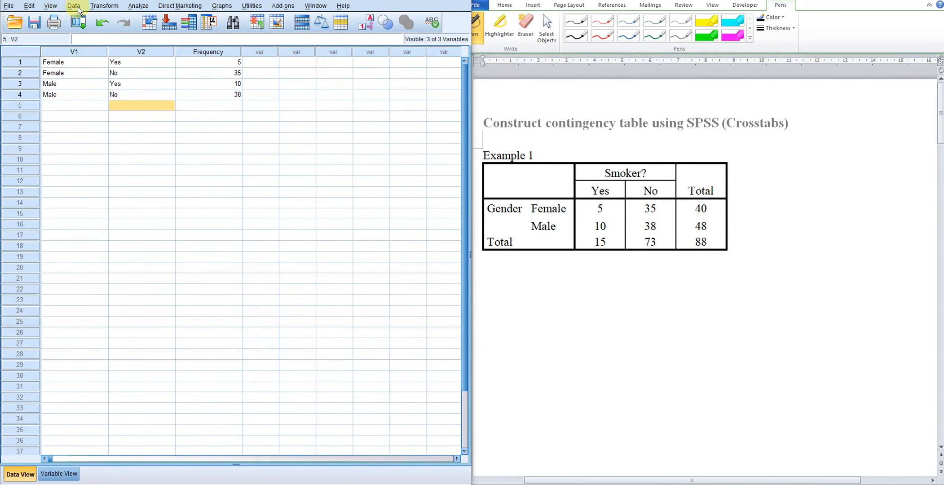
Step: Weight the cases by Frequency and close the output window reporting it
left_click(74, 5)
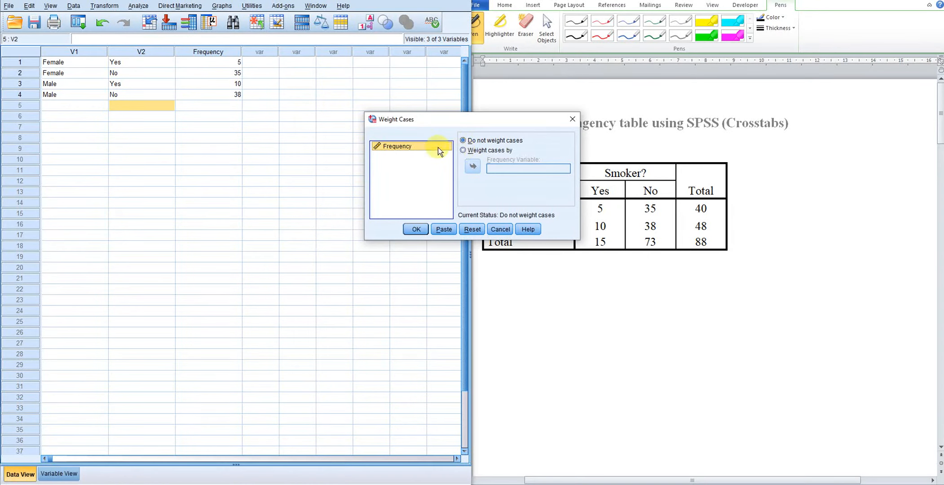
left_click(472, 167)
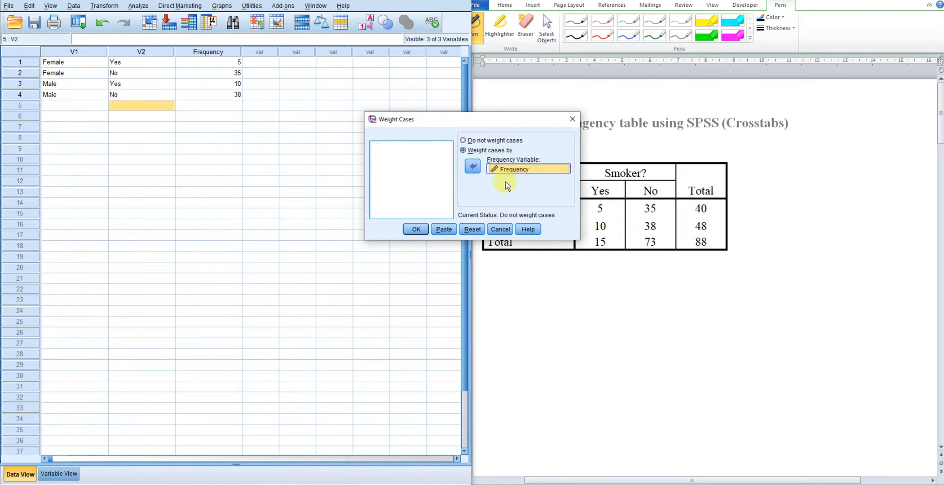
left_click(415, 229)
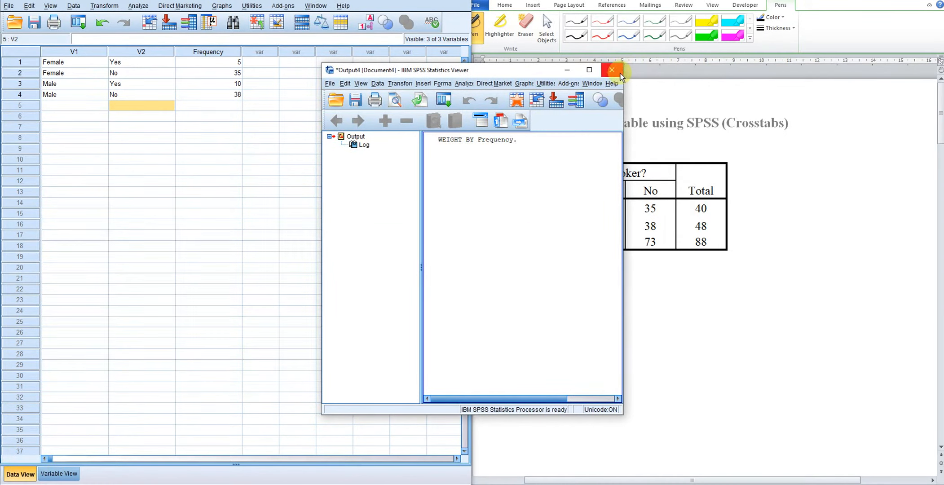
left_click(611, 70)
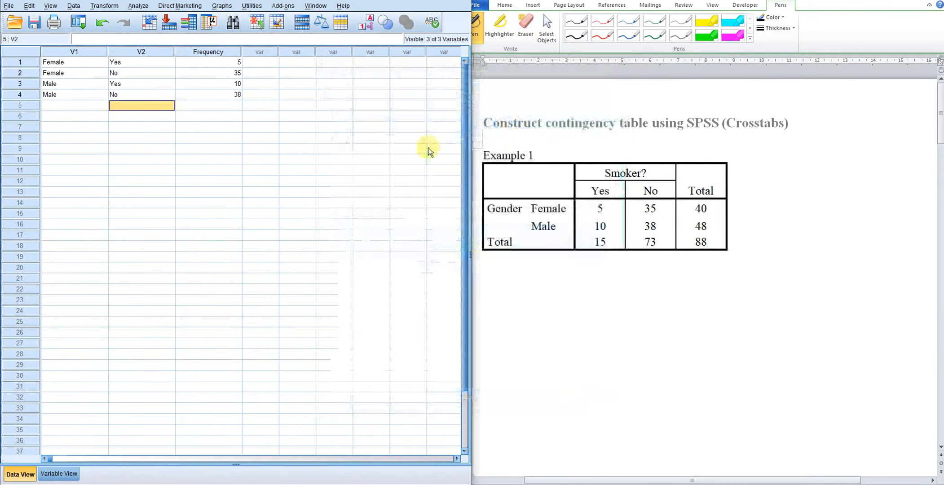
Step: Start a Crosstabs analysis and mark Gender as row, Smoker as column on the reference table
left_click(137, 5)
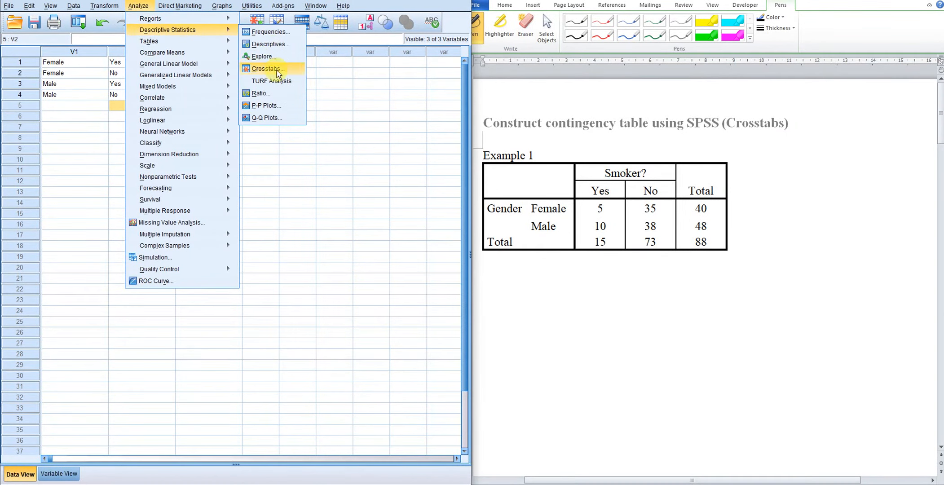
left_click(265, 68)
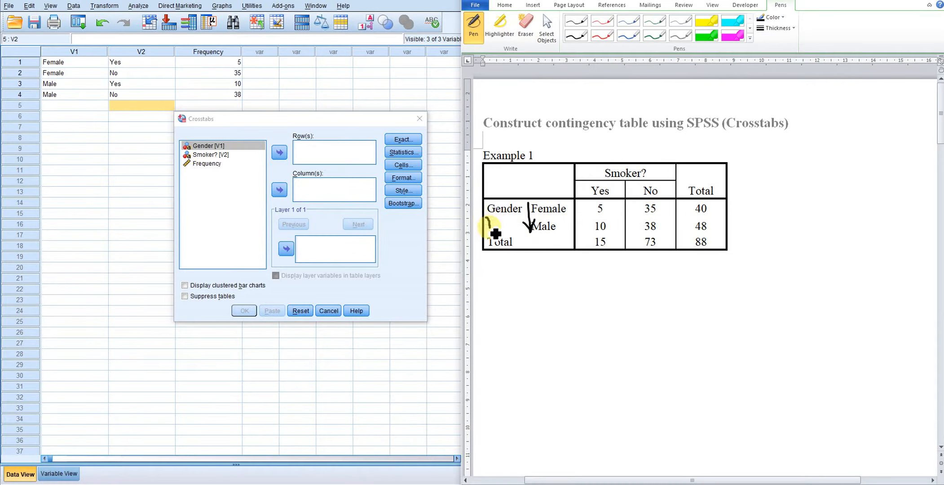
left_click_drag(488, 226, 506, 223)
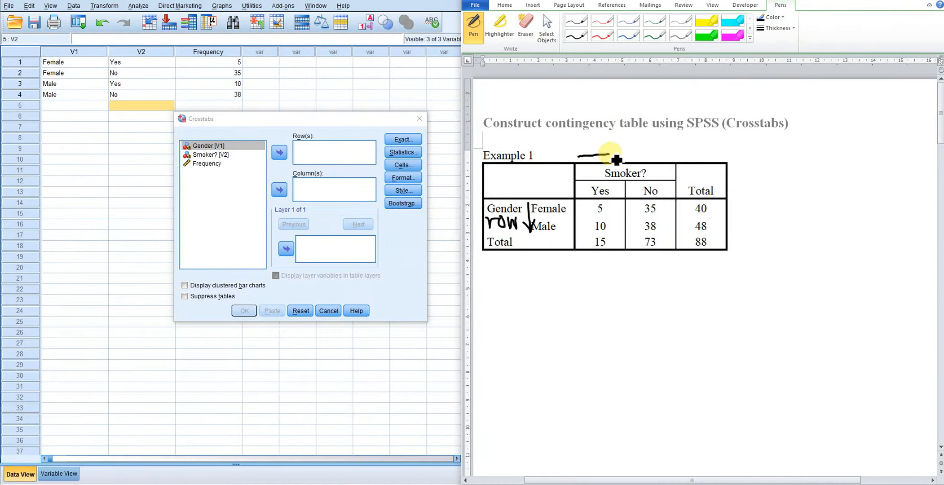
left_click_drag(593, 156, 675, 154)
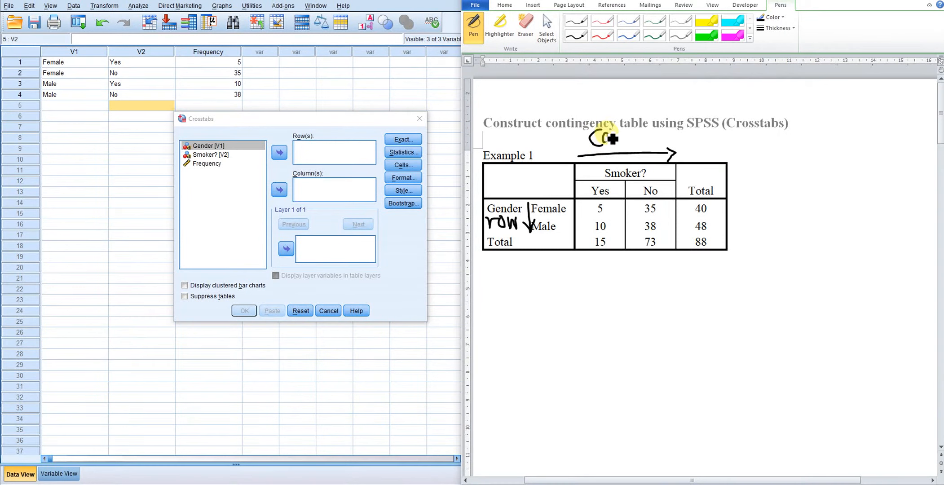
left_click_drag(593, 141, 633, 144)
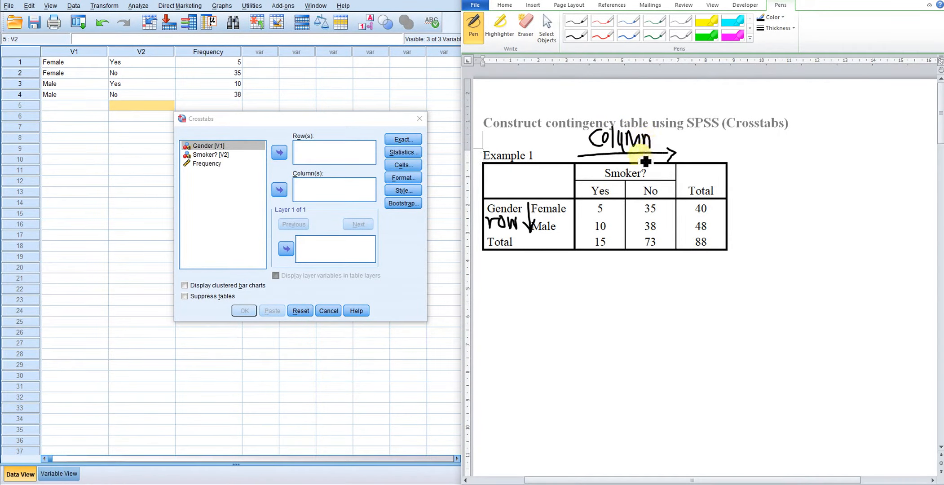
Step: Move Gender [V1] into Row(s) and Smoker? [V2] into Column(s)
left_click(210, 146)
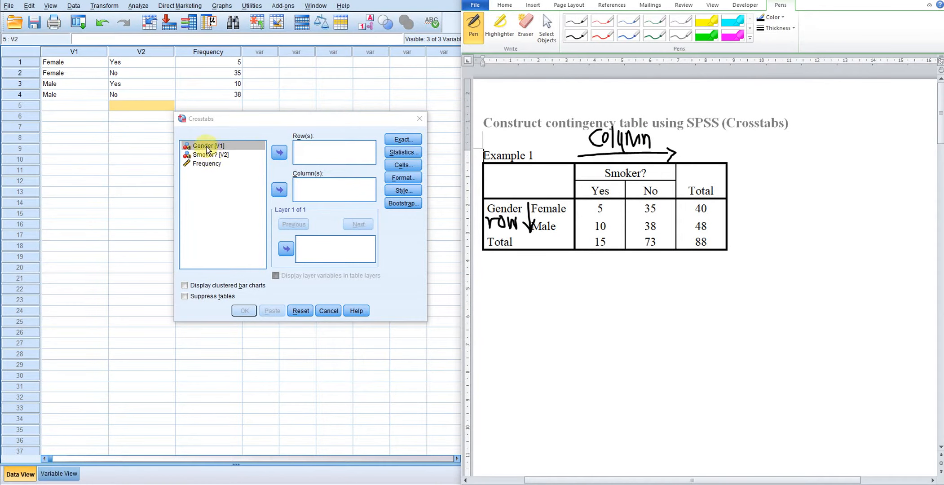
left_click(279, 152)
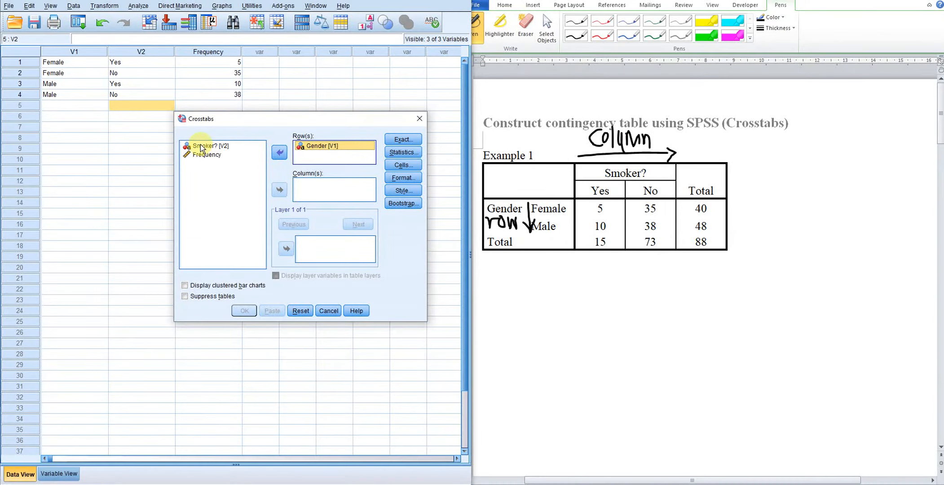
left_click(279, 189)
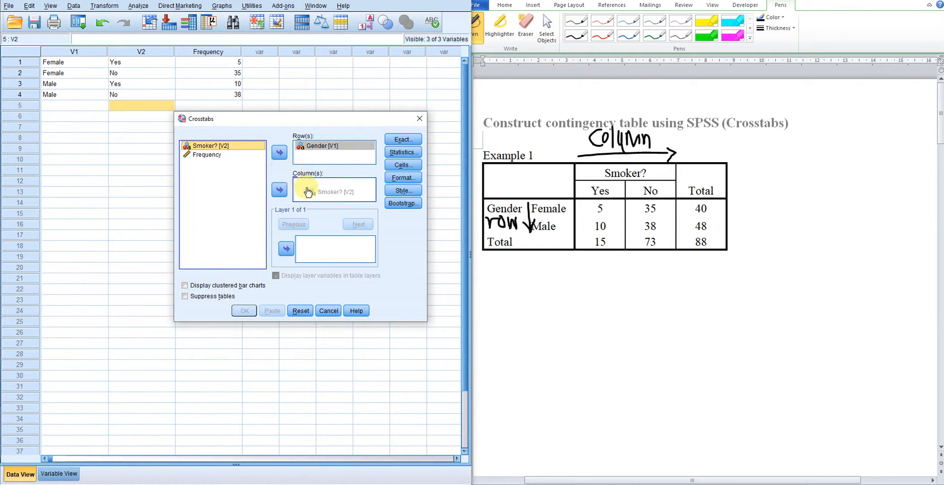
left_click(279, 190)
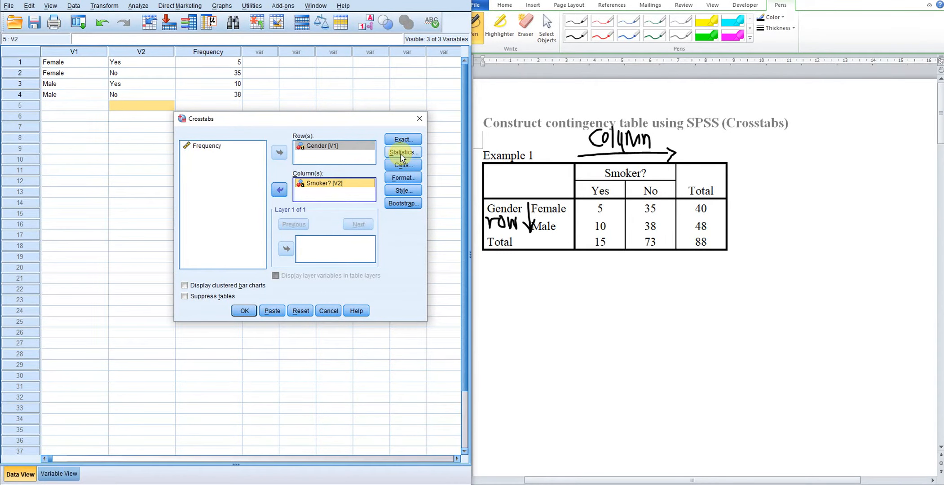
left_click(403, 151)
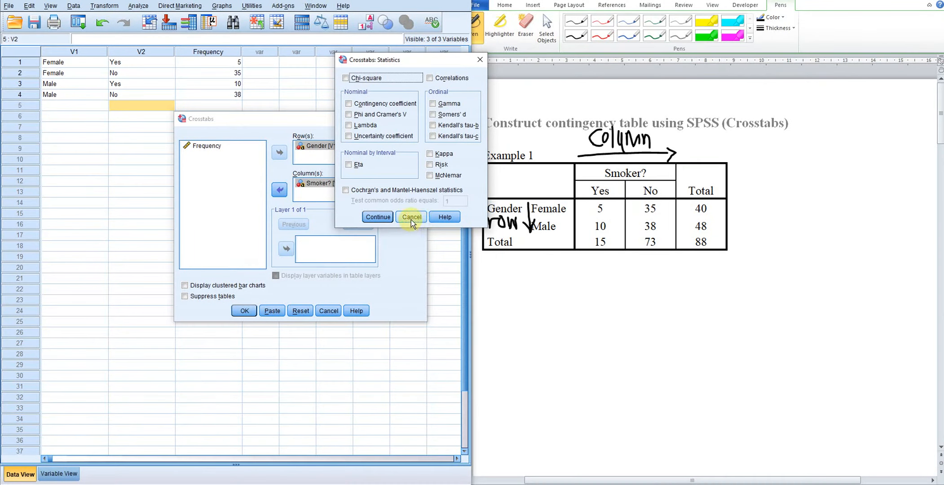
left_click(411, 216)
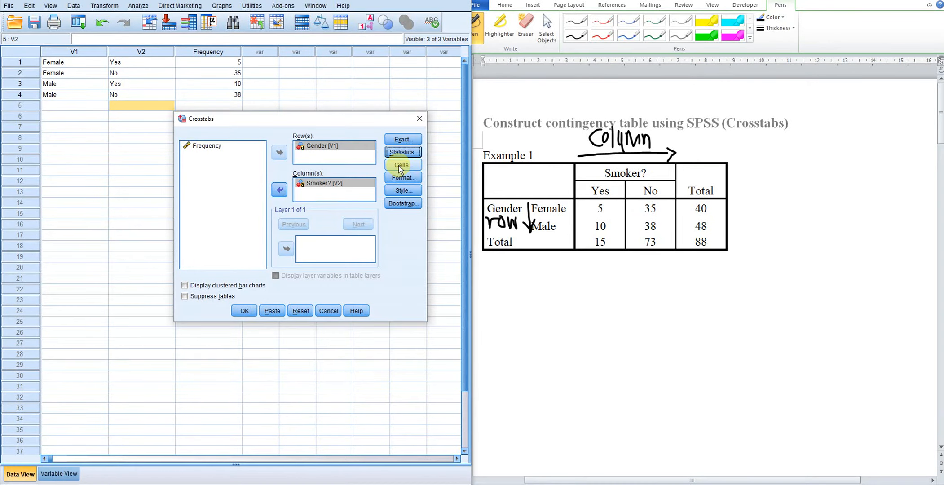
left_click(402, 165)
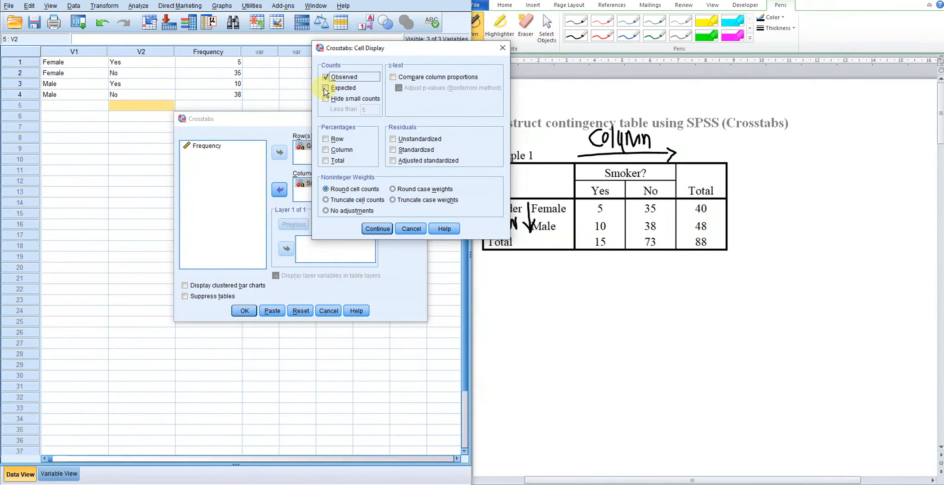
left_click(326, 88)
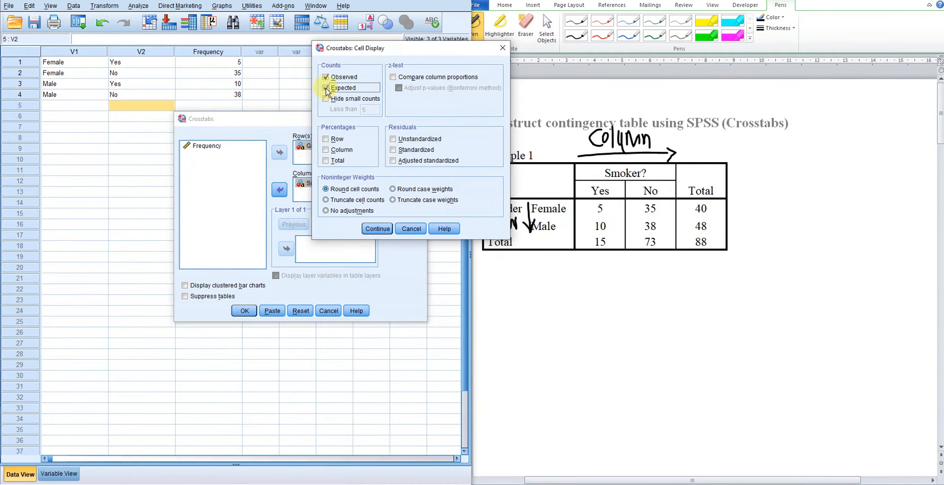
left_click(327, 88)
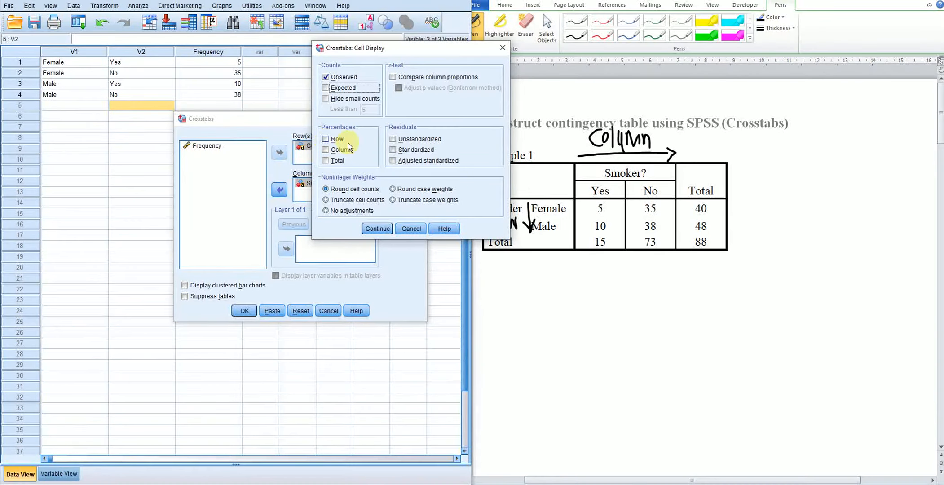
left_click(377, 230)
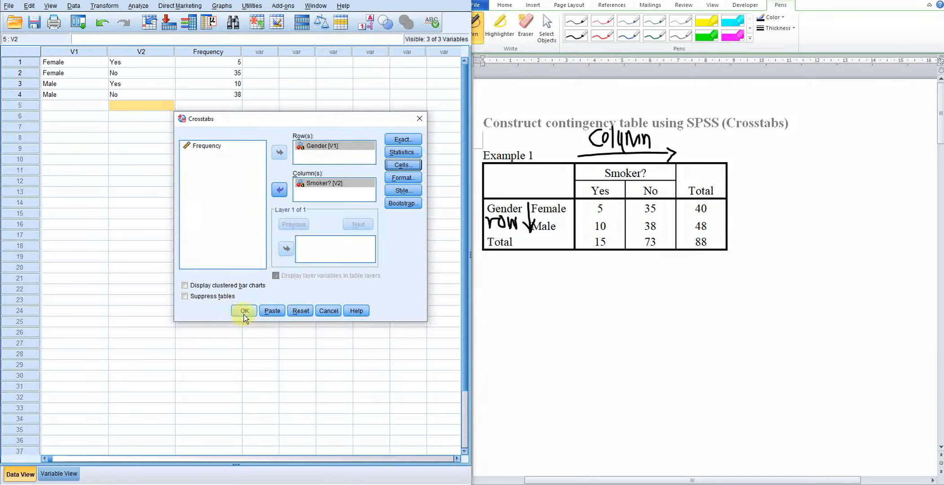
Step: Run the crosstab and widen the Output Viewer to read the Gender by Smoker? counts
left_click(244, 311)
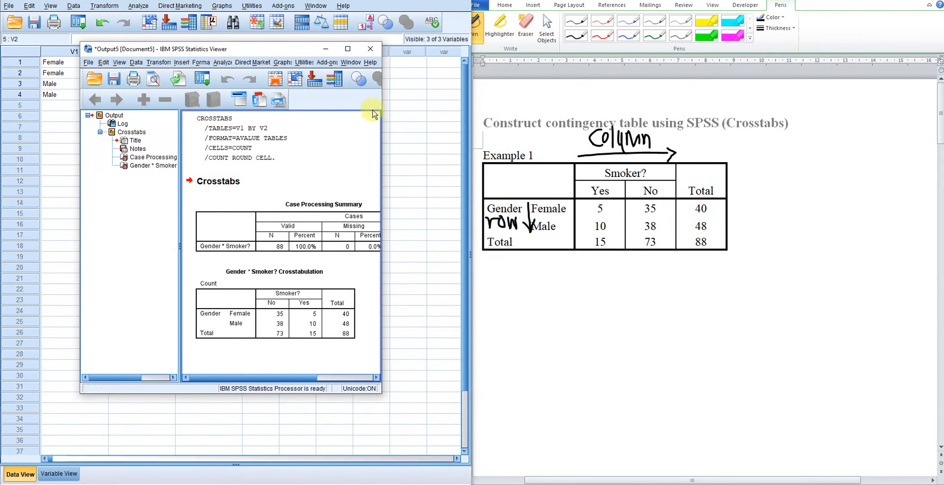
left_click_drag(380, 159, 429, 159)
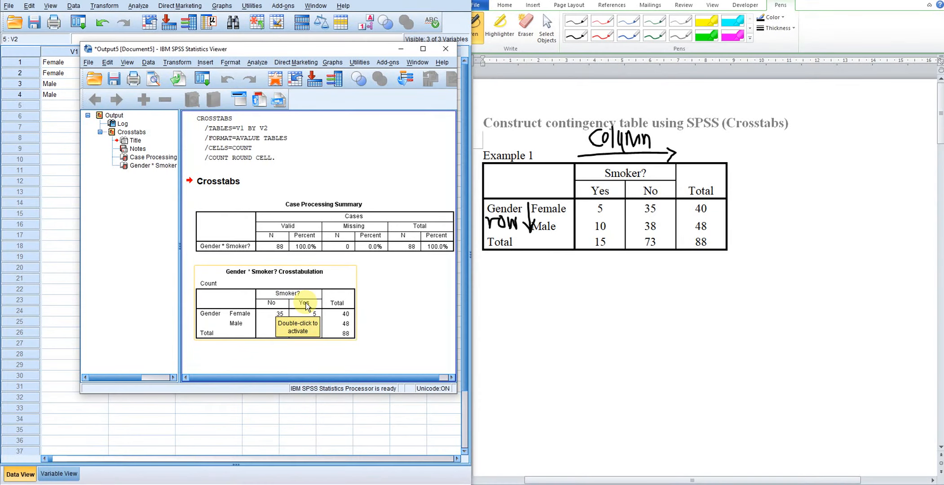
mouse_move(271, 303)
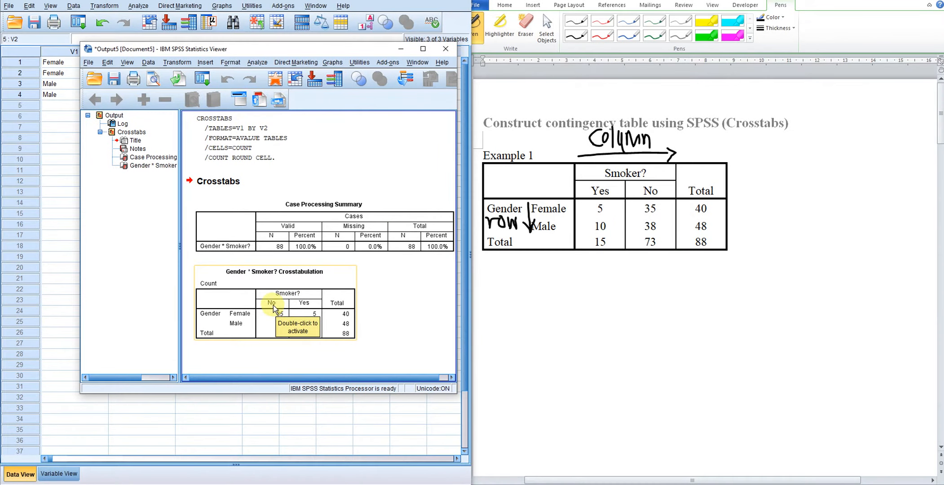
mouse_move(365, 317)
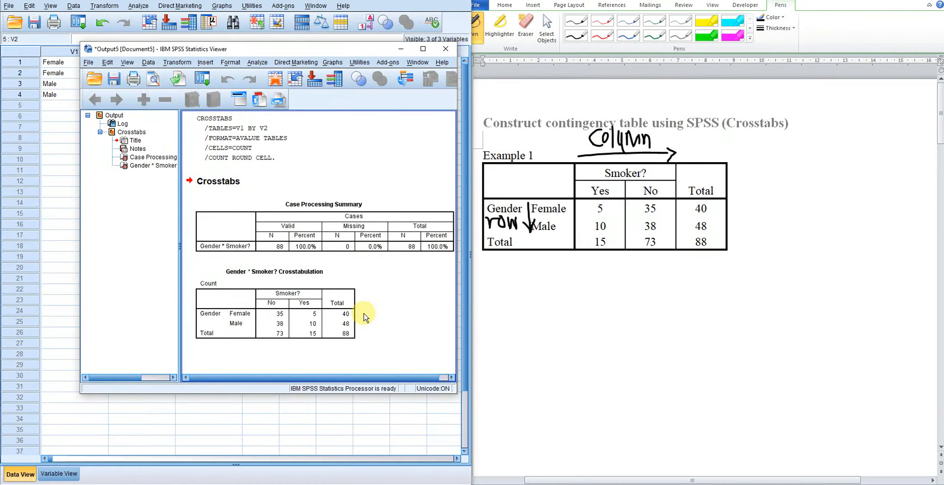
left_click(272, 305)
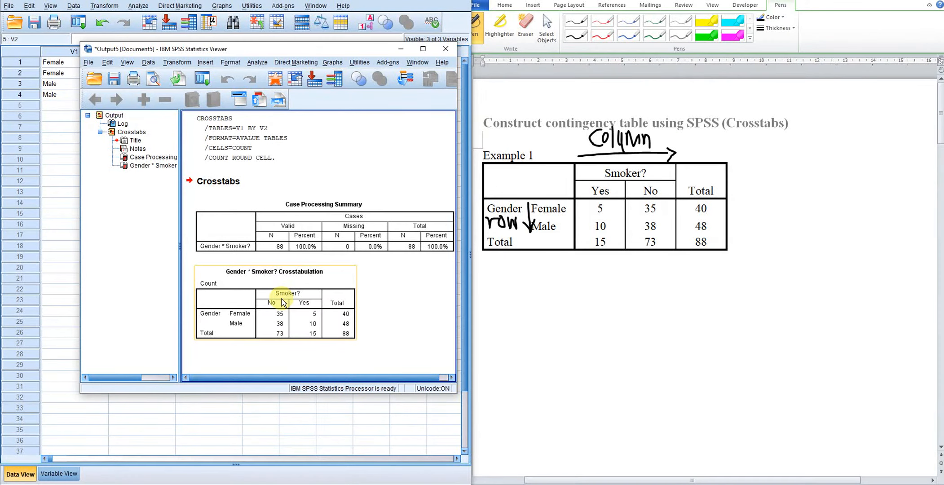
mouse_move(284, 304)
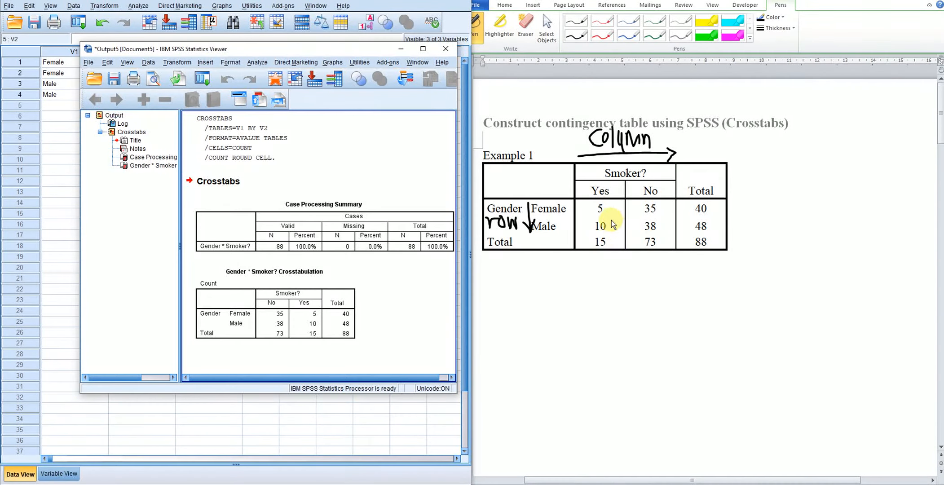
left_click(262, 334)
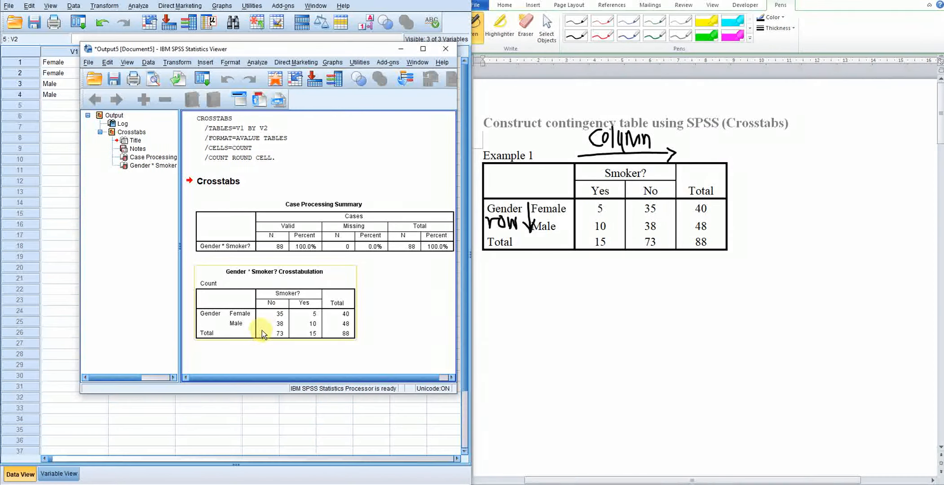
mouse_move(271, 309)
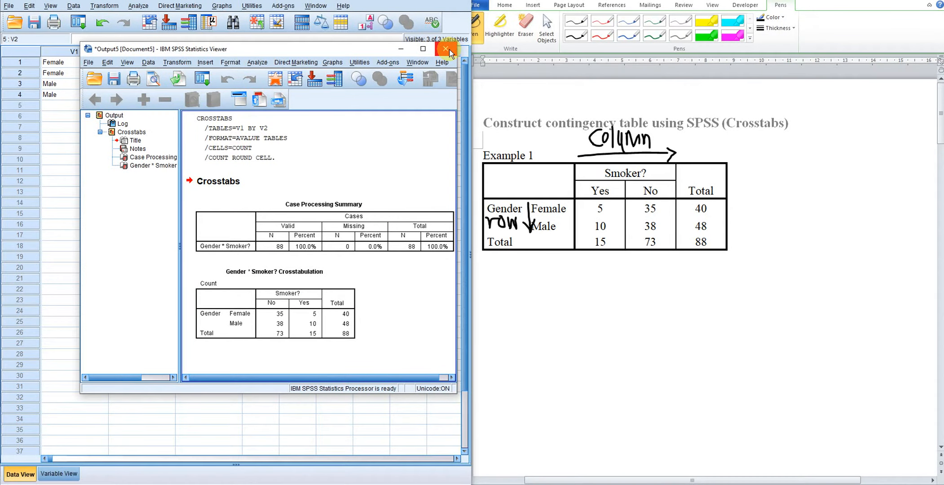
mouse_move(447, 49)
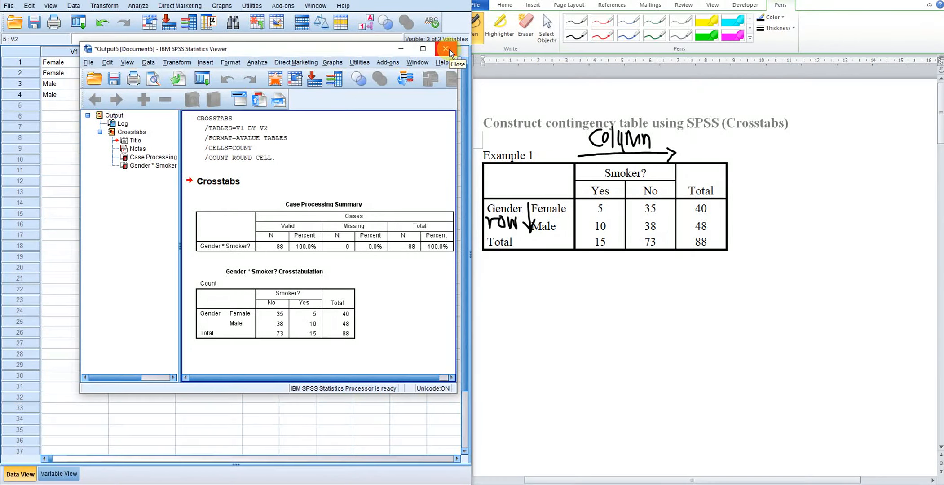
Step: Discard the output without saving and return to Variable View
left_click(445, 49)
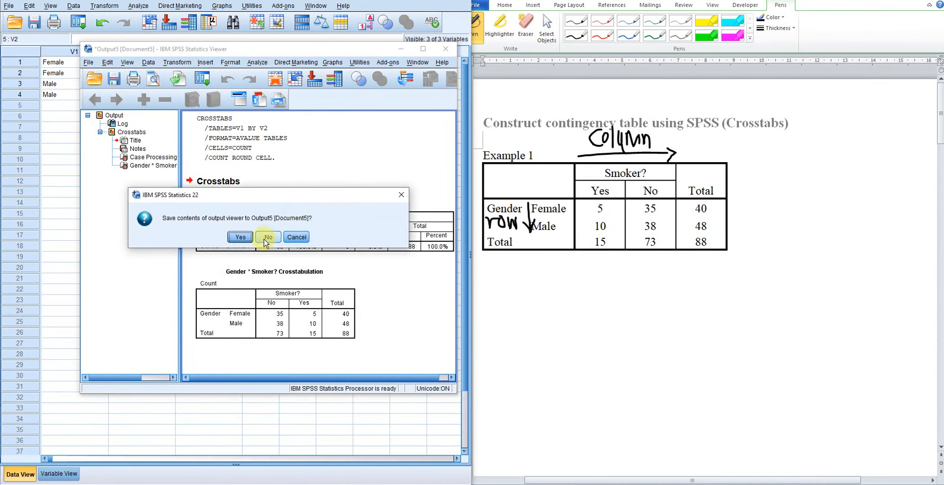
left_click(268, 236)
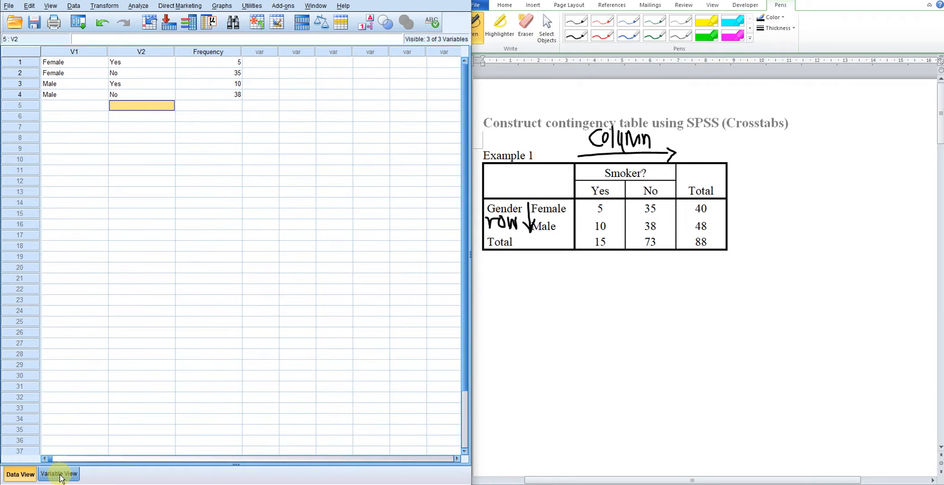
left_click(58, 474)
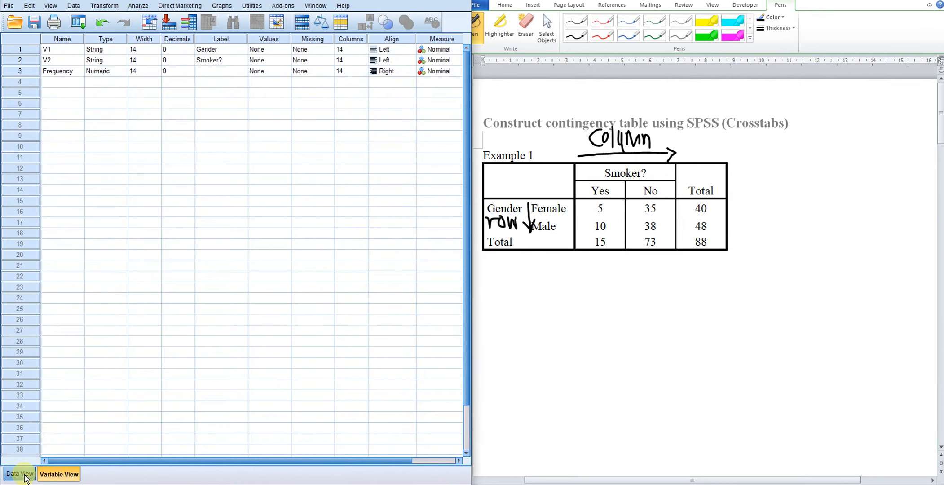
left_click(19, 474)
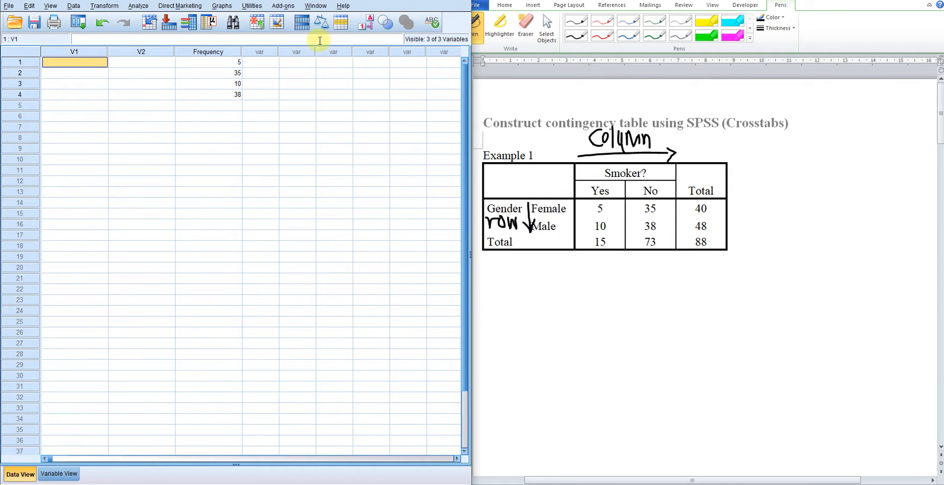
left_click(58, 473)
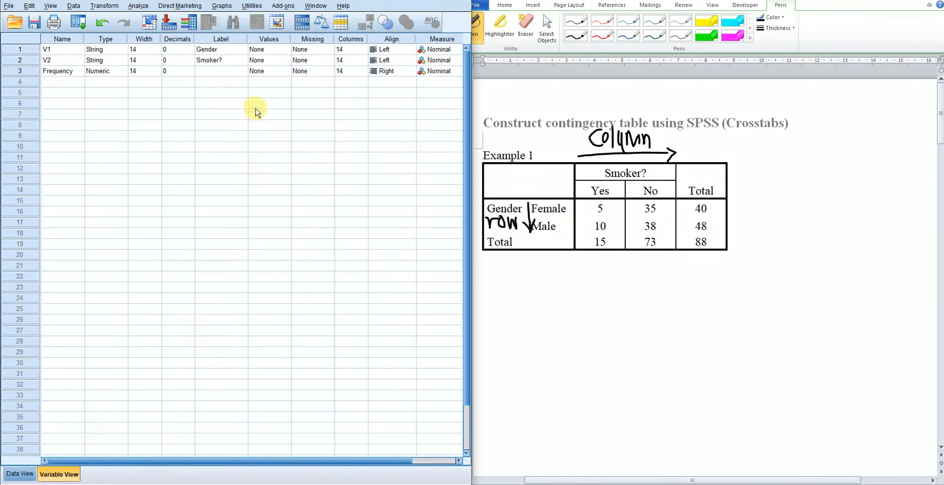
mouse_move(65, 355)
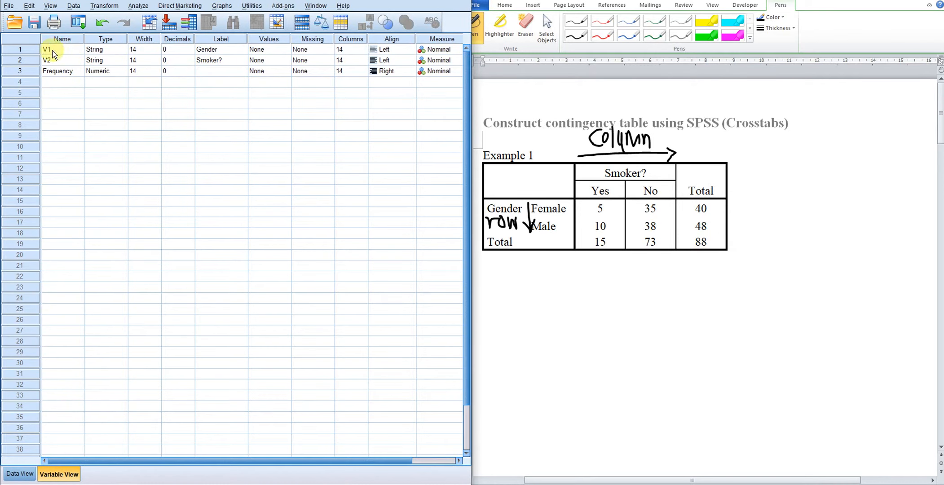
Step: Give Gender the value labels 0 = Female and 1 = Male
left_click(291, 49)
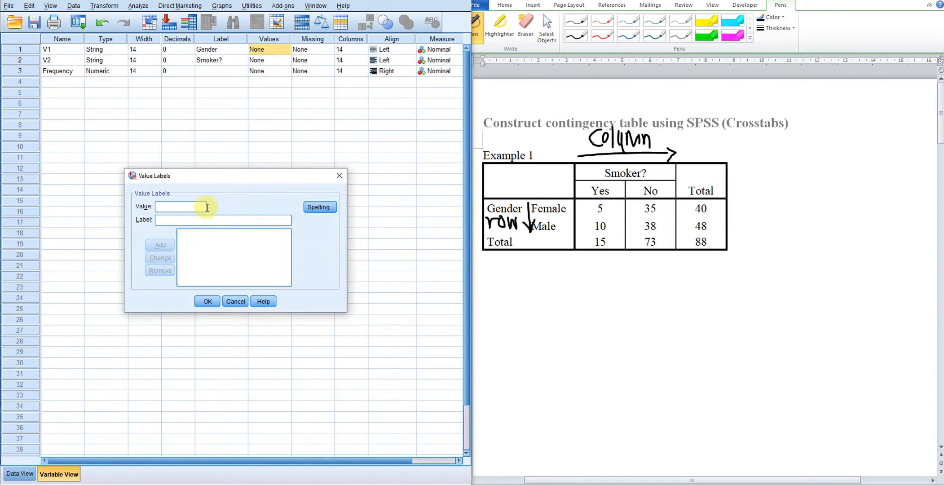
type("0")
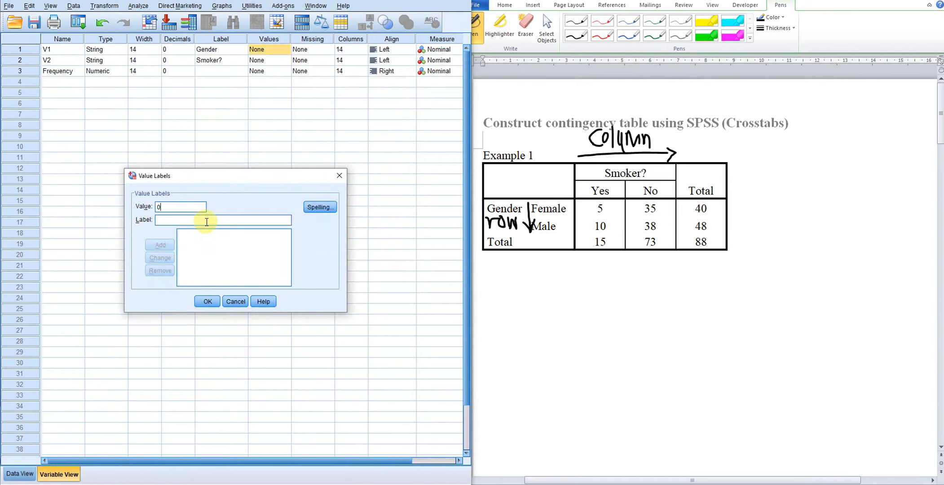
type("Fe")
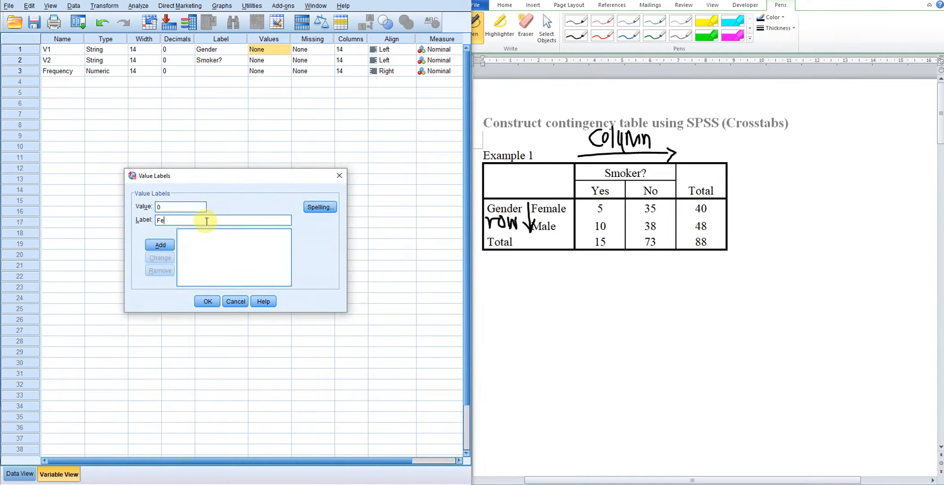
left_click(160, 245)
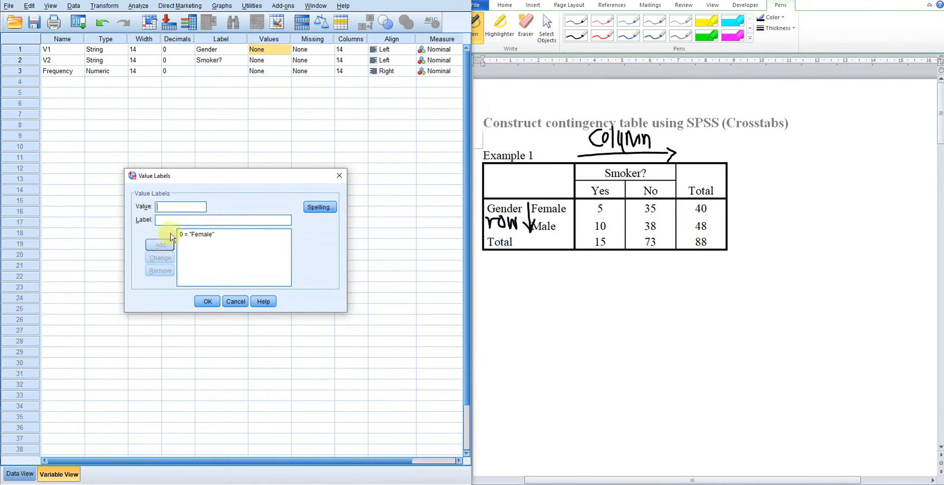
type("1")
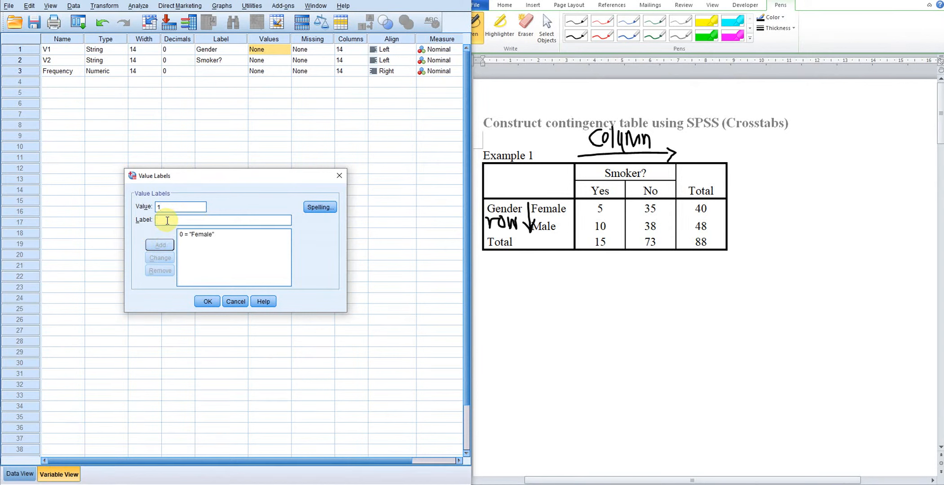
type("Male")
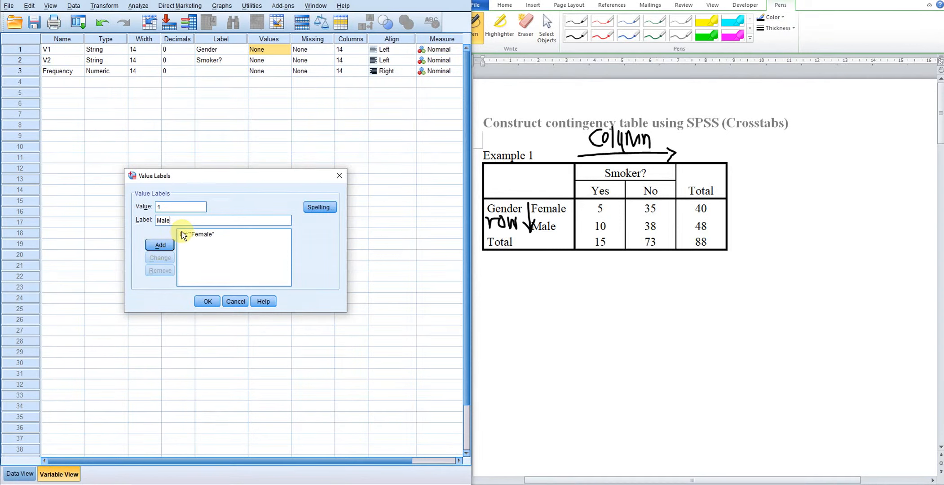
left_click(160, 246)
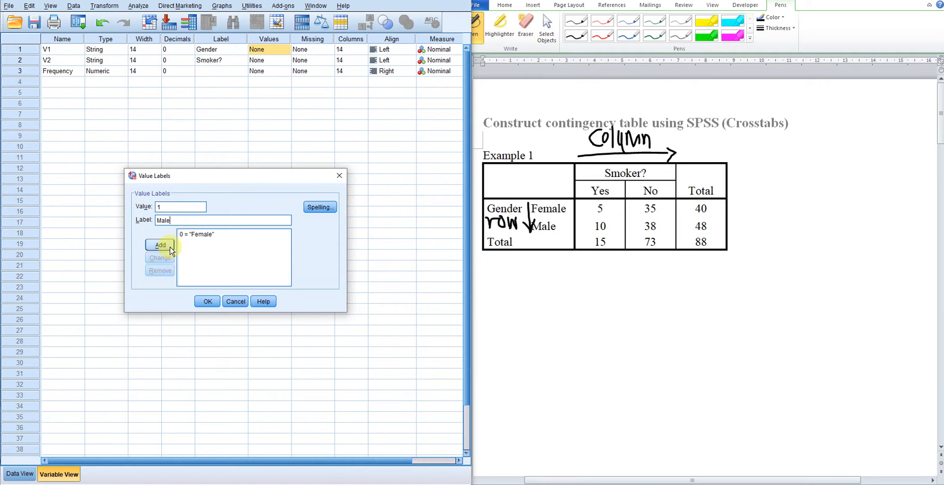
left_click(160, 245)
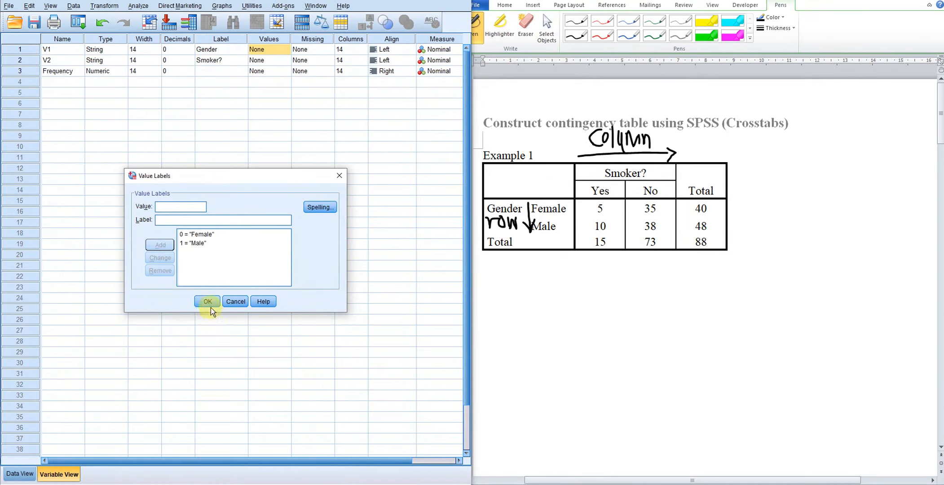
left_click(208, 302)
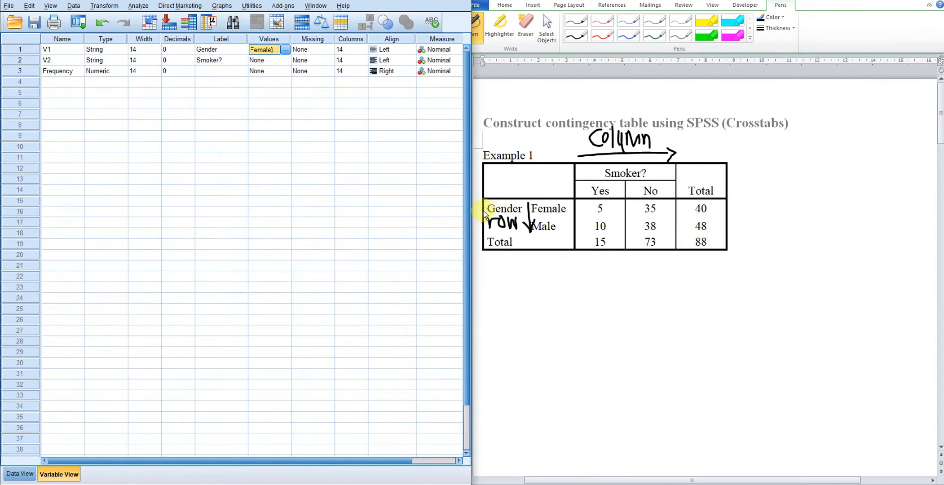
Step: Give Smoker? the value labels 0 = Yes and 1 = No
left_click(285, 50)
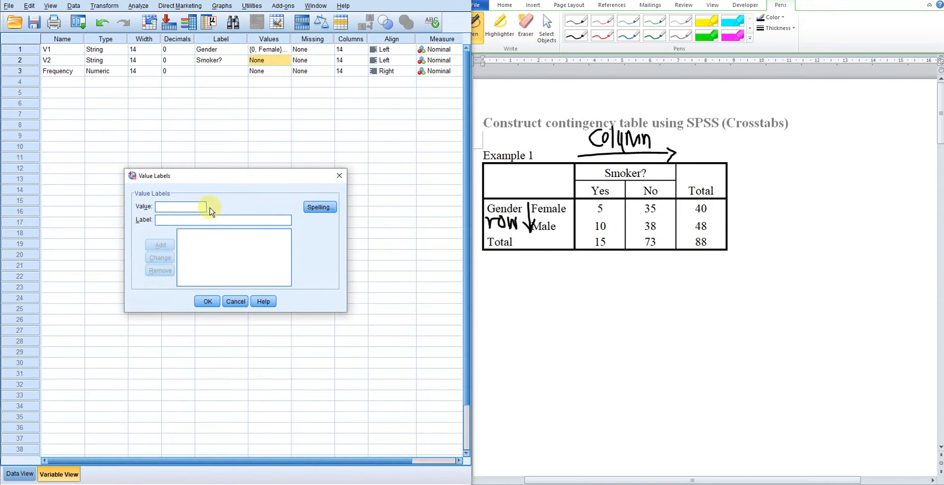
type("0")
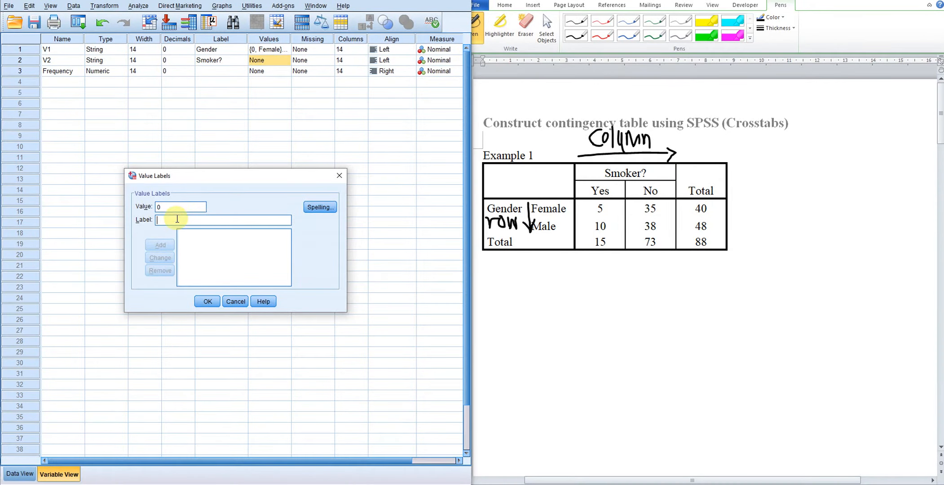
type("Yes")
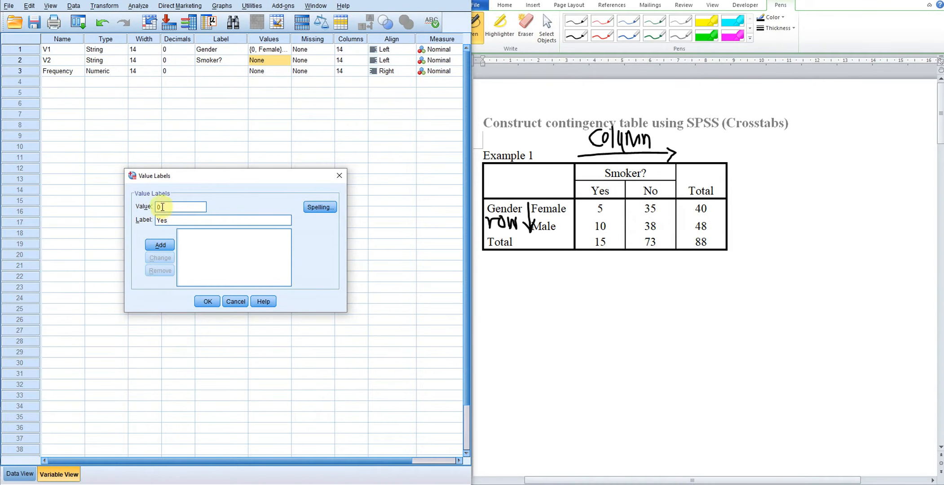
left_click(160, 245)
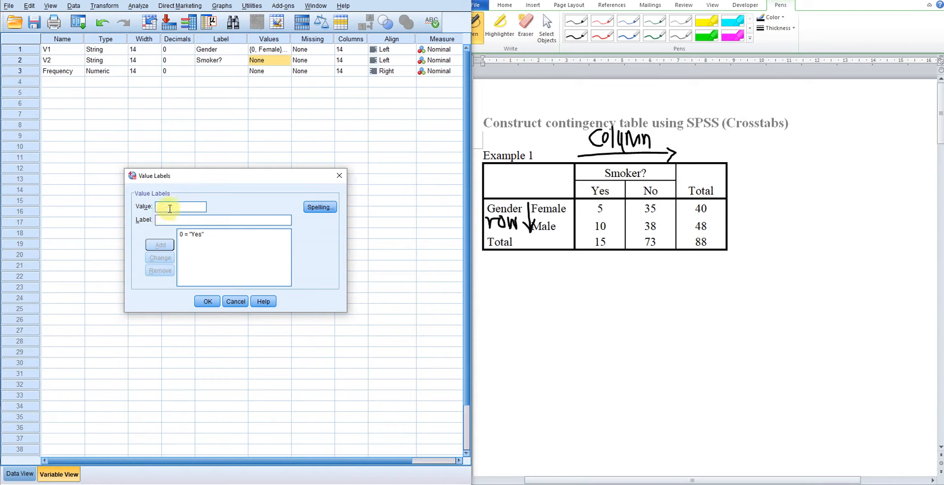
type("1")
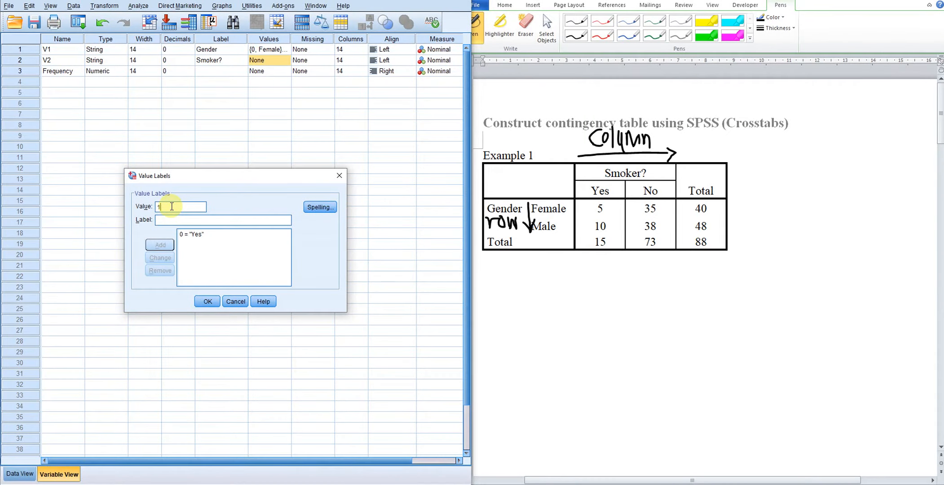
type("N")
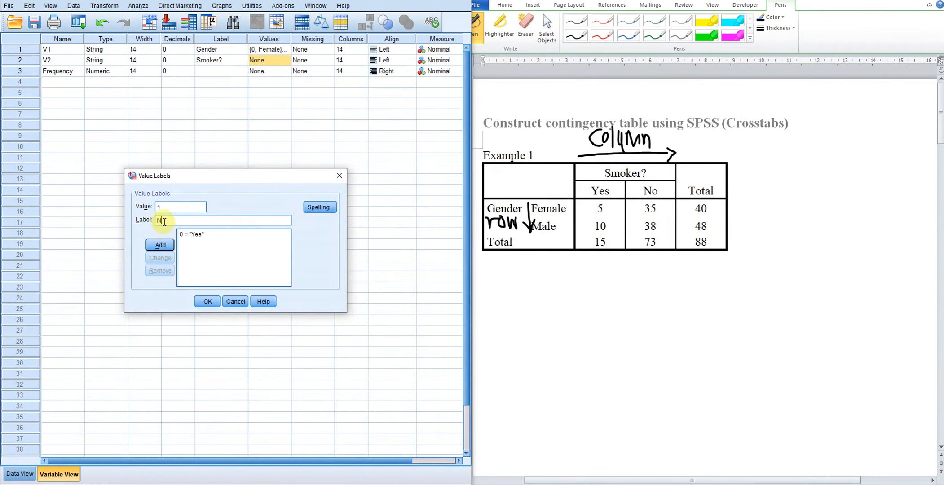
left_click(160, 245)
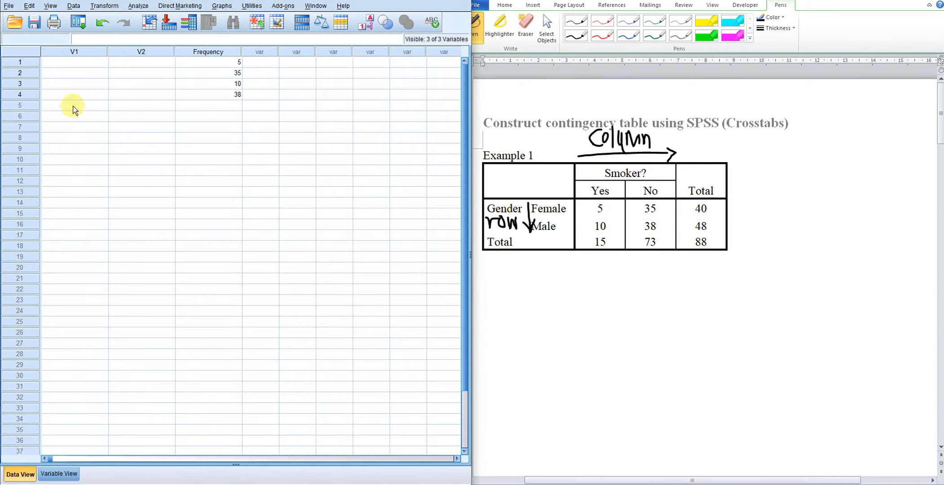
Step: Enter the 0/1 codes in V1 and V2, then bring up Weight Cases by Frequency
left_click(74, 61)
type("0")
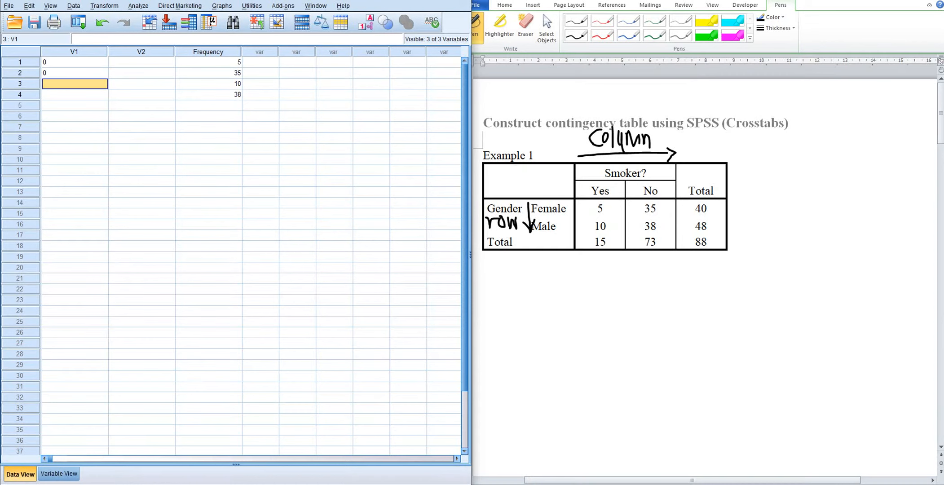
type("1")
left_click(141, 62)
type("0")
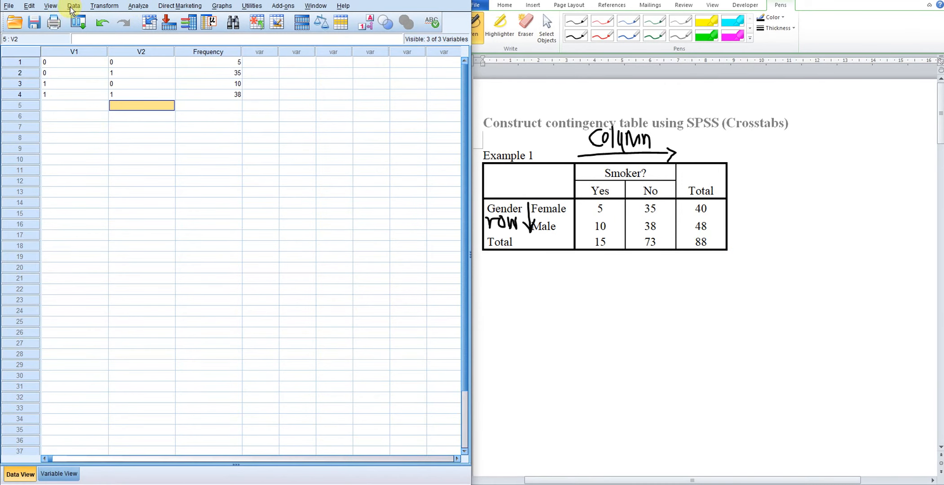
left_click(73, 6)
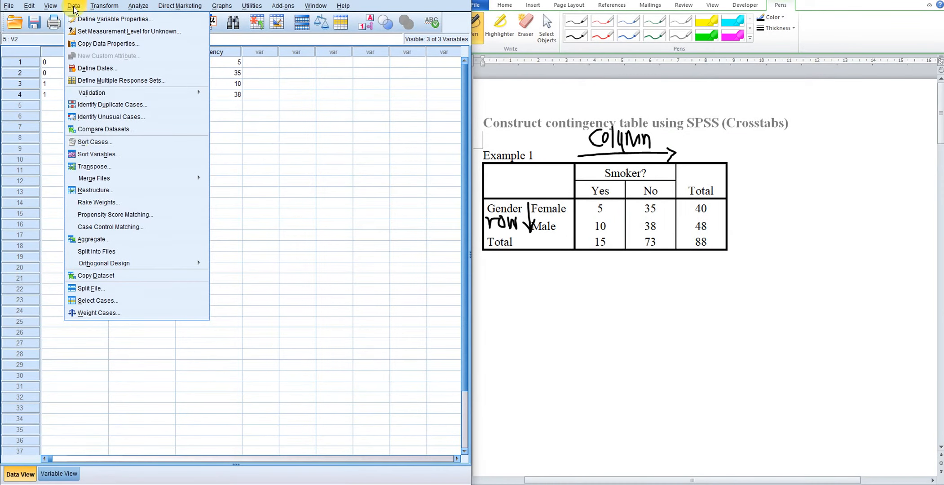
left_click(99, 313)
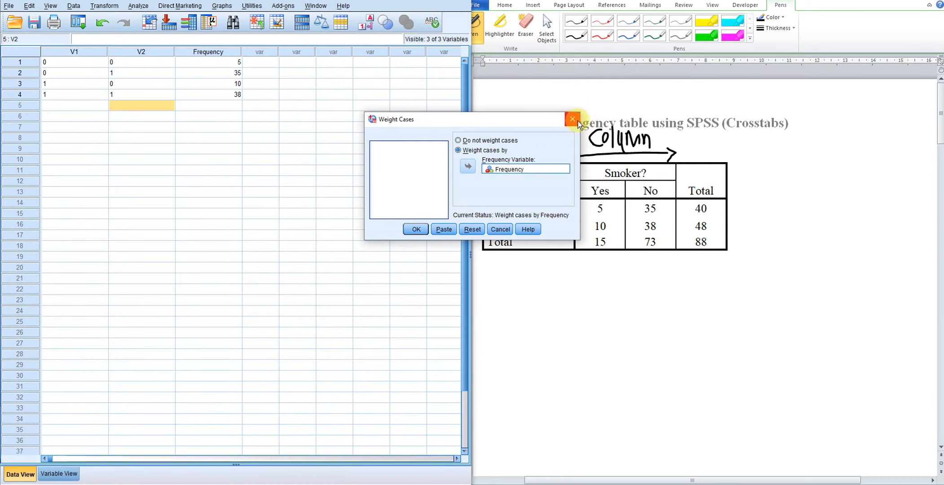
Step: Close Weight Cases unchanged and run the Gender by Smoker crosstab
left_click(572, 120)
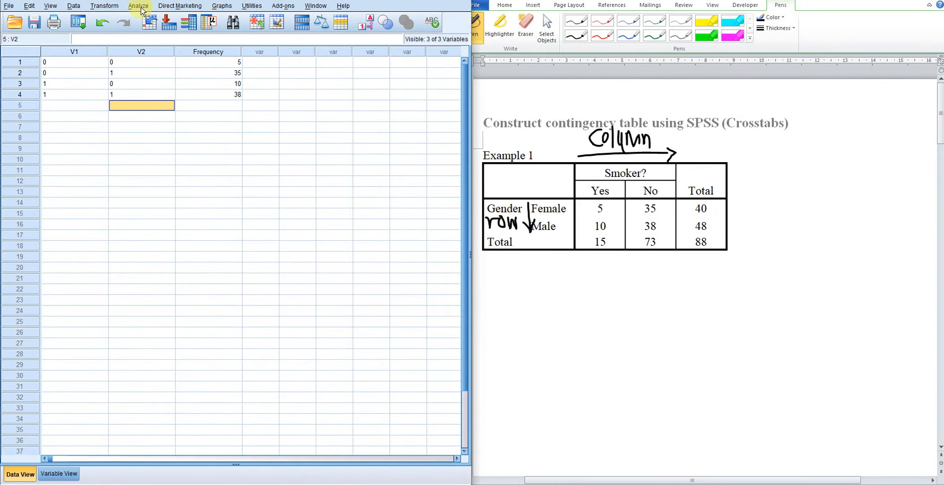
left_click(138, 5)
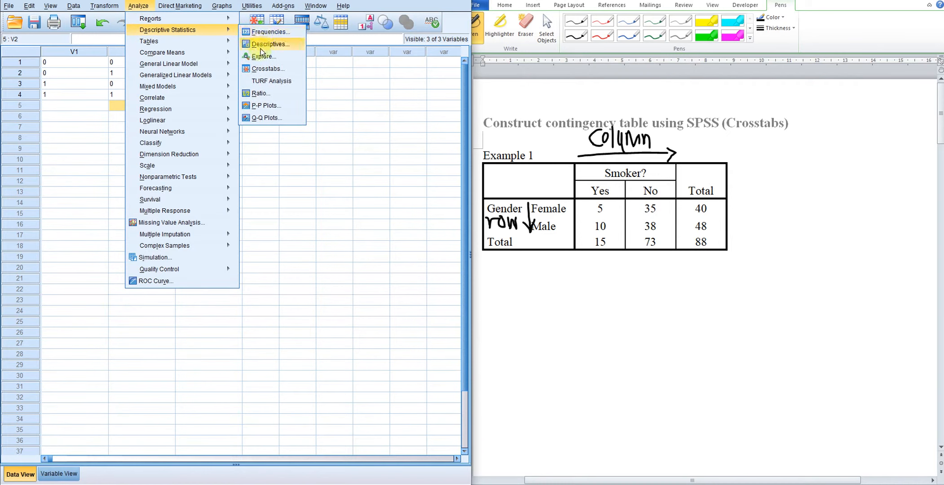
left_click(267, 69)
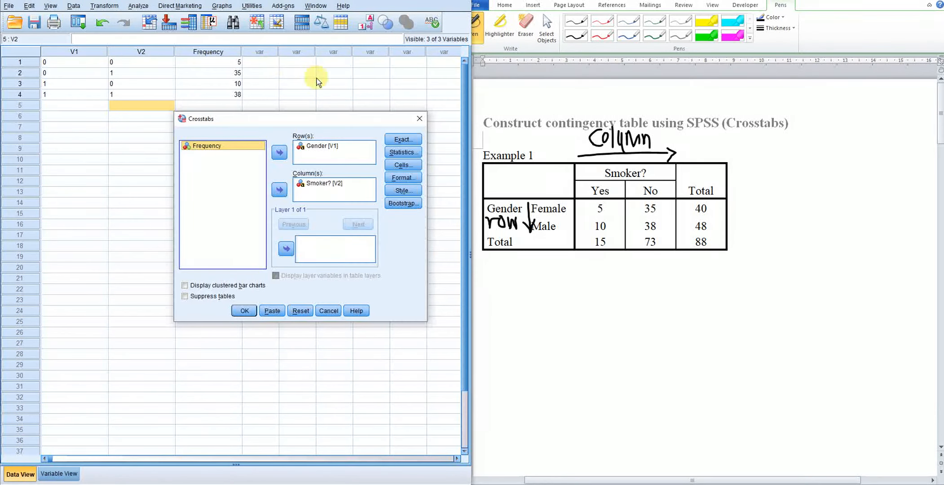
left_click(243, 311)
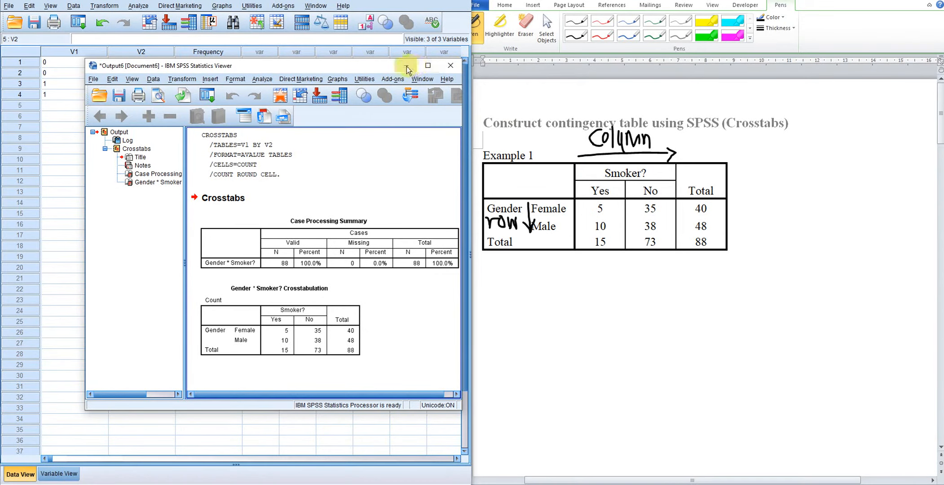
Step: Close the output Viewer without saving its contents
left_click(449, 66)
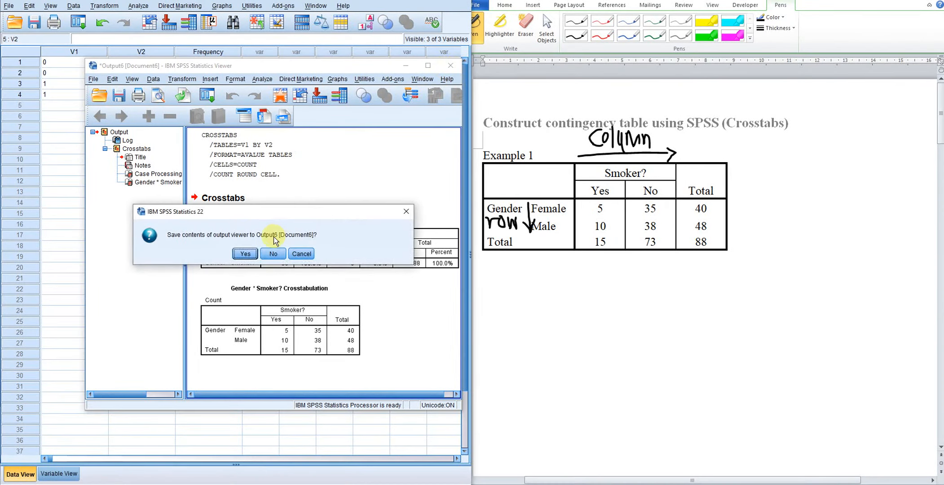
left_click(273, 254)
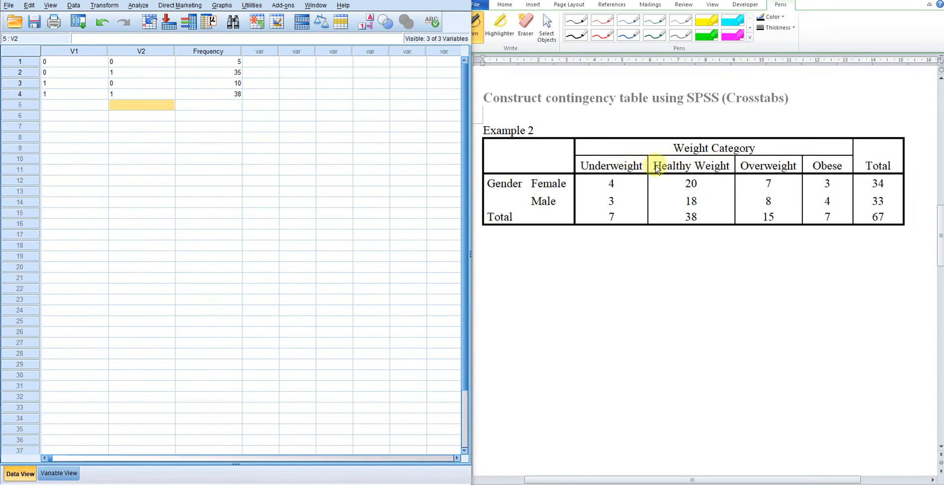
mouse_move(629, 153)
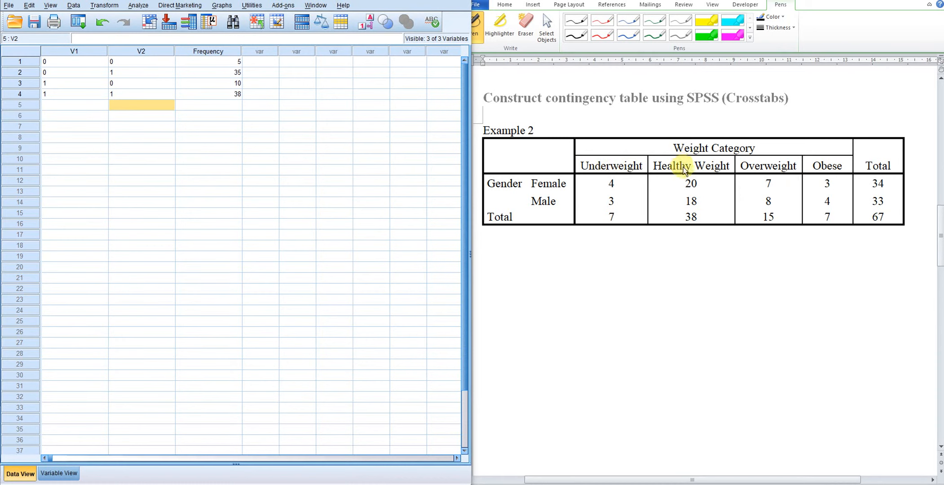
mouse_move(774, 174)
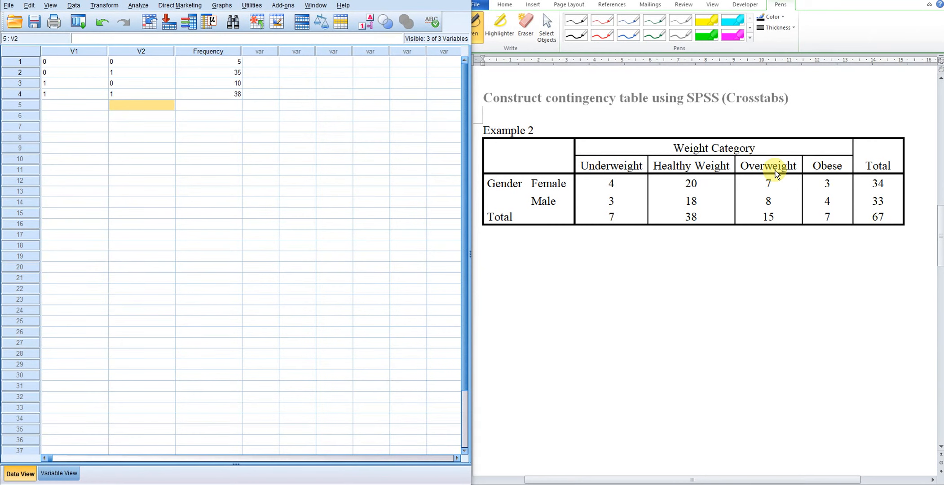
mouse_move(816, 174)
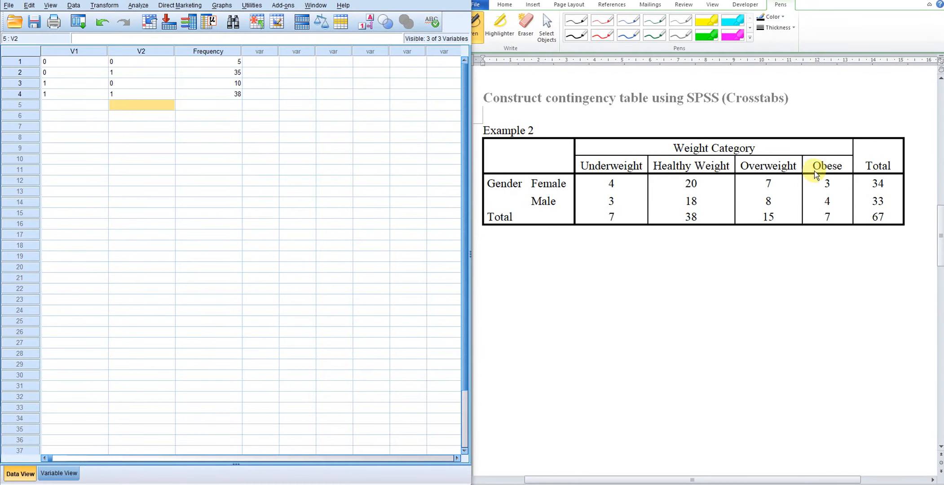
mouse_move(610, 166)
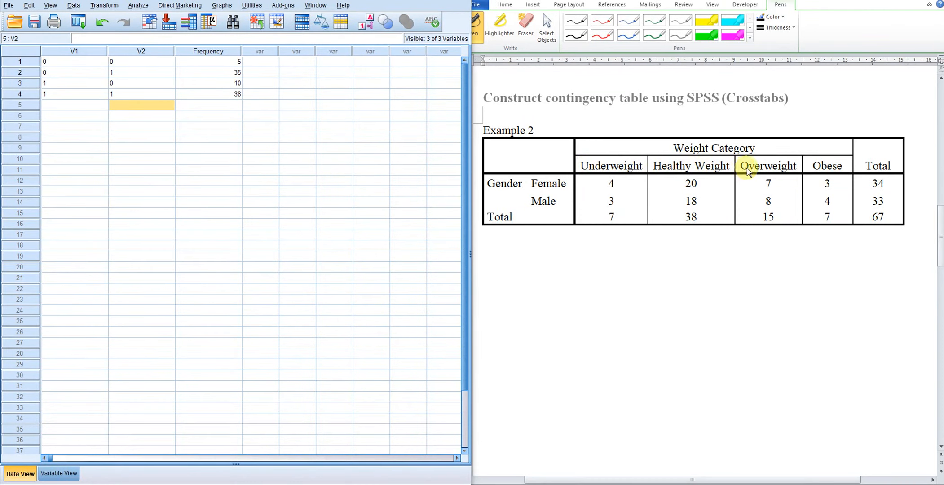
mouse_move(757, 189)
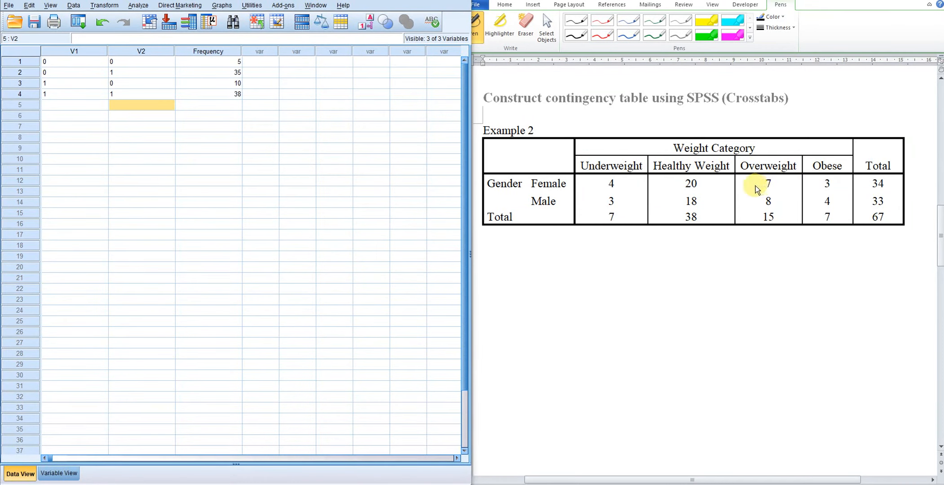
mouse_move(592, 180)
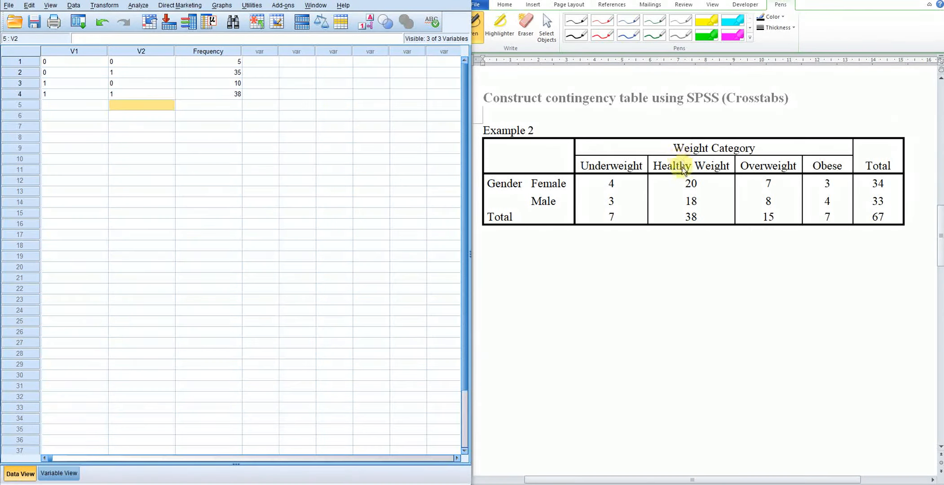
mouse_move(827, 171)
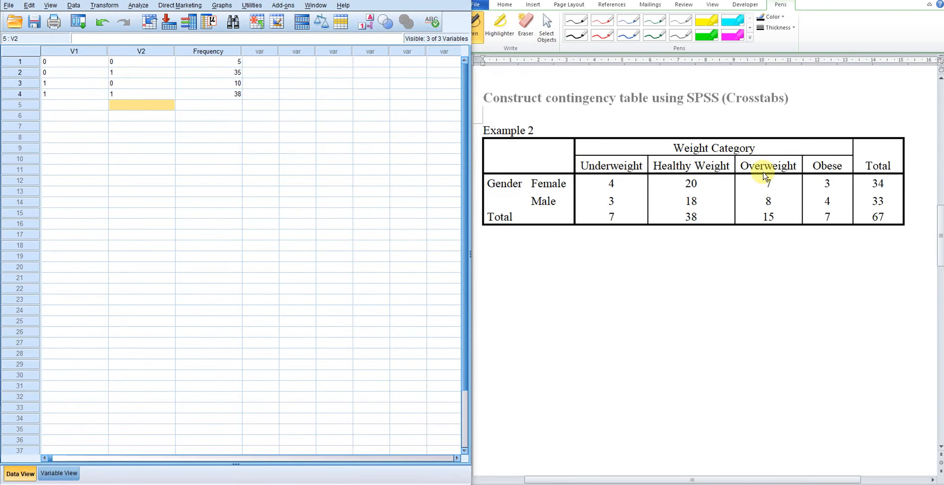
mouse_move(58, 397)
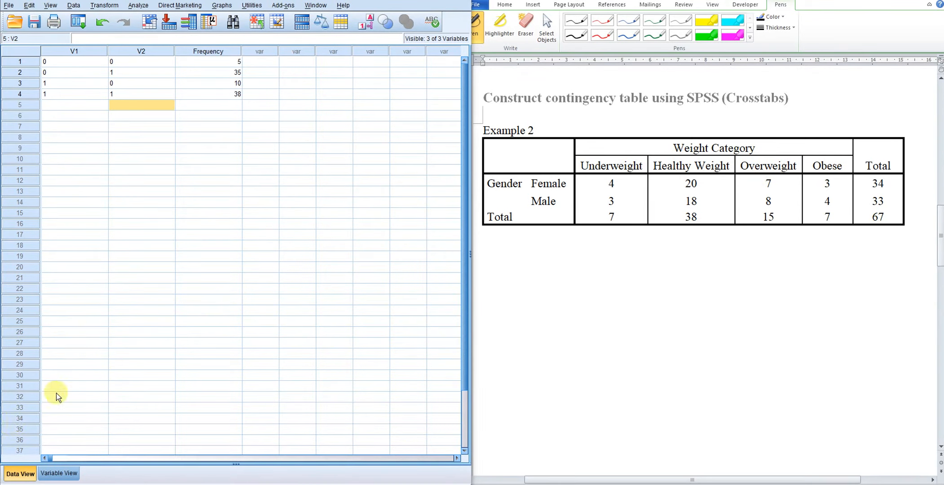
Step: Start a new dataset with variables Gender, Category and Frequency in Variable View
left_click(8, 5)
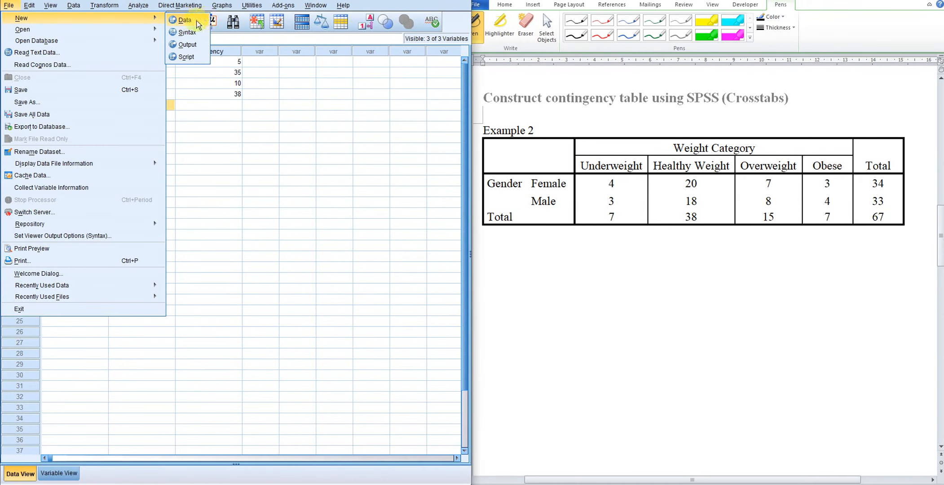
left_click(184, 20)
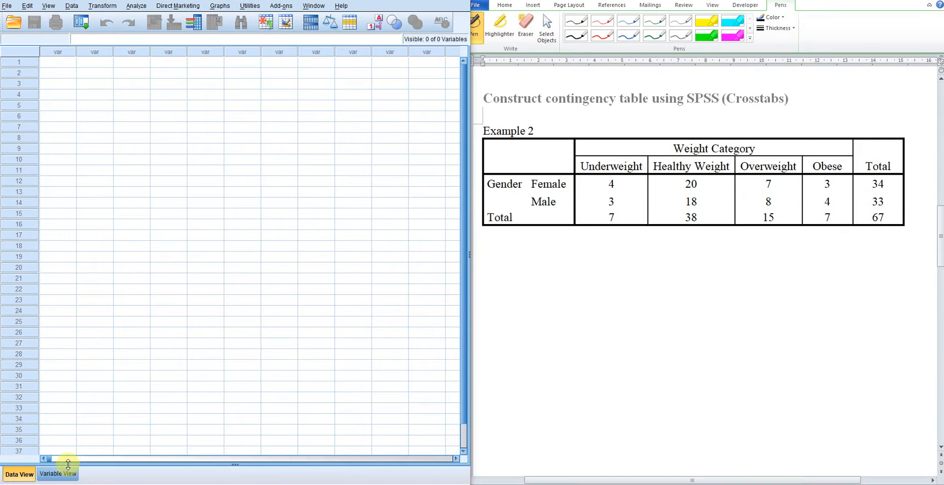
left_click(58, 475)
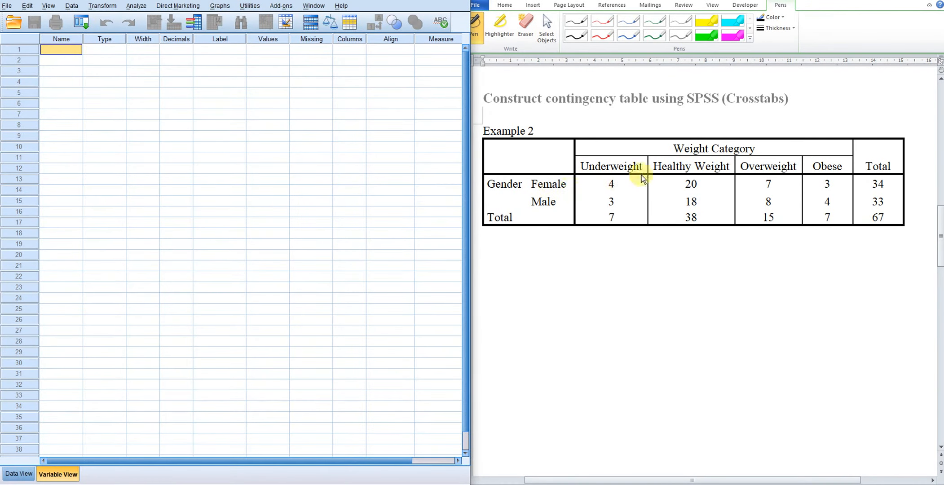
type("Gender")
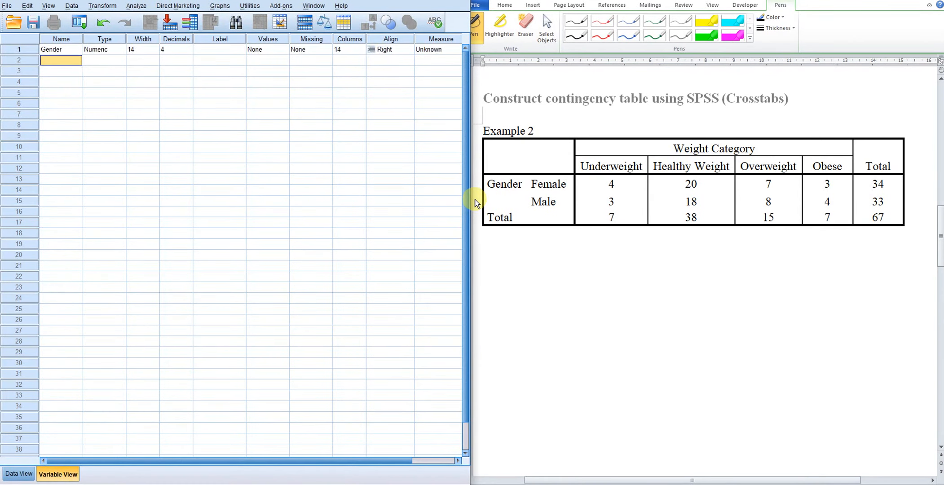
type("Category")
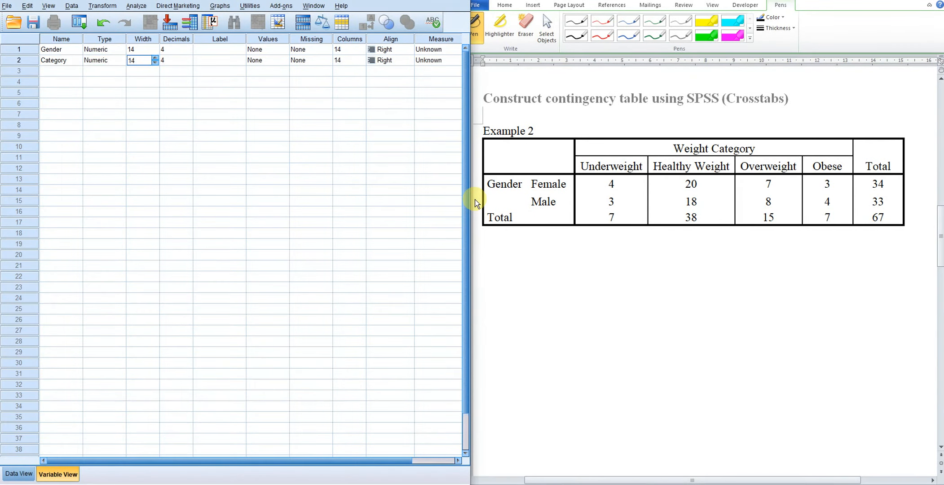
mouse_move(194, 54)
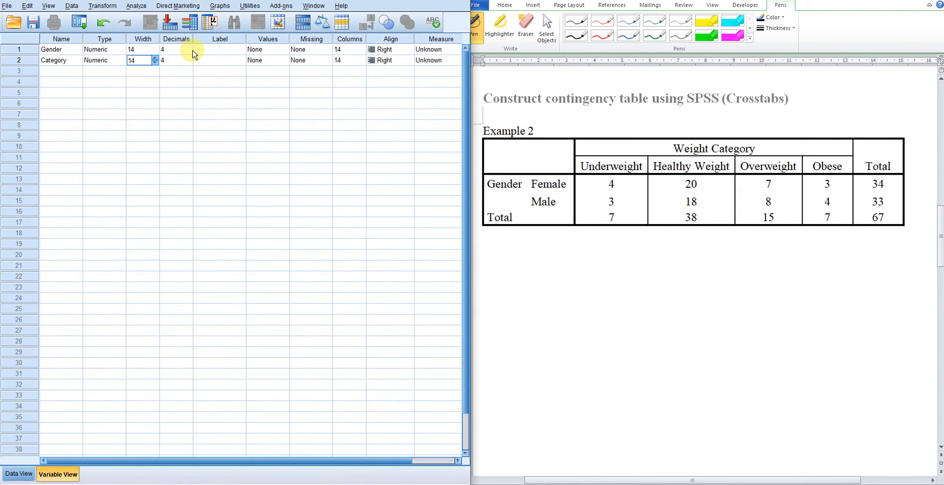
left_click(176, 49)
type("0")
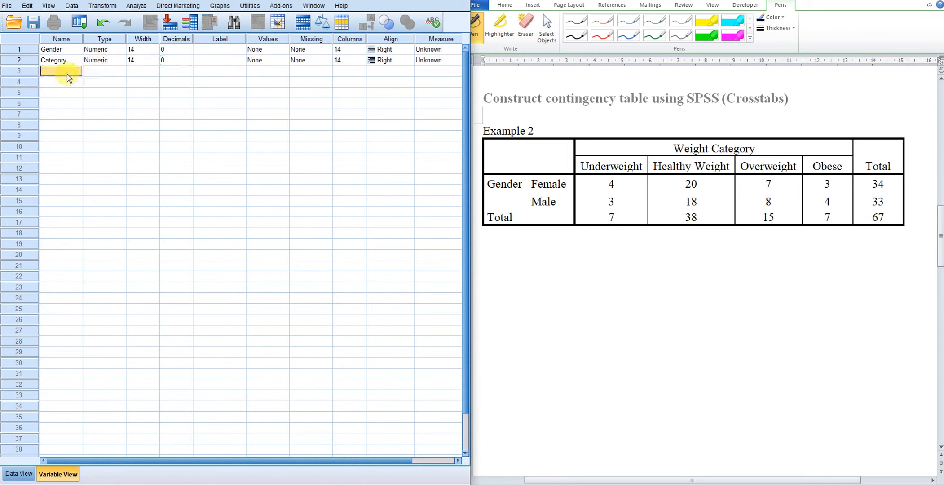
type("Frequency")
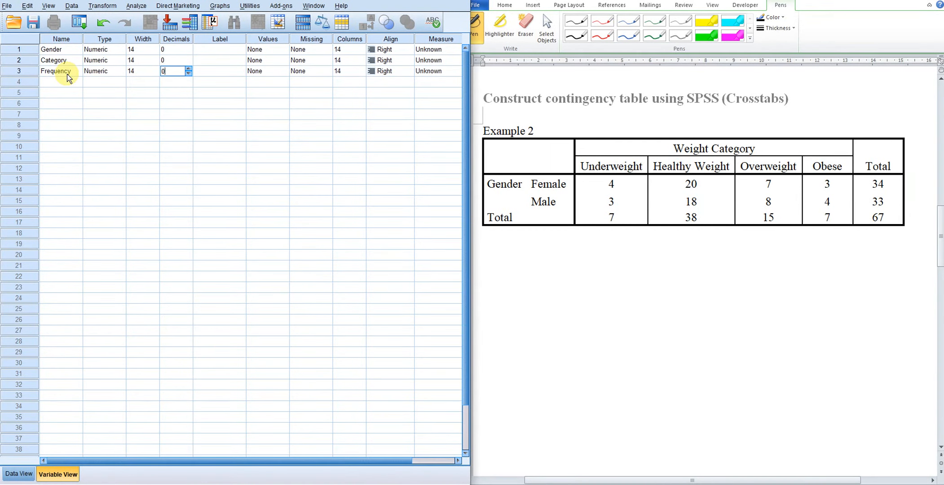
Step: Label the variables as Gender and Weight Category
left_click(219, 49)
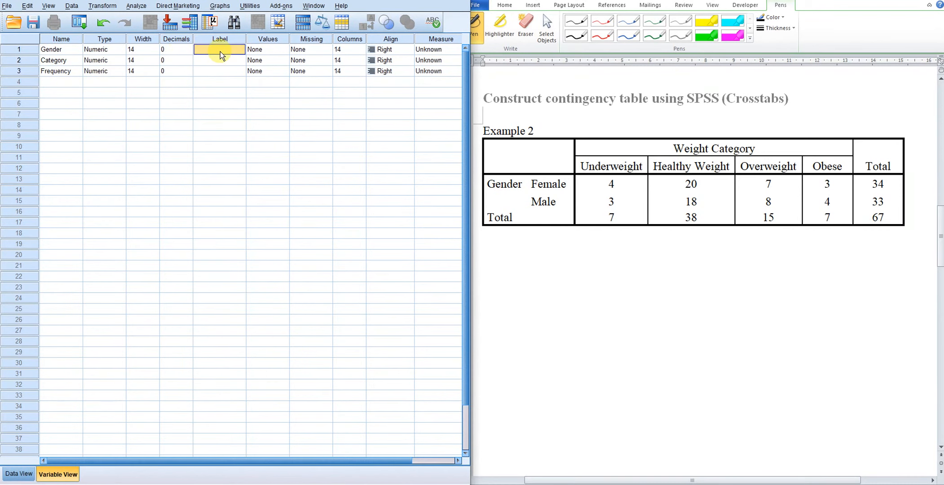
type("Gender")
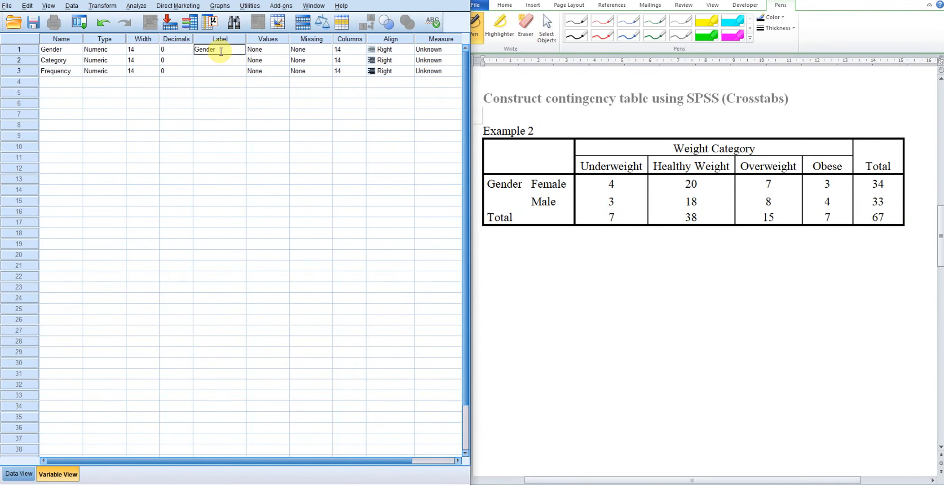
left_click(218, 60)
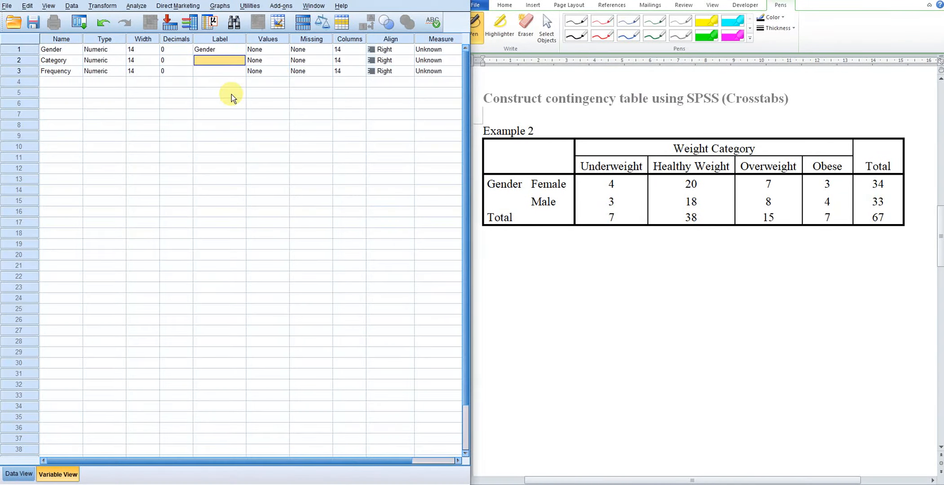
type("Weight Category")
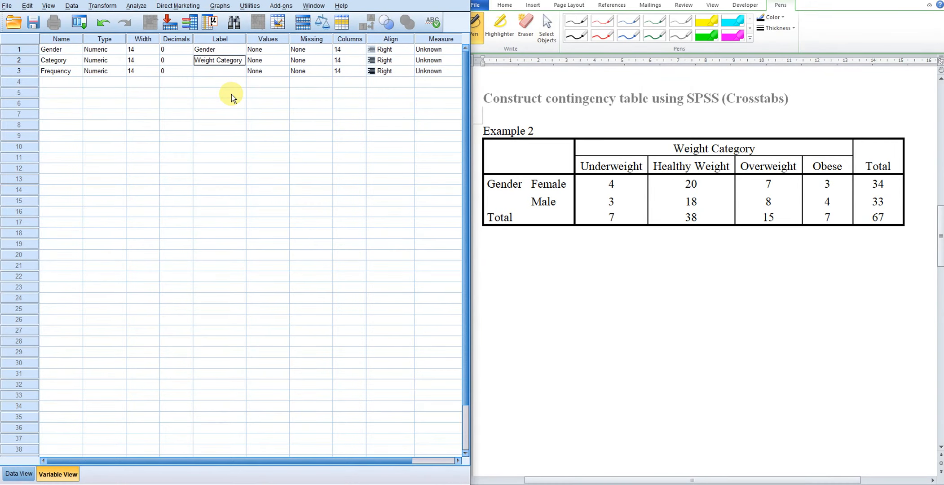
Step: Give Gender the value labels 0 = Female and 1 = Male
left_click(260, 49)
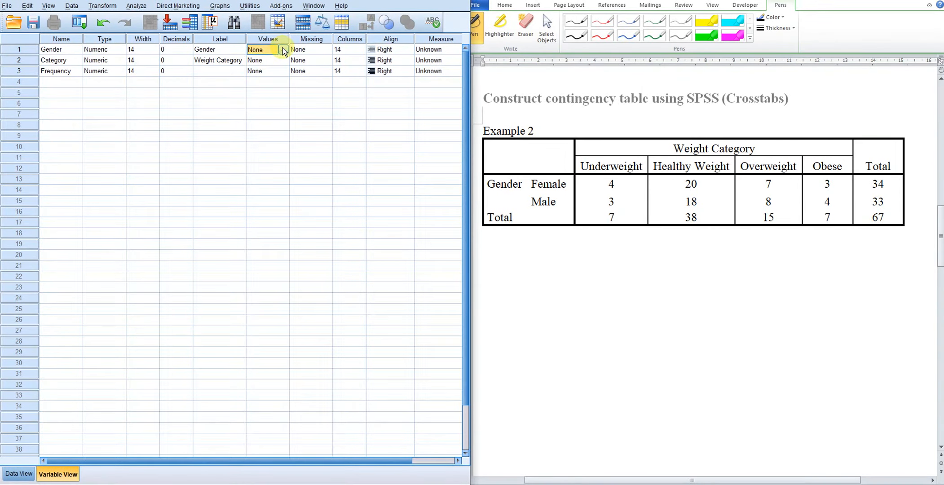
left_click(283, 50)
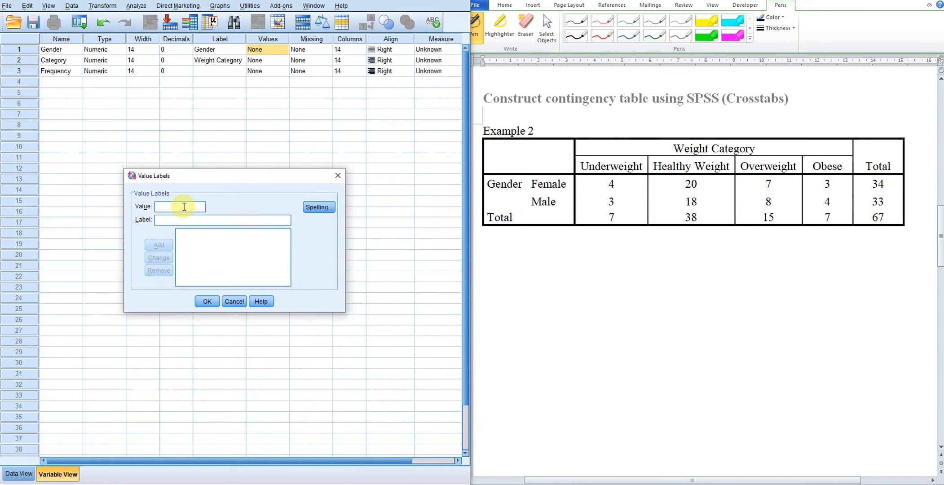
type("0")
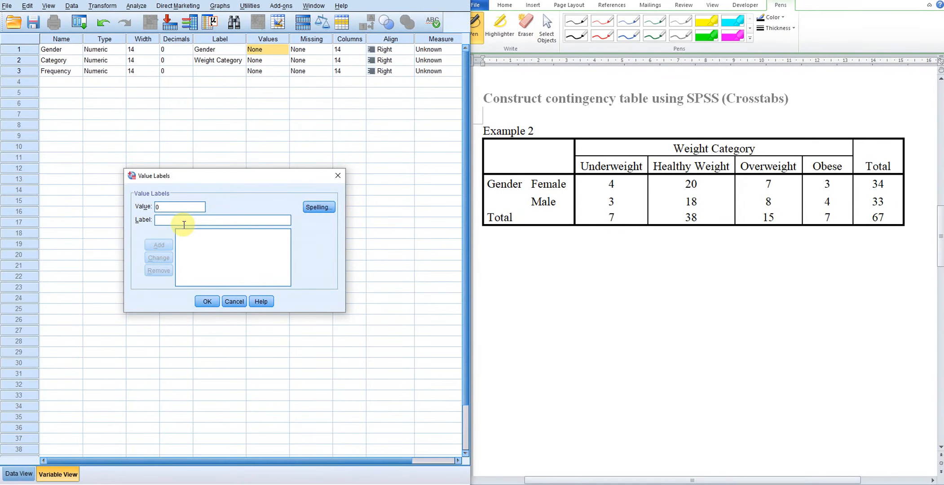
left_click(158, 245)
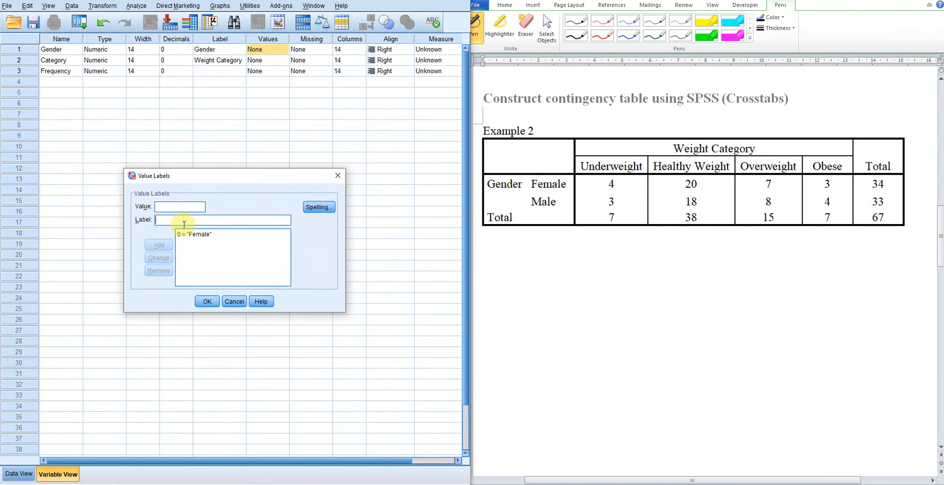
type("1")
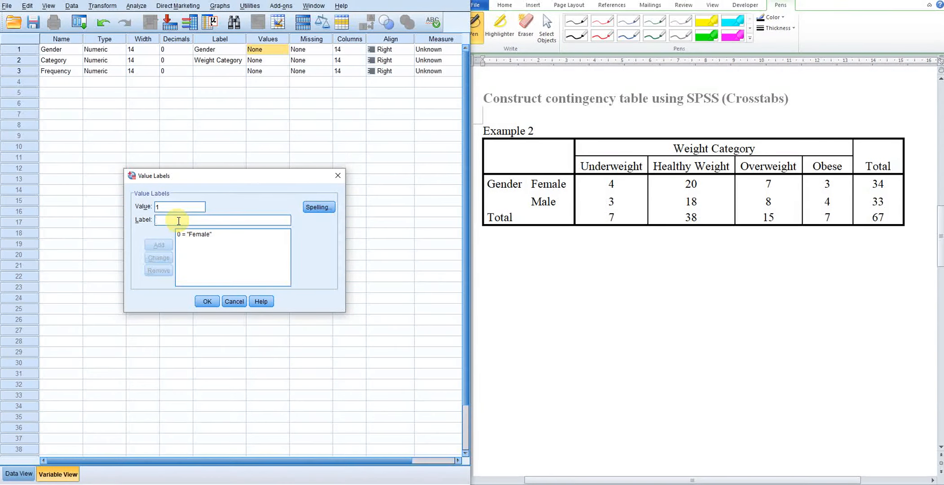
left_click(158, 245)
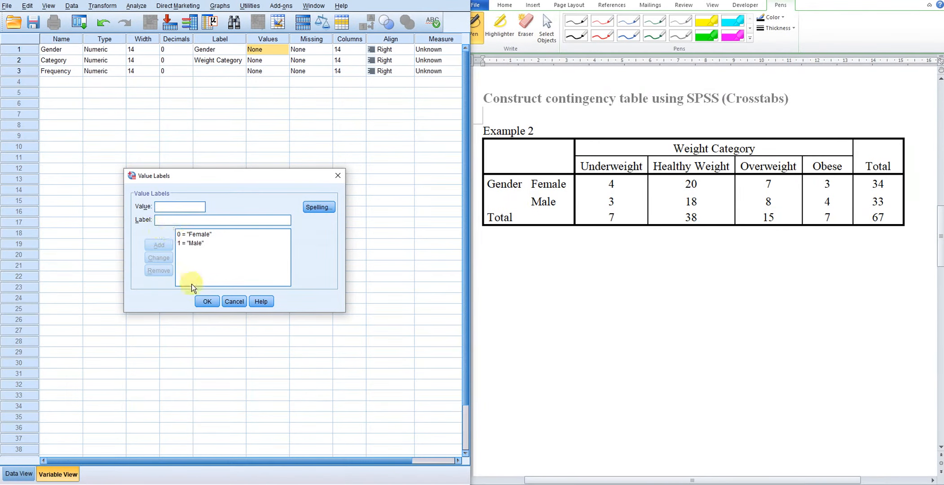
left_click(207, 301)
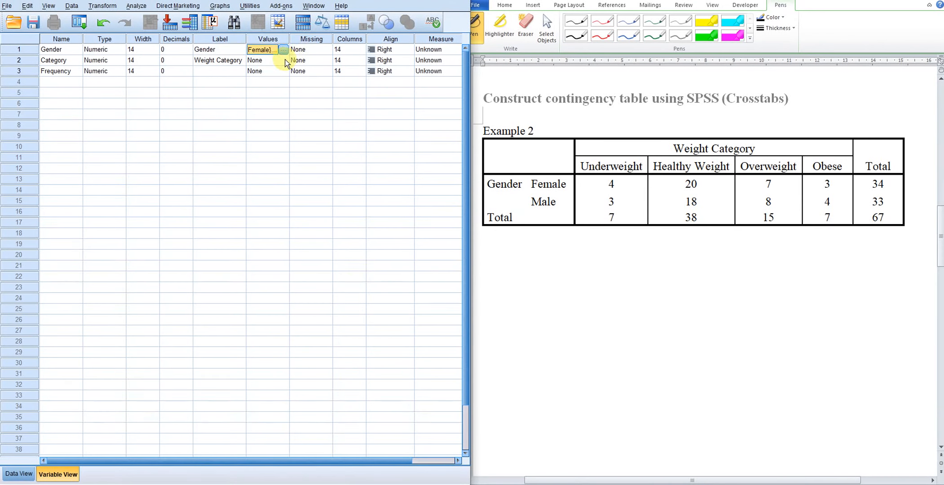
Step: Give Weight Category the labels 0 Underweight, 1 Healthy Weight, 2 Overweight, 3 Obese
left_click(283, 59)
type("0")
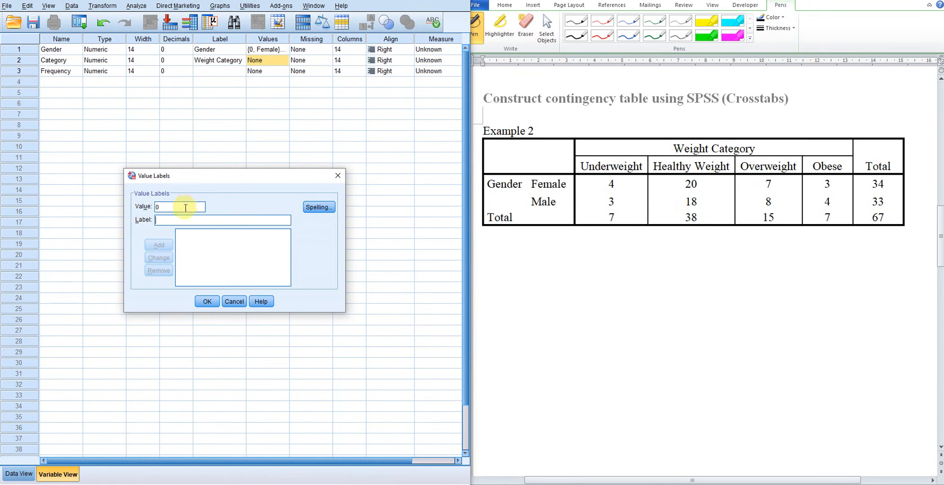
type("Underweight")
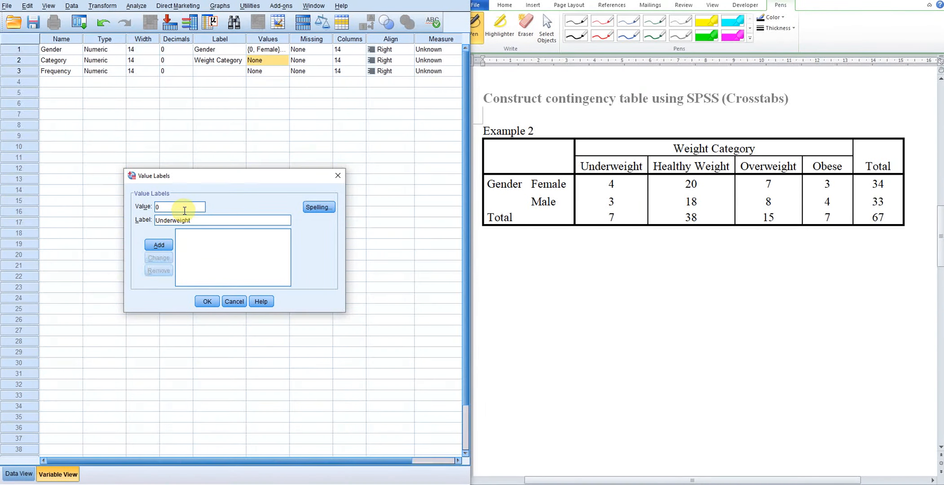
left_click(158, 244)
type("1")
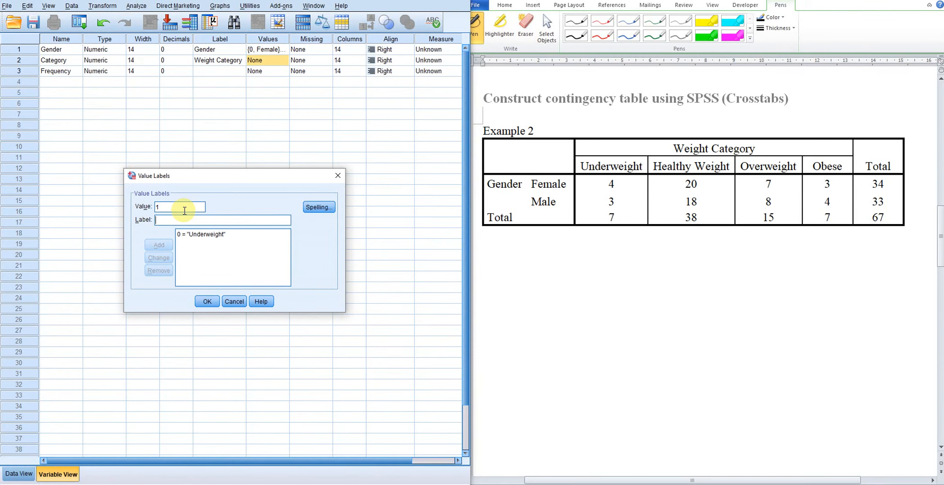
type("H")
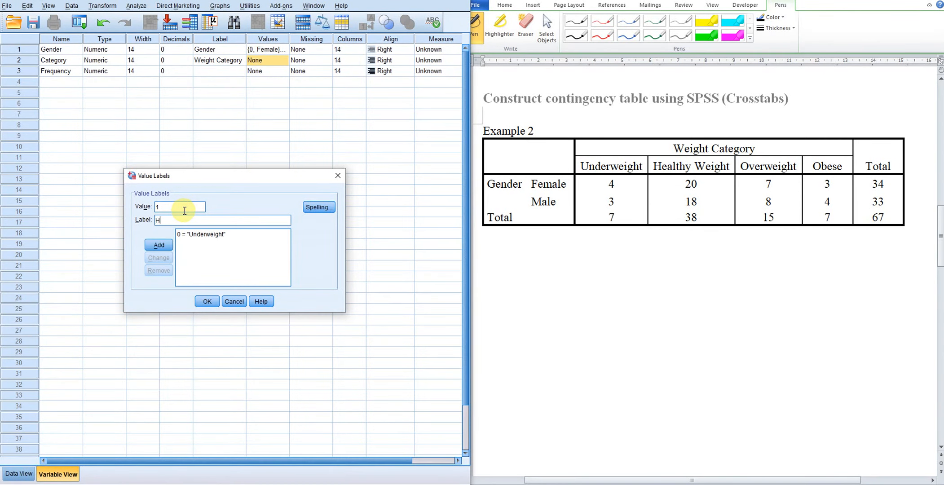
type("ealthy")
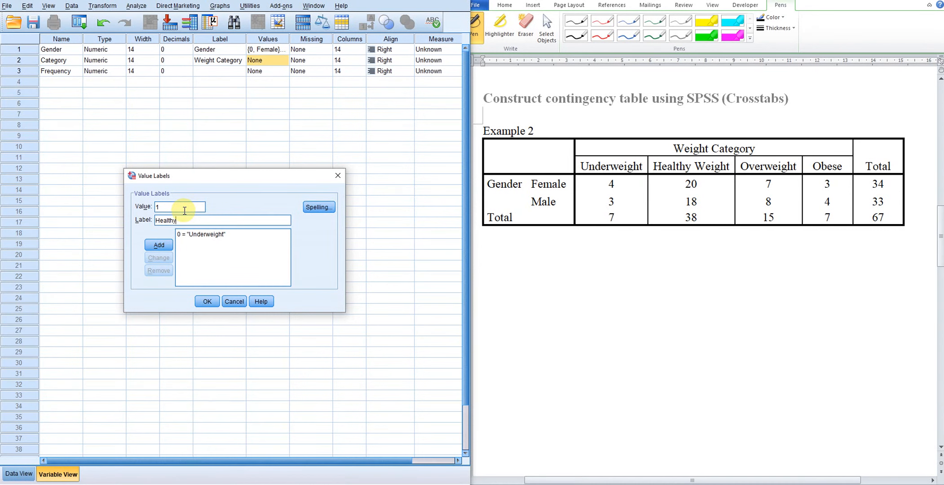
type("Weight")
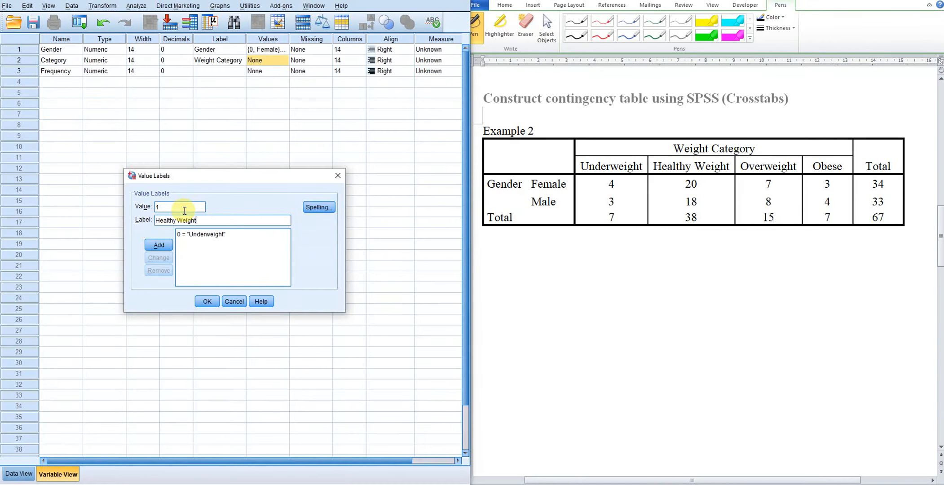
left_click(158, 245)
type("2")
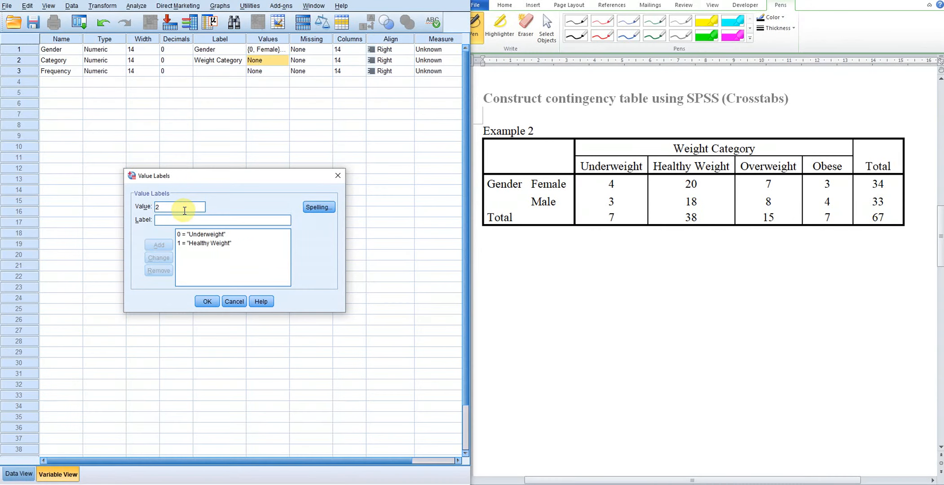
type("Overweigh")
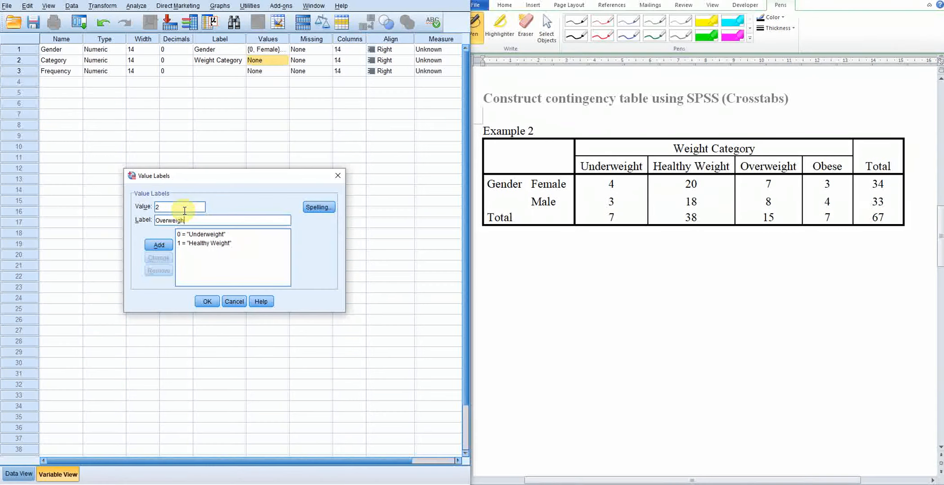
left_click(158, 244)
type("3")
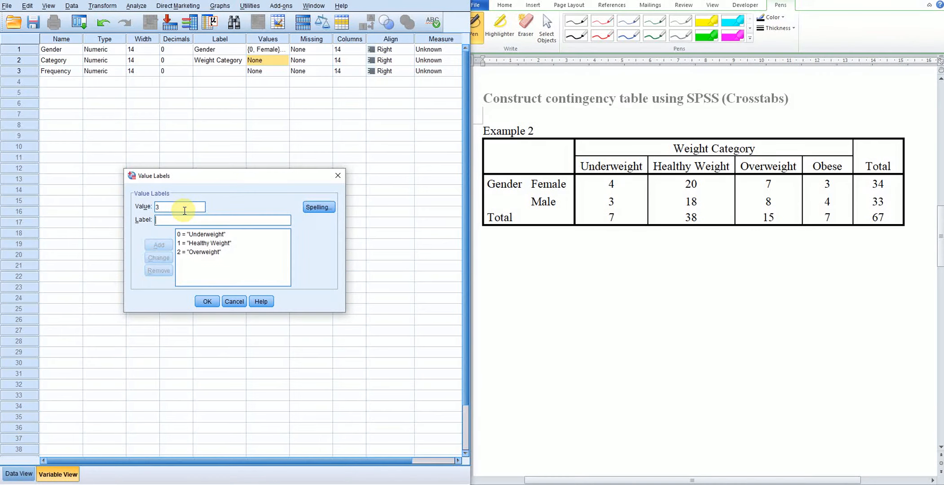
type("Obe")
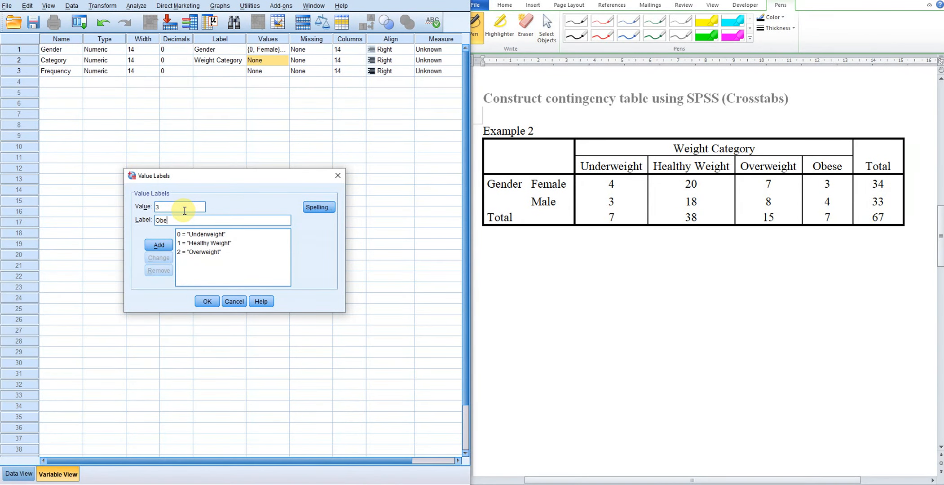
left_click(158, 245)
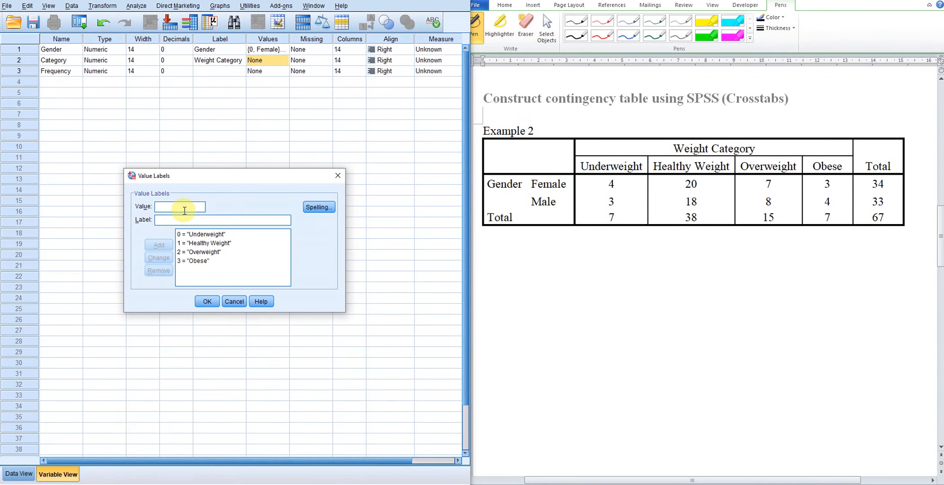
left_click(206, 301)
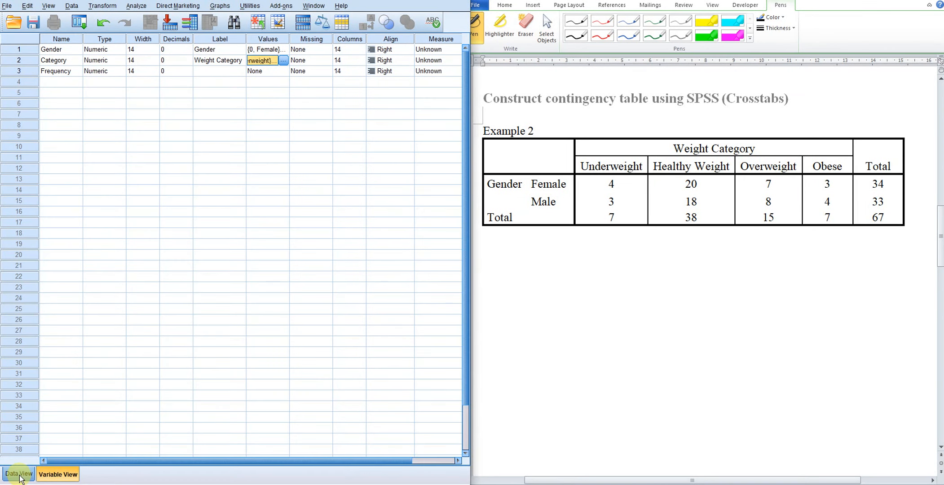
Step: Enter the Frequency counts (4, 20, ...) and Gender codes 0/1 in Data View
left_click(18, 474)
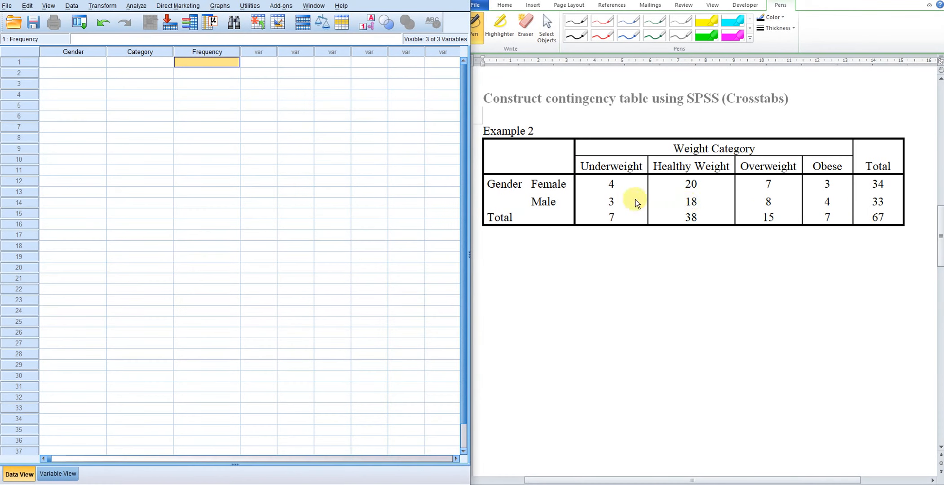
mouse_move(662, 191)
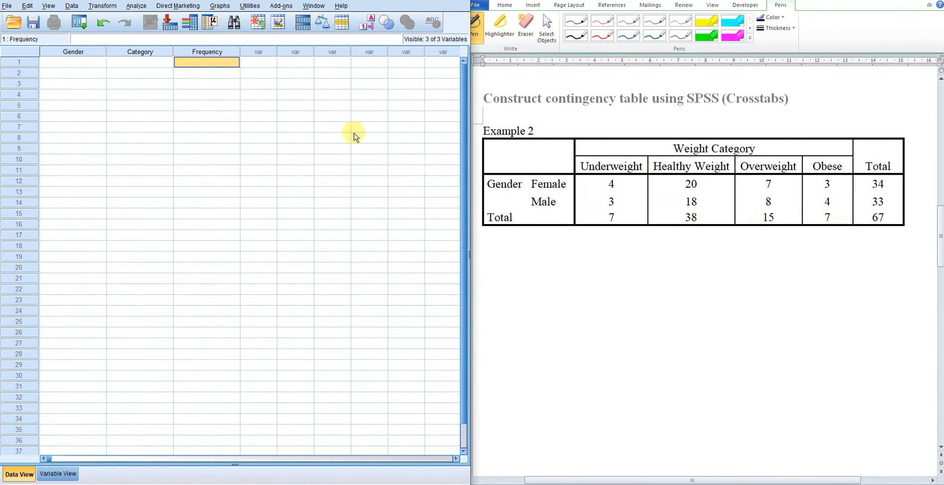
mouse_move(593, 335)
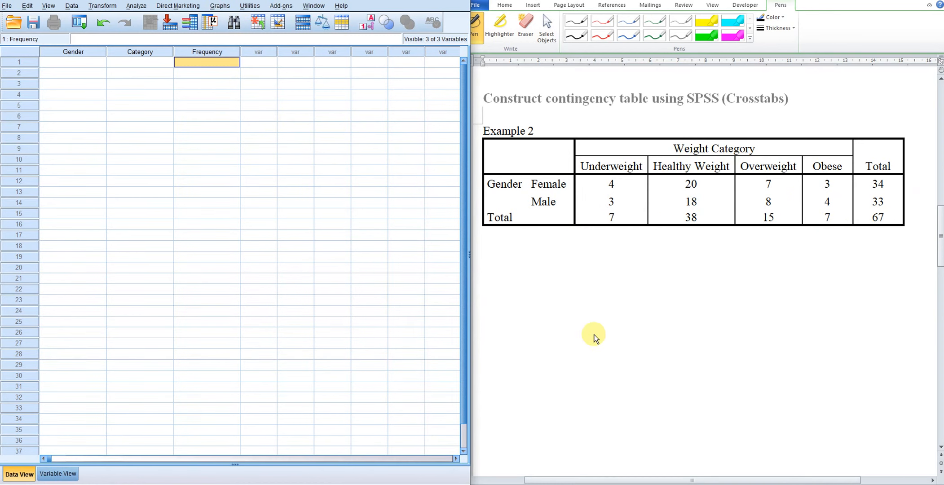
type("20")
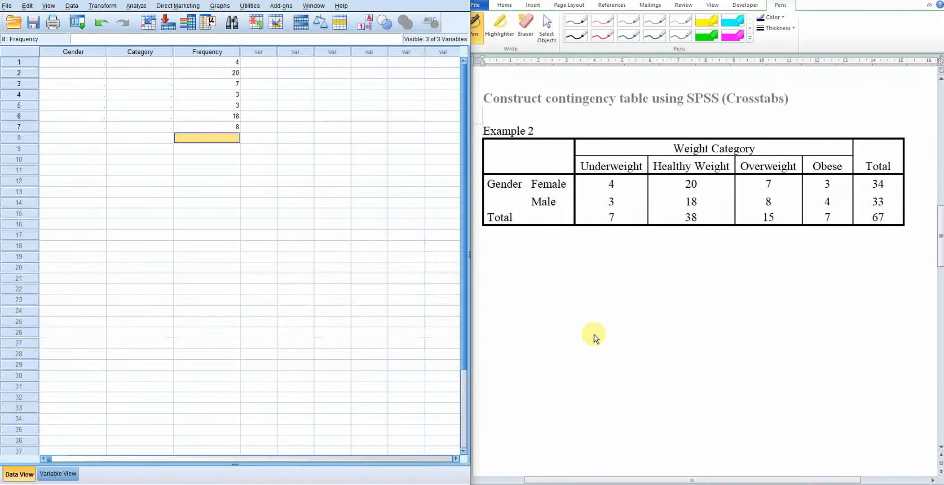
type("4")
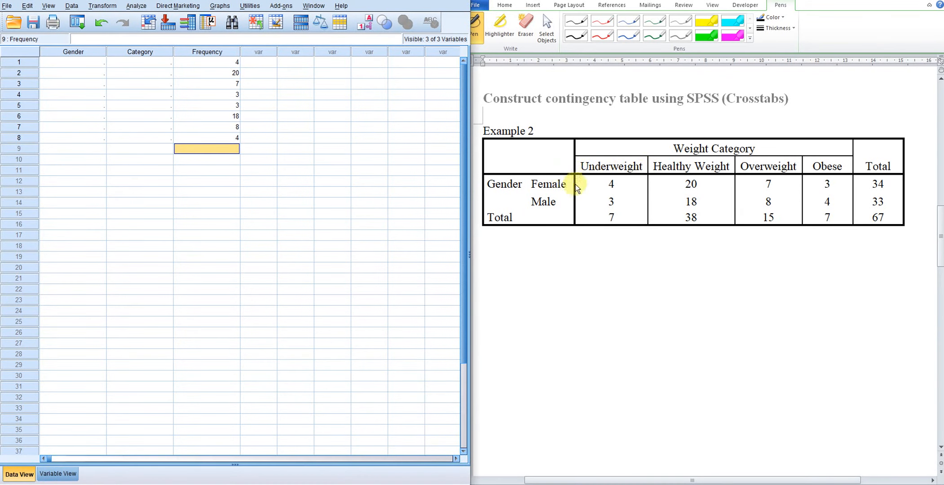
mouse_move(36, 100)
type("0")
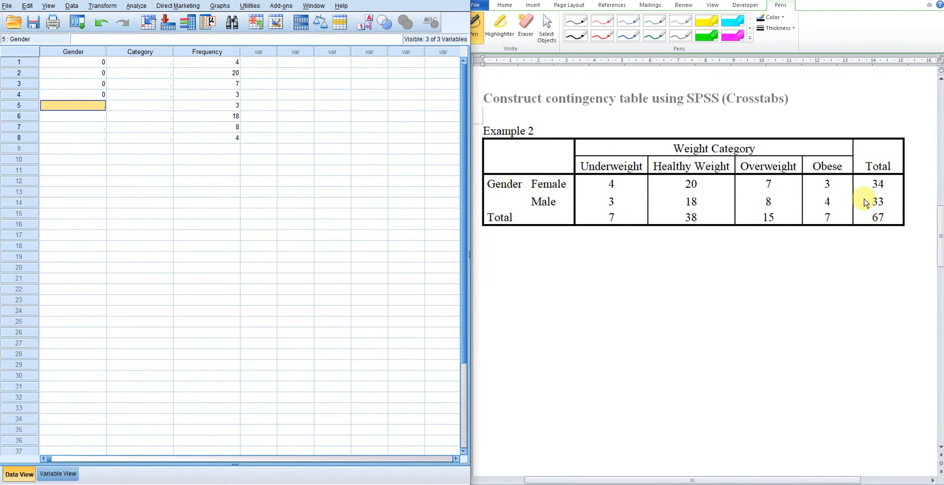
type("1")
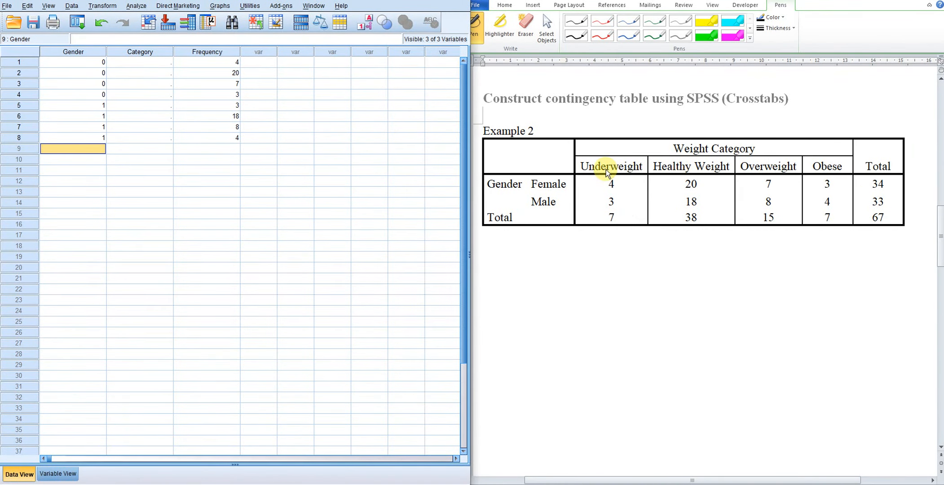
mouse_move(679, 167)
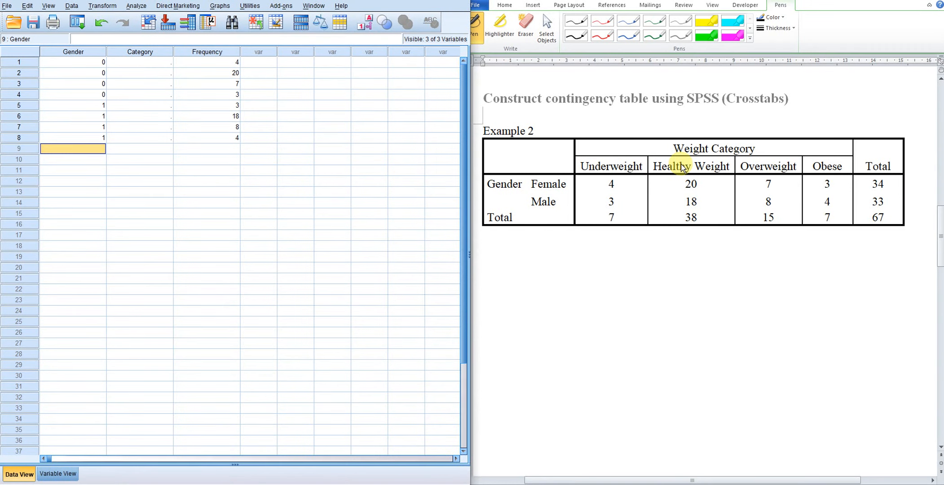
mouse_move(818, 171)
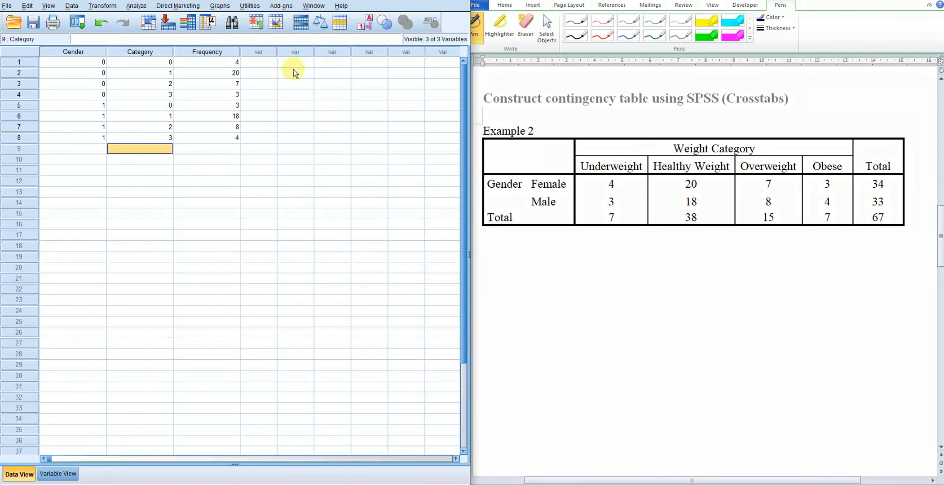
Step: Weight the cases by Frequency via Data > Weight Cases and close the output log
left_click(71, 5)
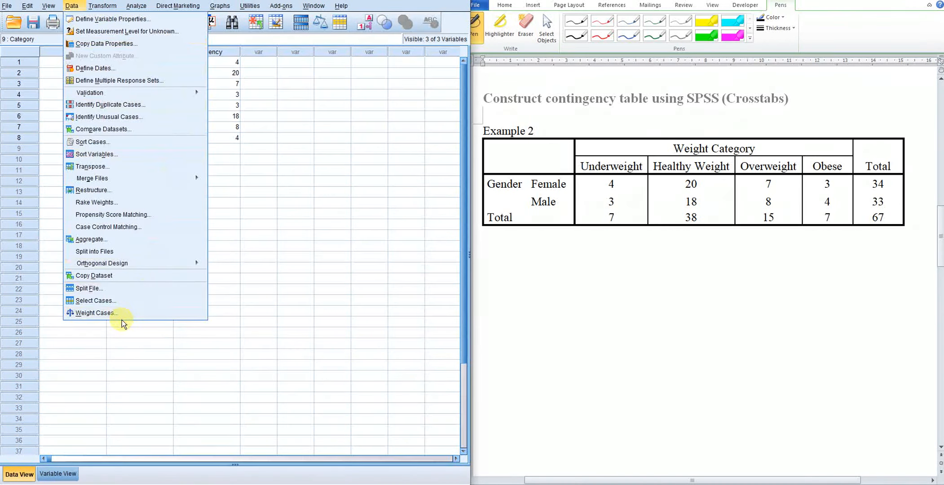
left_click(96, 312)
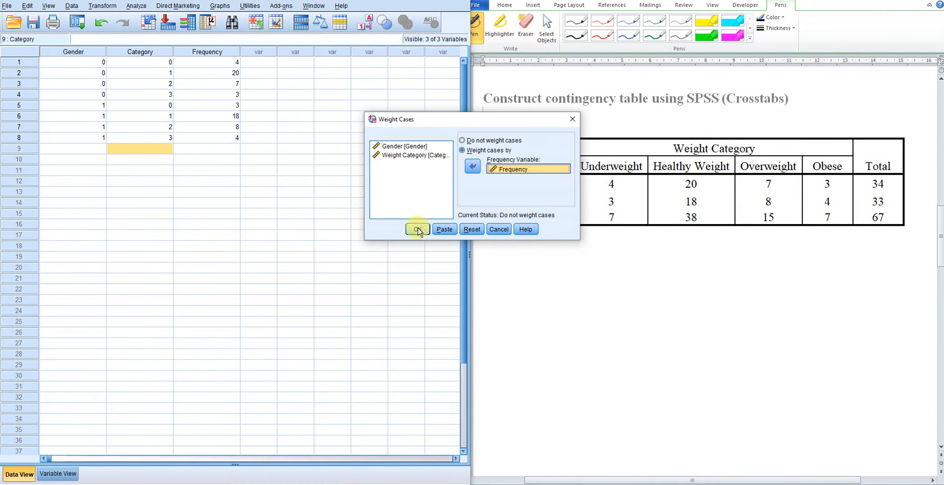
left_click(417, 230)
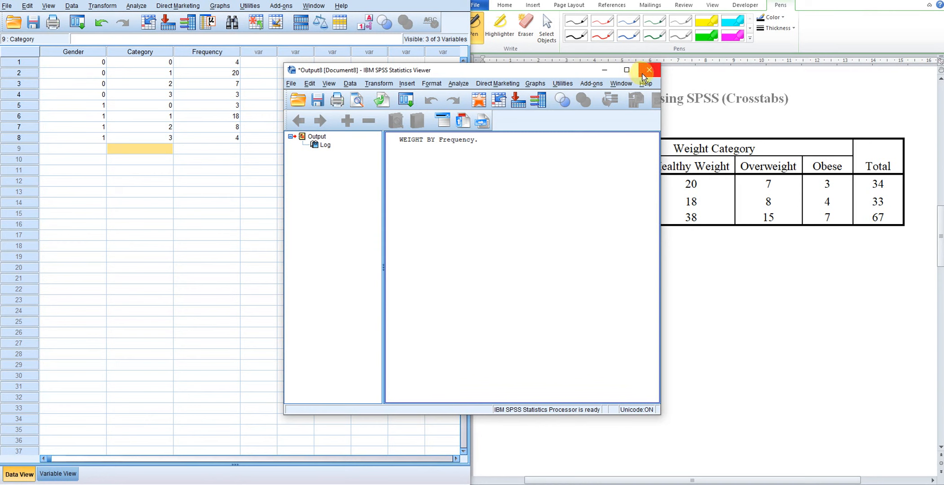
left_click(648, 70)
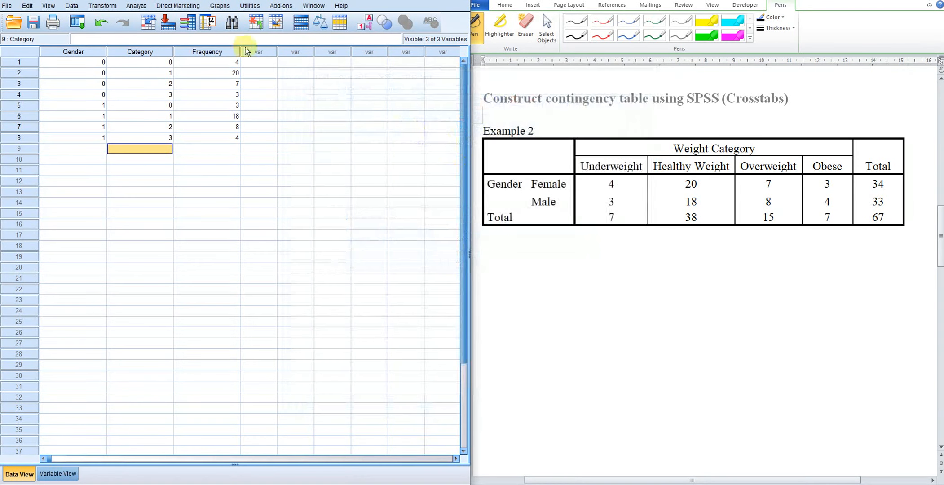
Step: Set up a Crosstabs with Gender in Row(s) and Weight Category in Column(s)
left_click(136, 5)
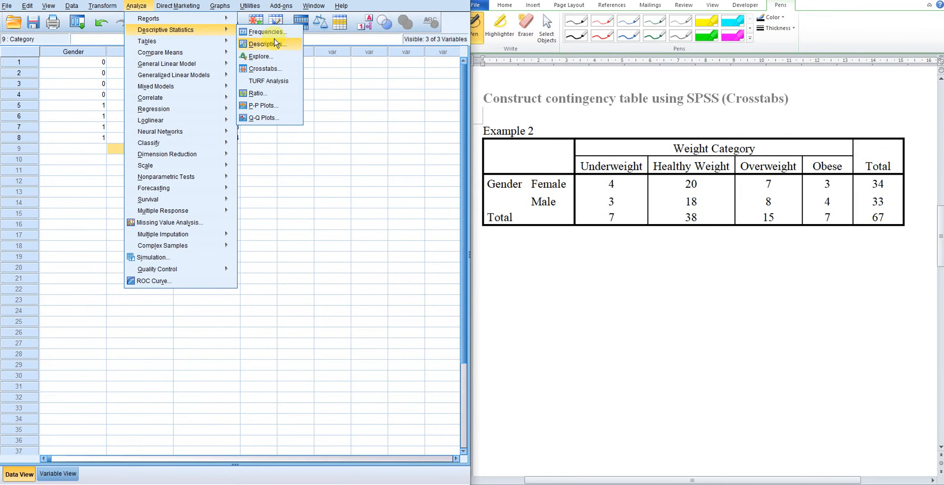
mouse_move(263, 69)
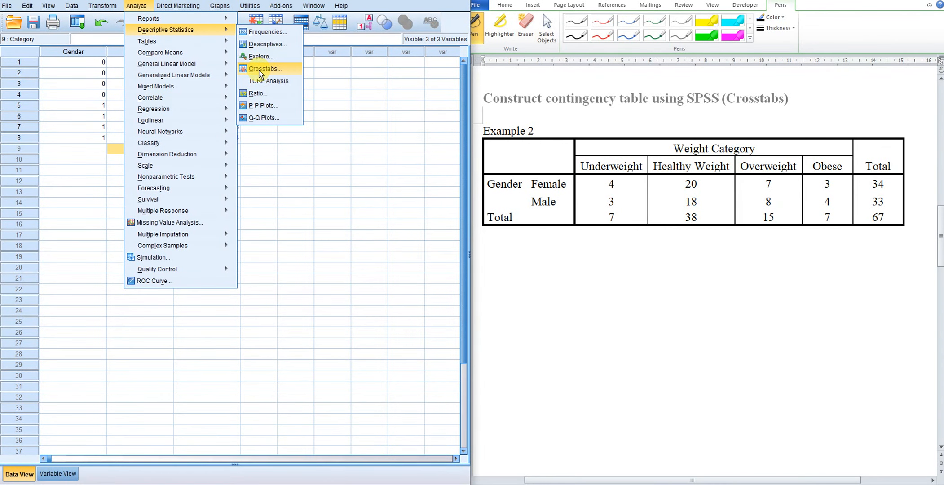
left_click(264, 68)
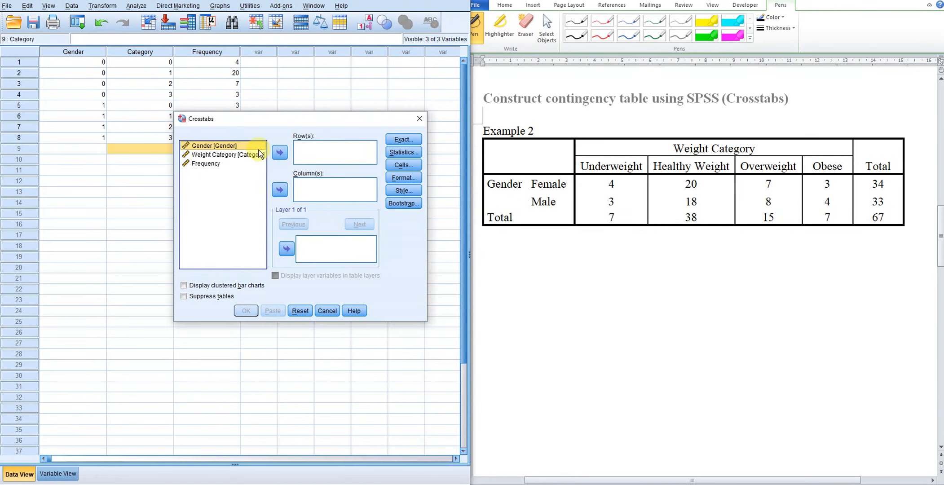
left_click(279, 152)
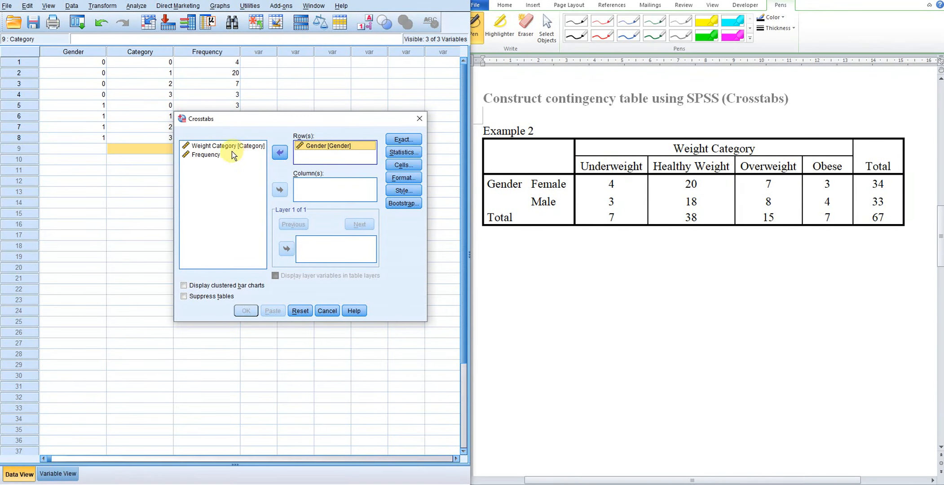
left_click(246, 311)
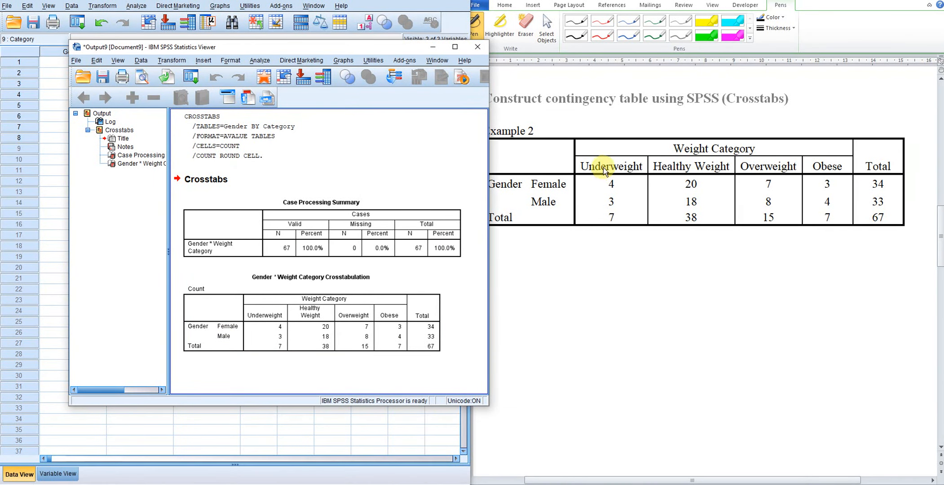
mouse_move(767, 166)
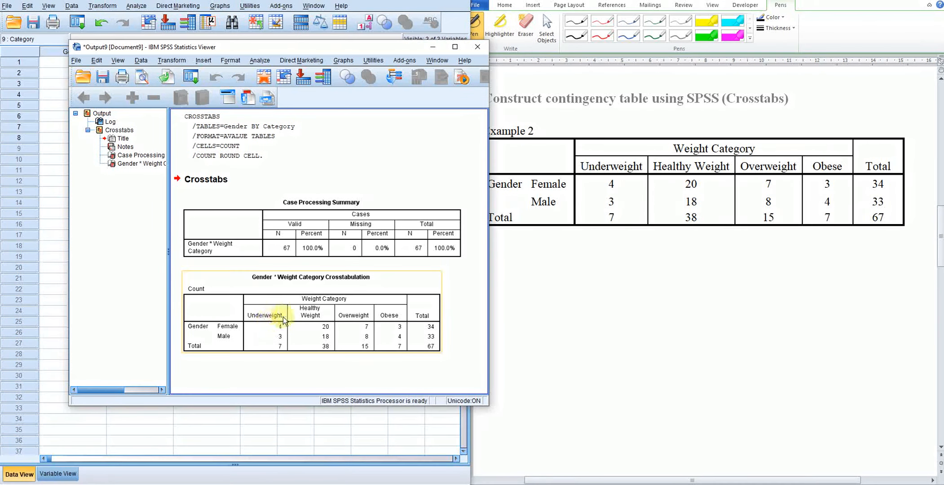
mouse_move(390, 316)
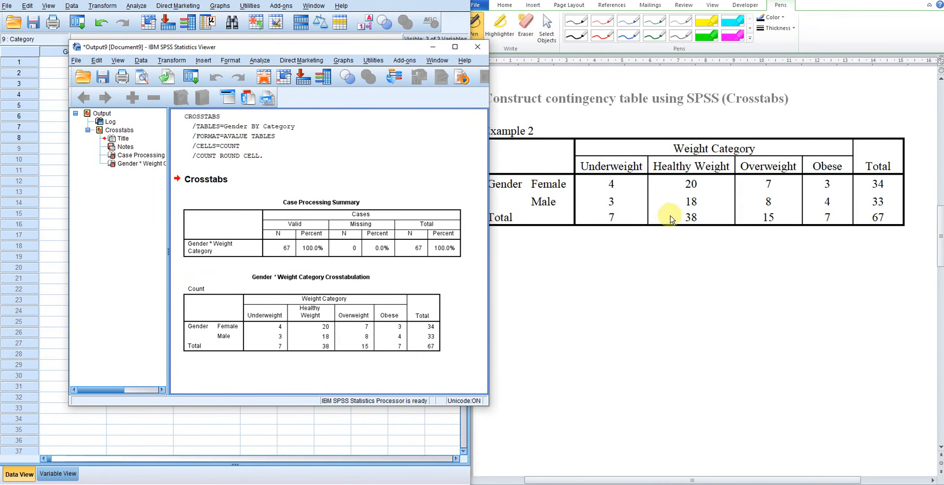
mouse_move(444, 90)
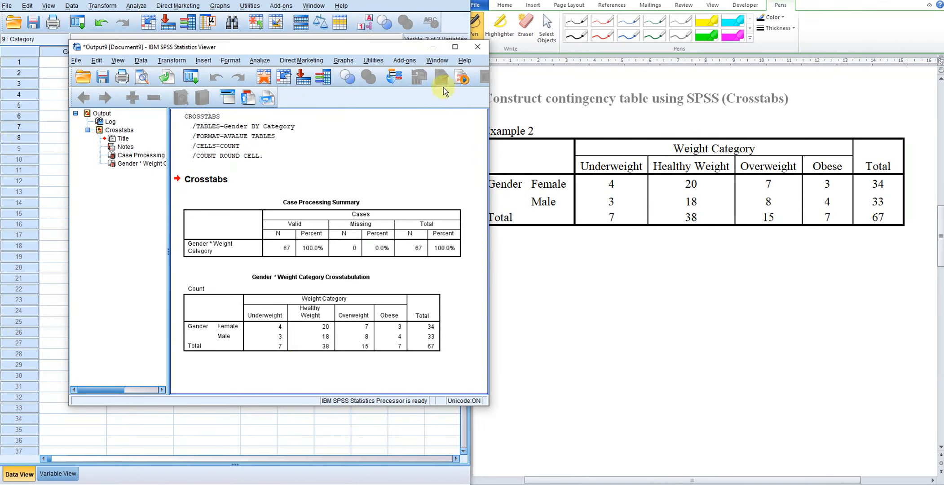